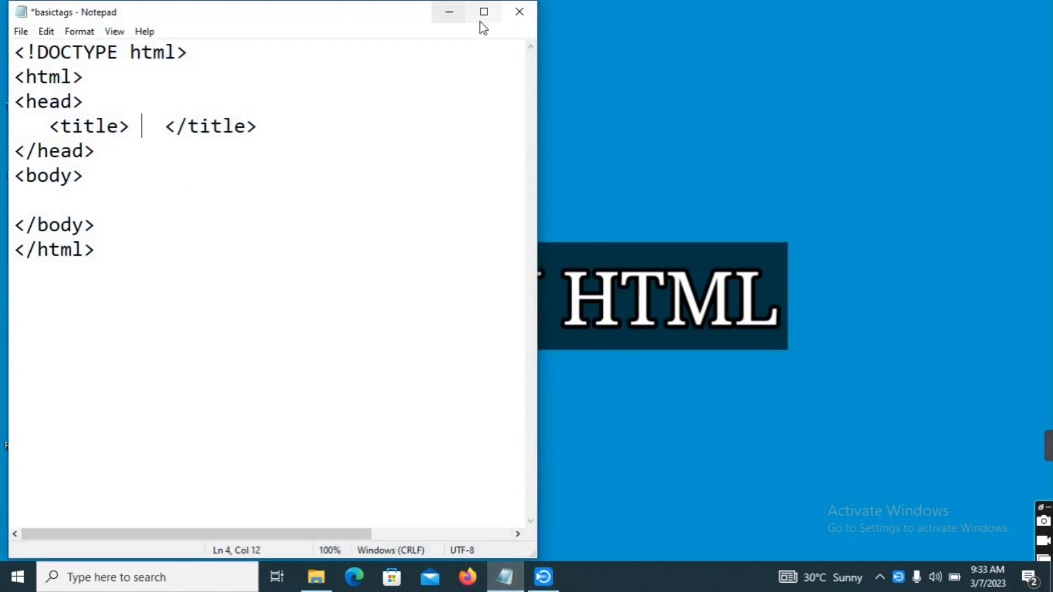
- Maximize Notepad and title the page 'iframe'
left_click(483, 12)
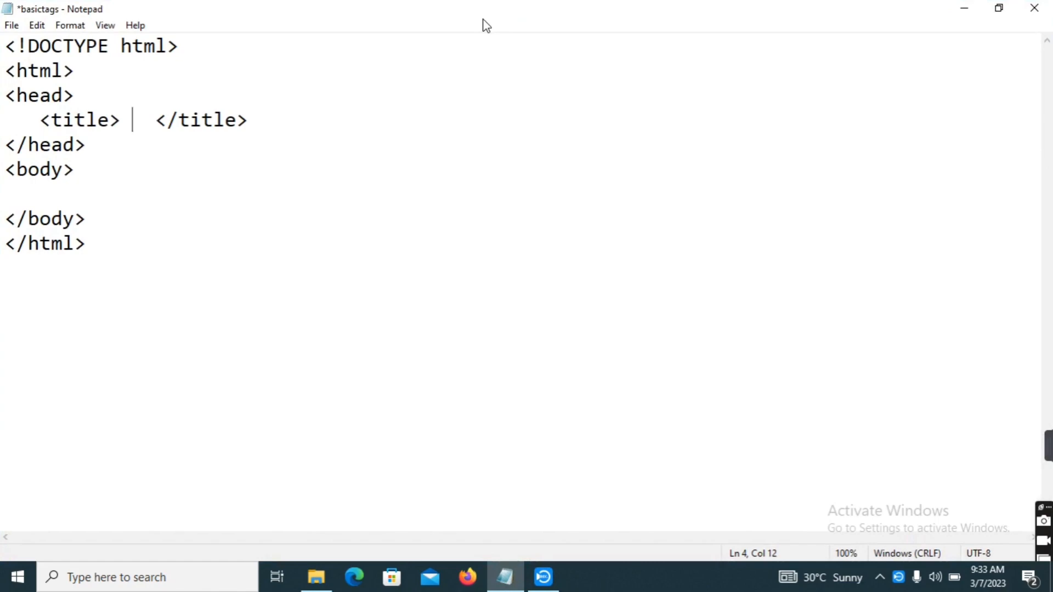
type("ifr")
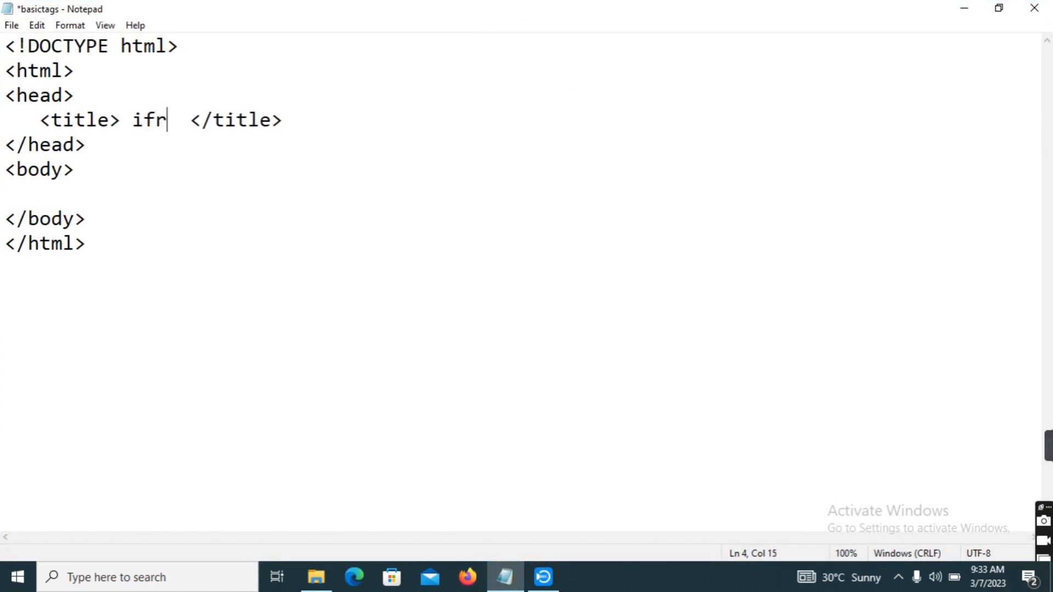
type("ame")
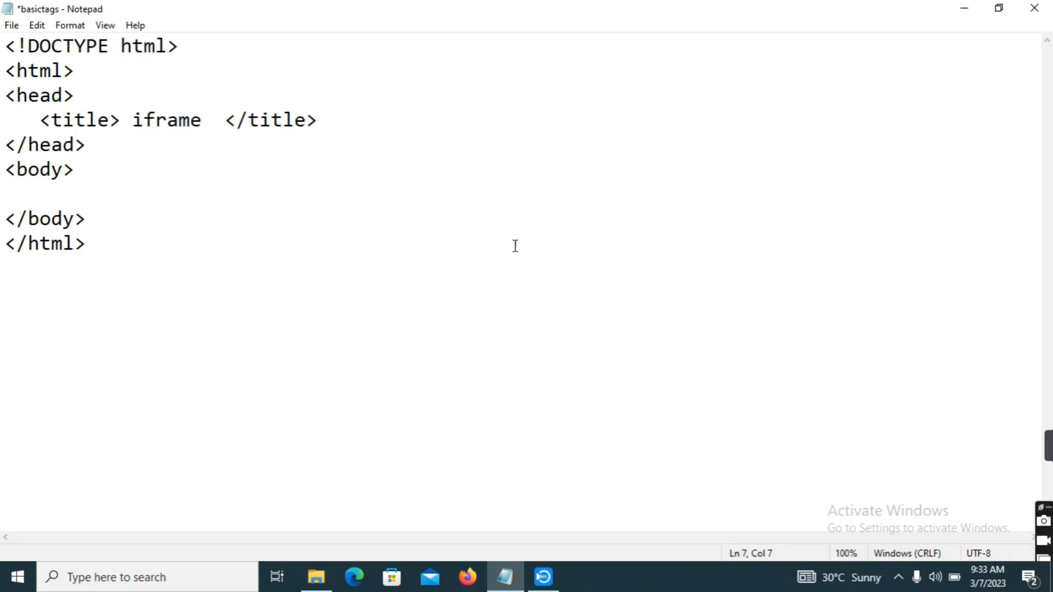
mouse_move(511, 213)
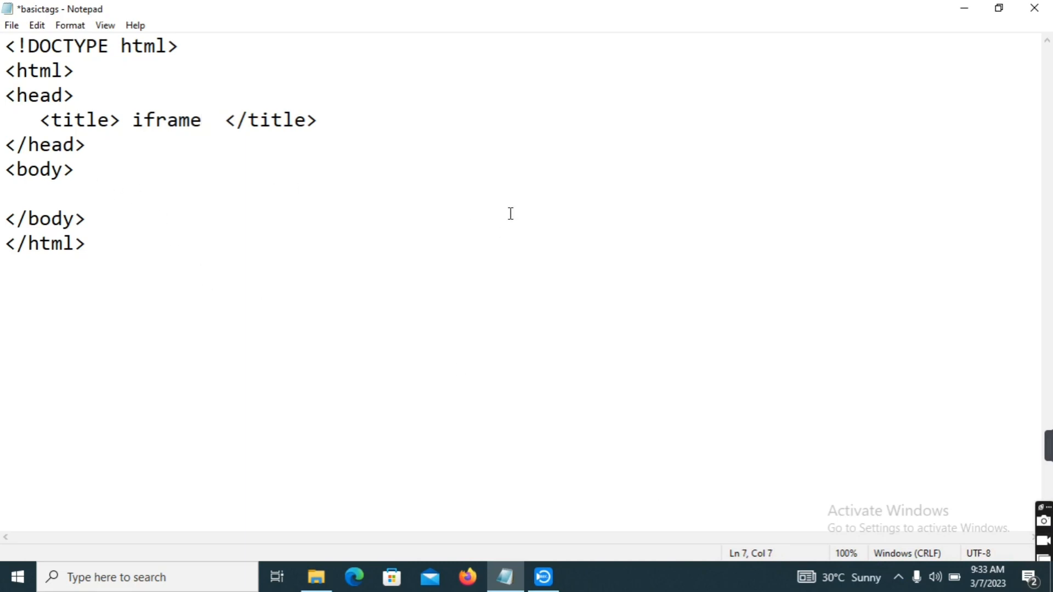
- Add an empty <iframe></iframe> tag pair inside the body
type("<ifrme")
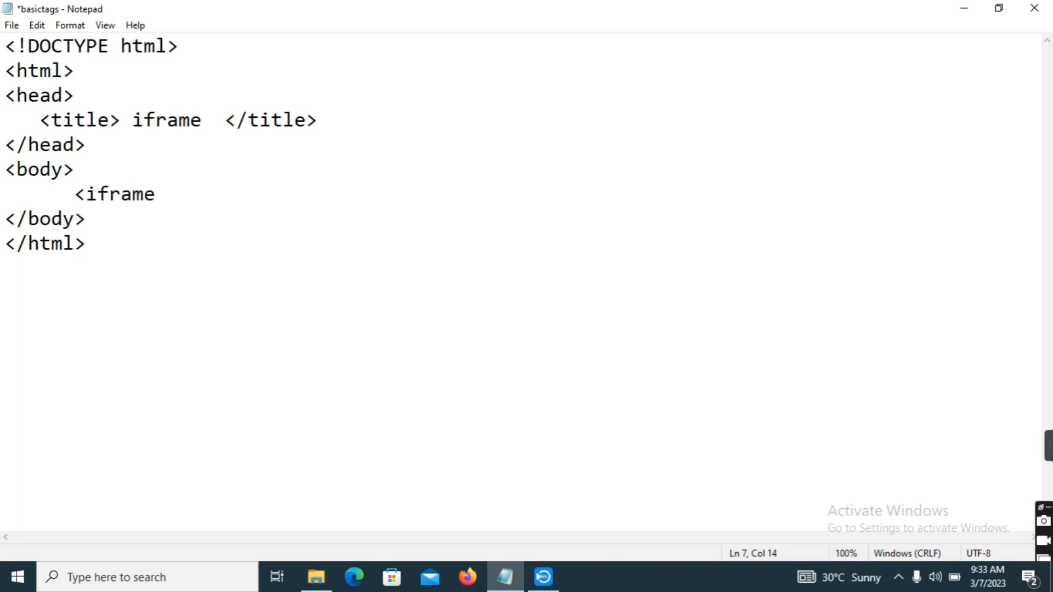
type("> <")
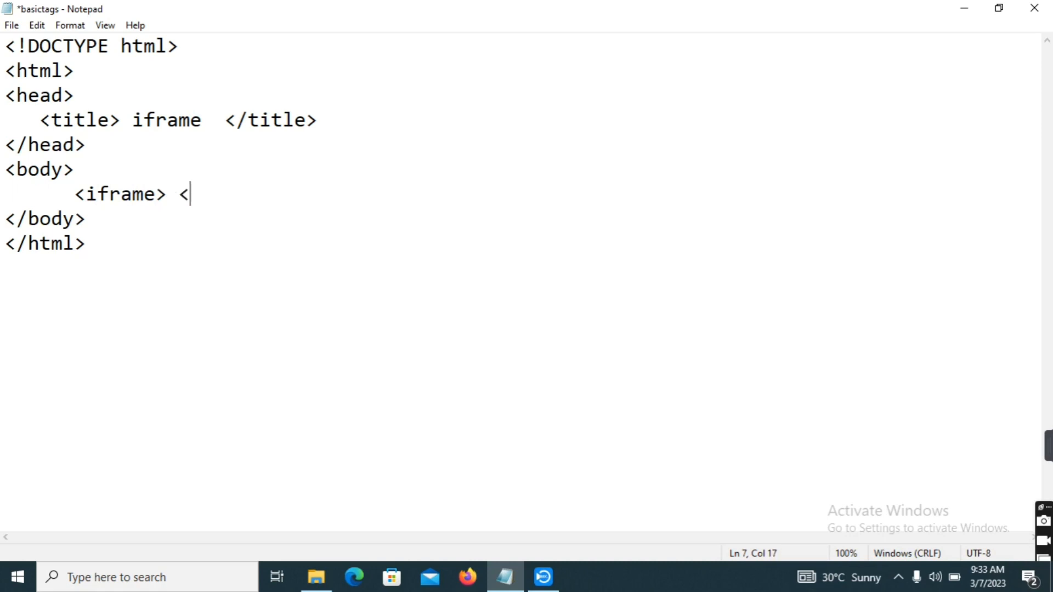
type("/>")
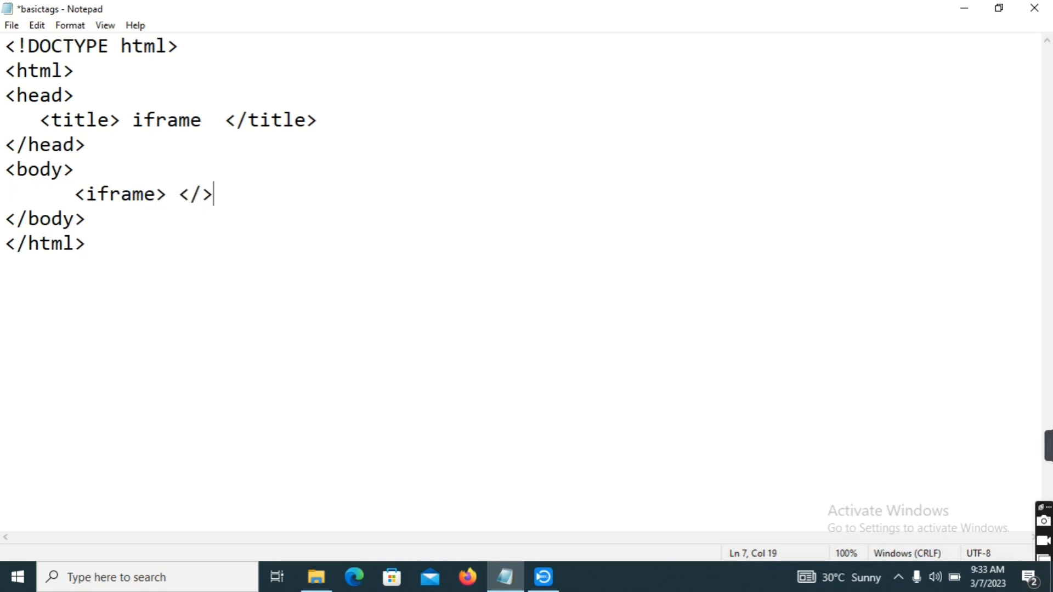
key("Left")
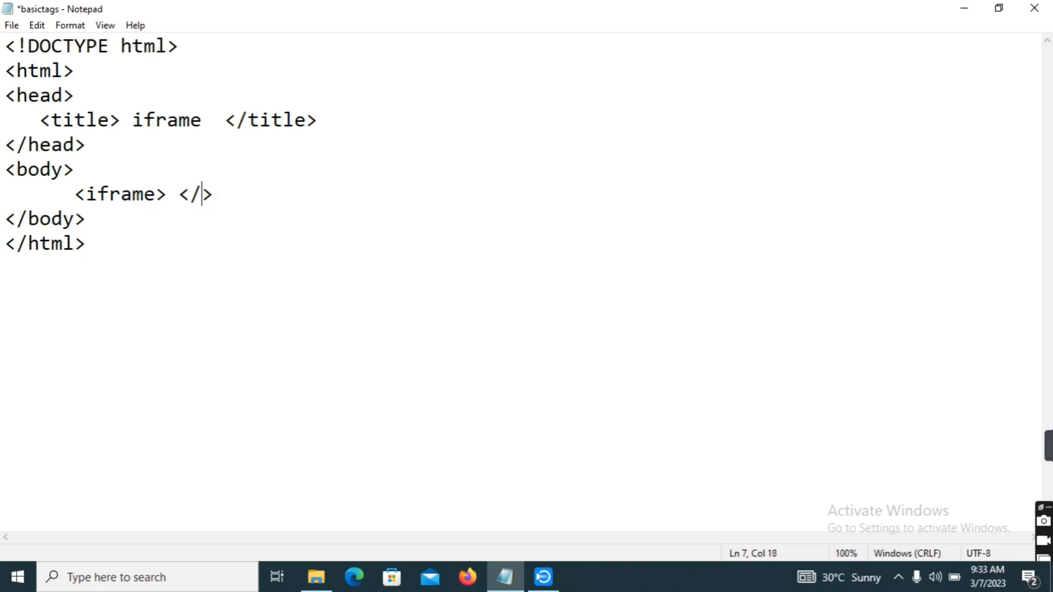
type("ifr")
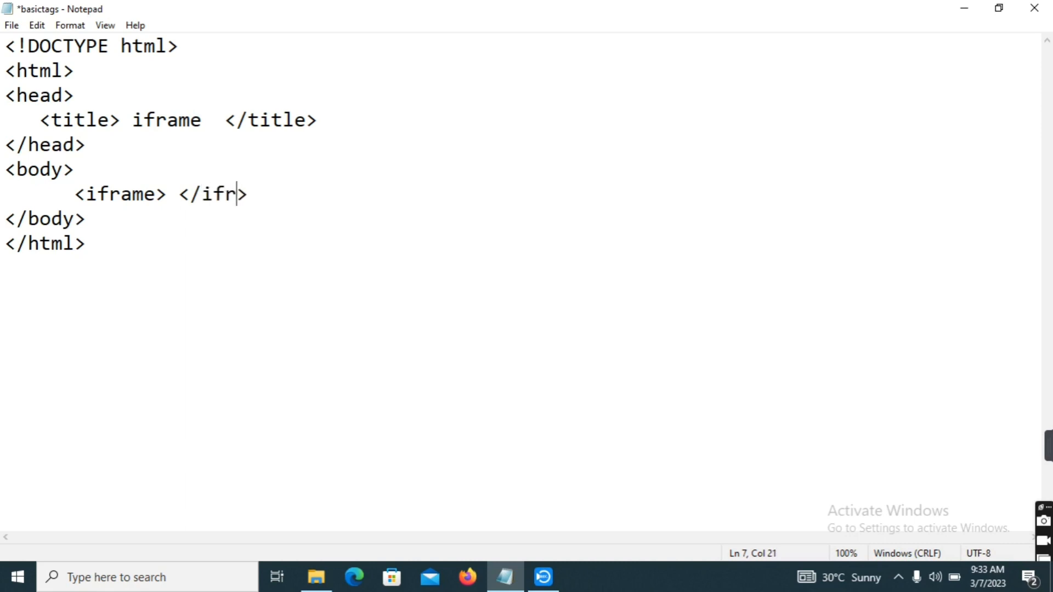
type("ame")
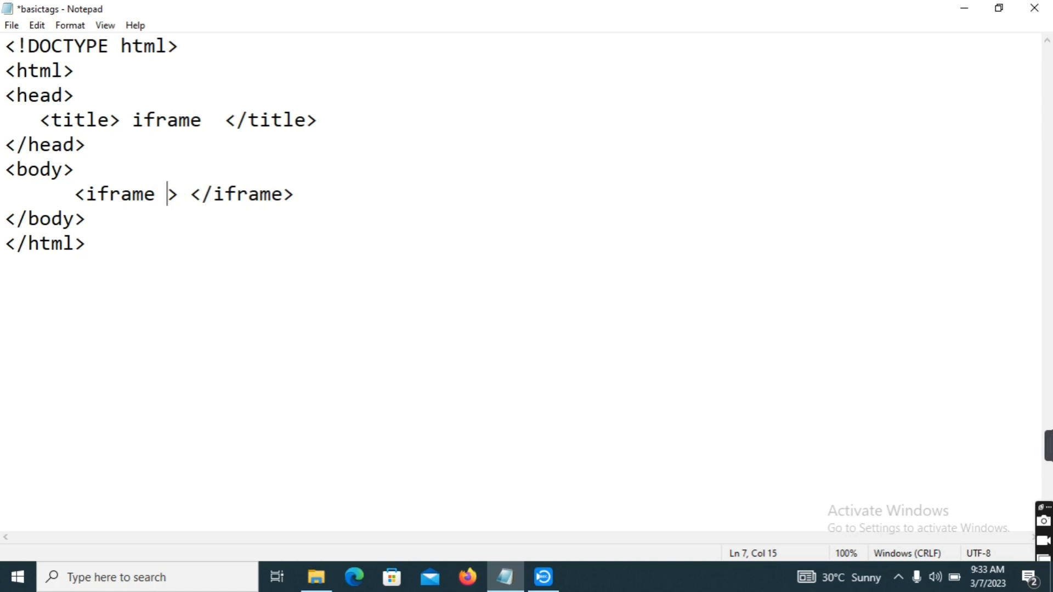
mouse_move(220, 47)
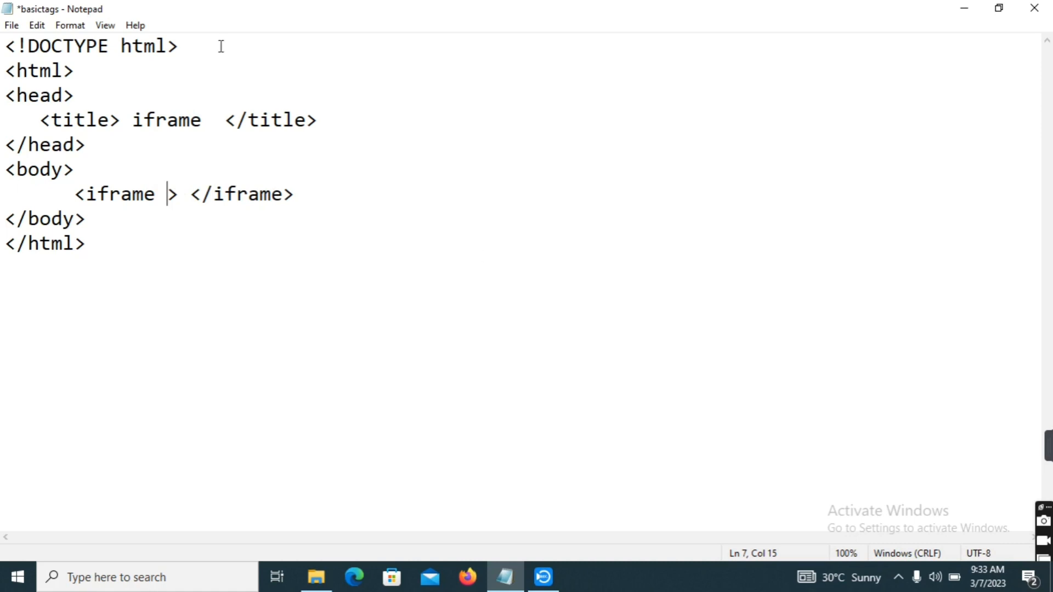
mouse_move(18, 573)
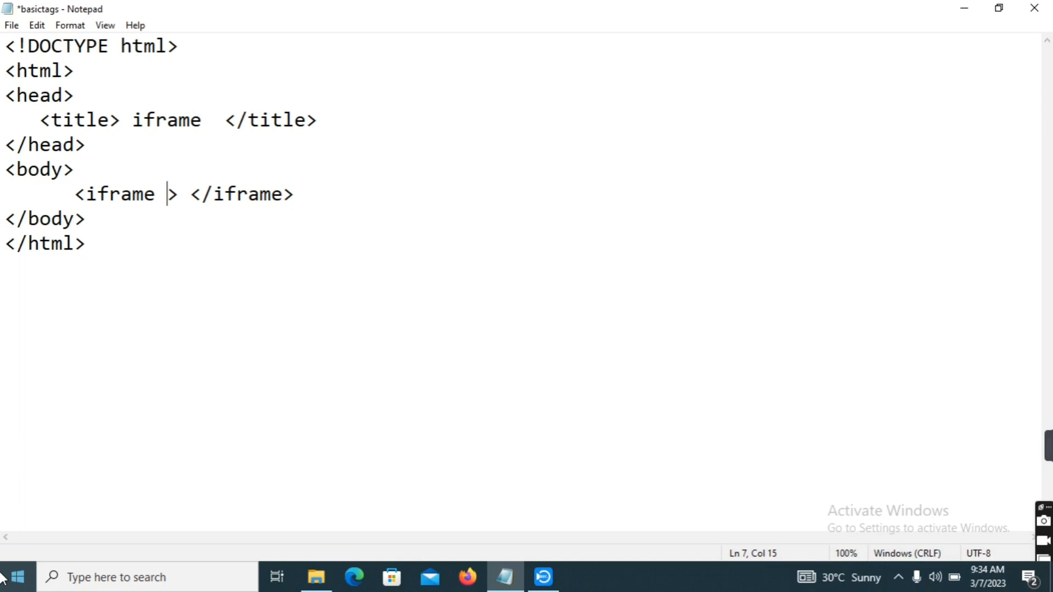
- Type src="" in the opening iframe tag, place the cursor between the quotes, and open File Explorer
type("src")
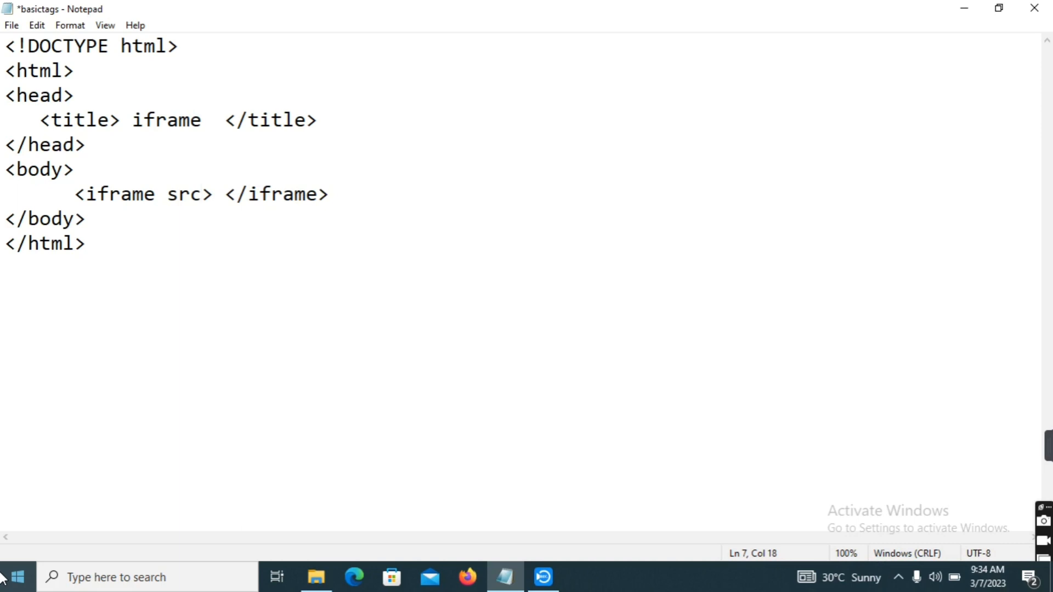
type("=\"\"")
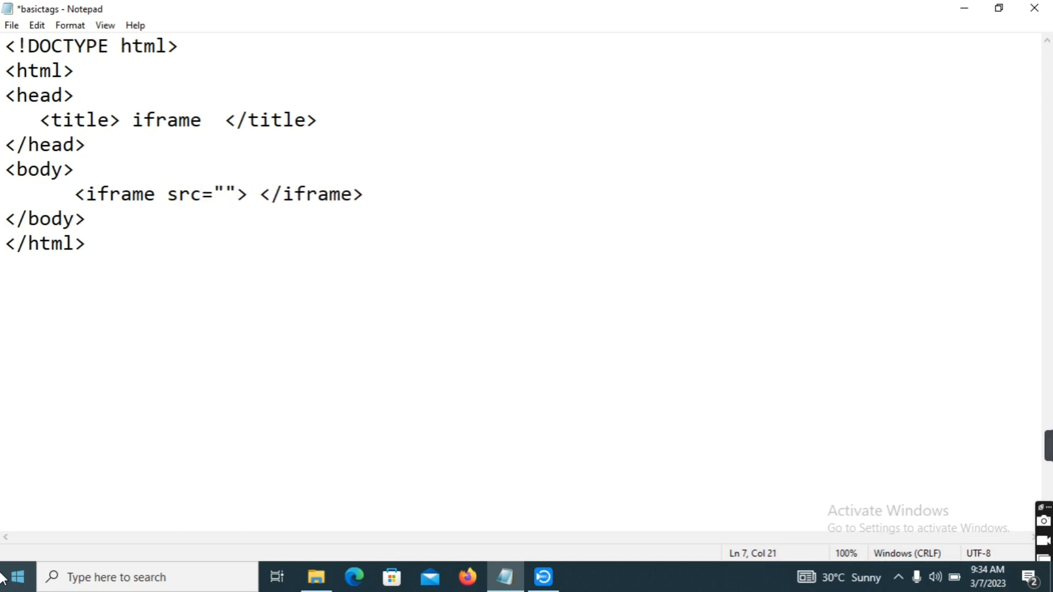
left_click(224, 194)
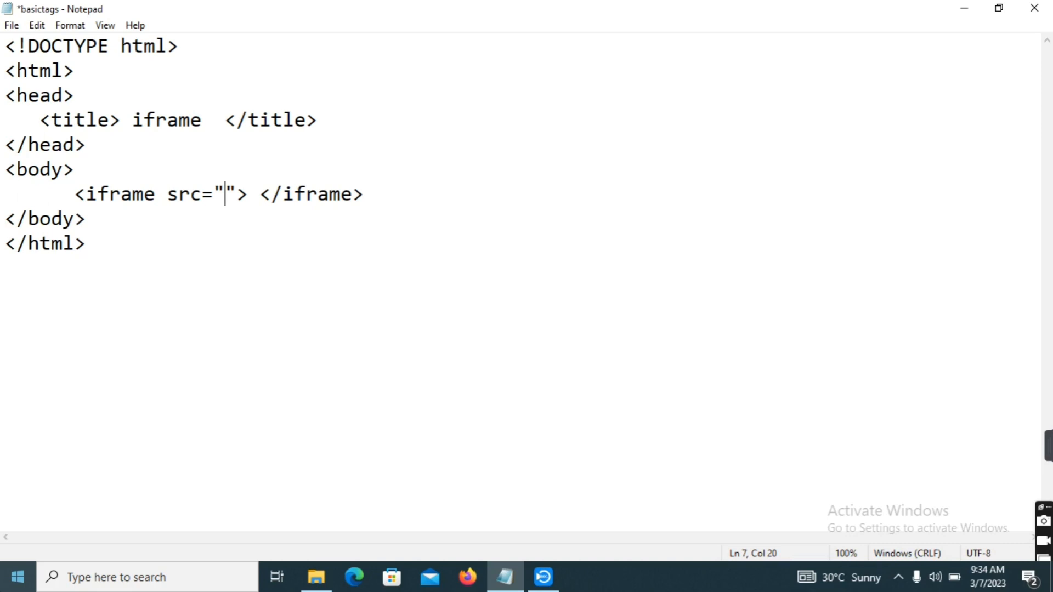
mouse_move(241, 383)
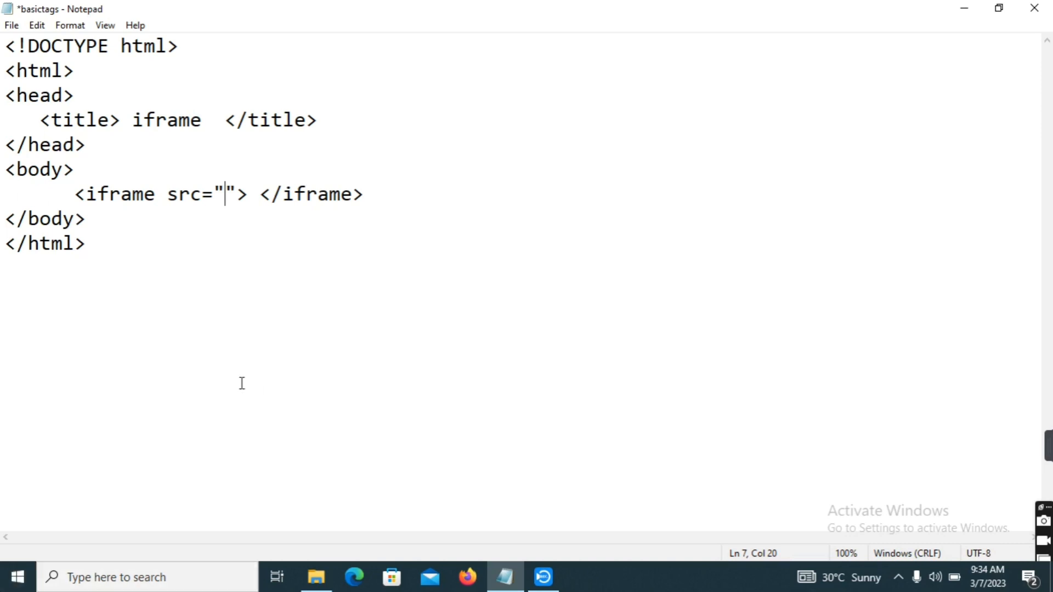
left_click(315, 577)
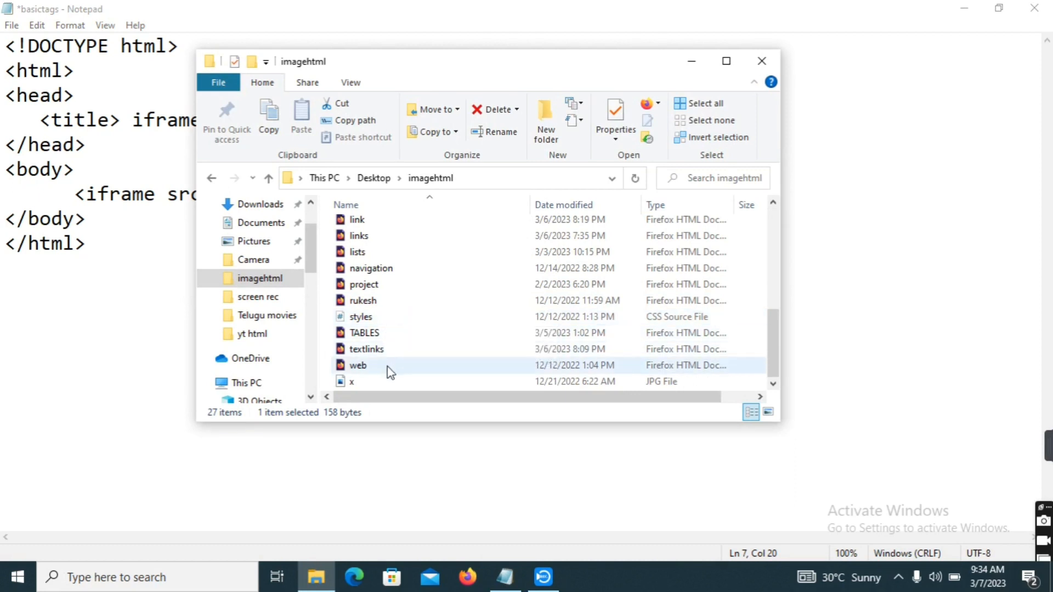
- Open the 'web' file with Firefox via the right-click Open with menu
left_click(358, 365)
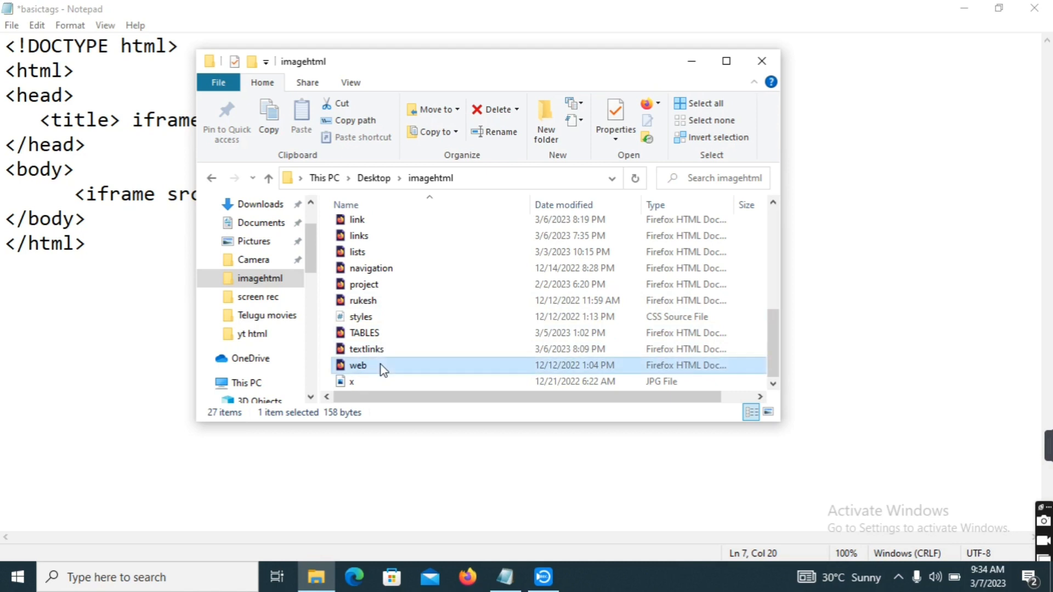
right_click(357, 366)
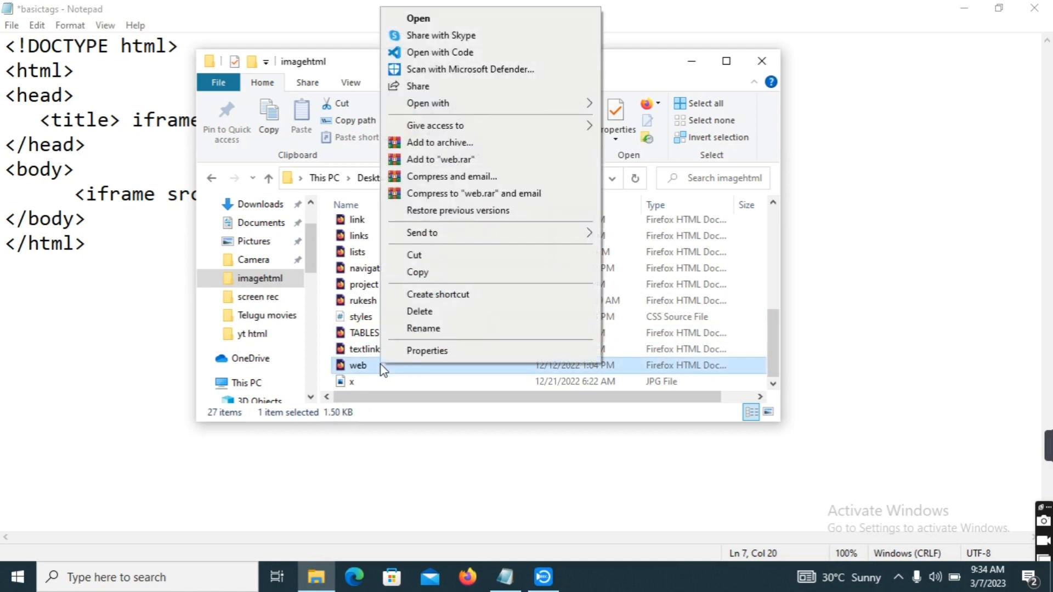
mouse_move(434, 227)
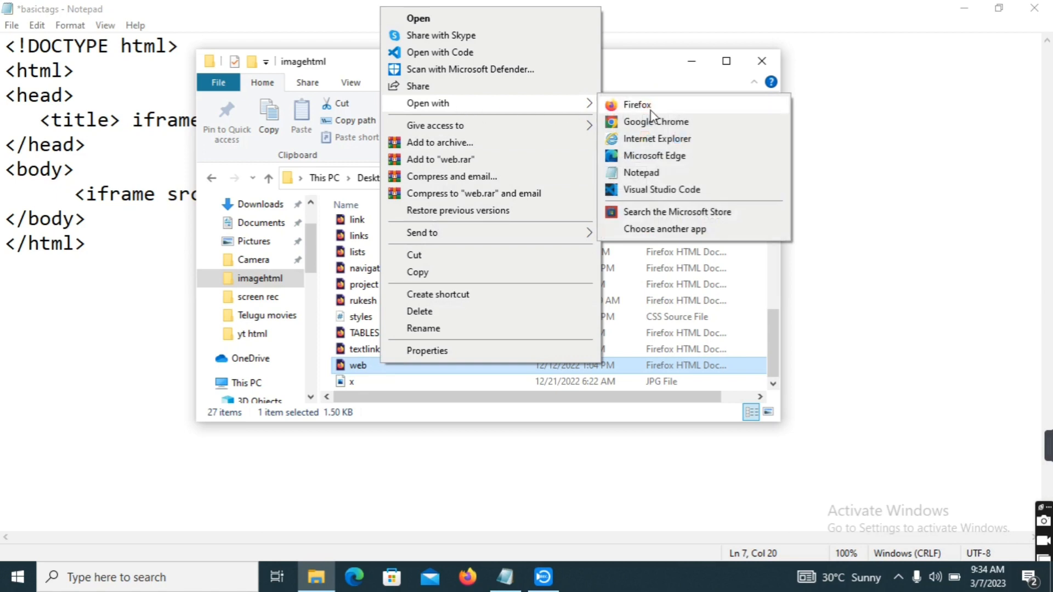
left_click(638, 104)
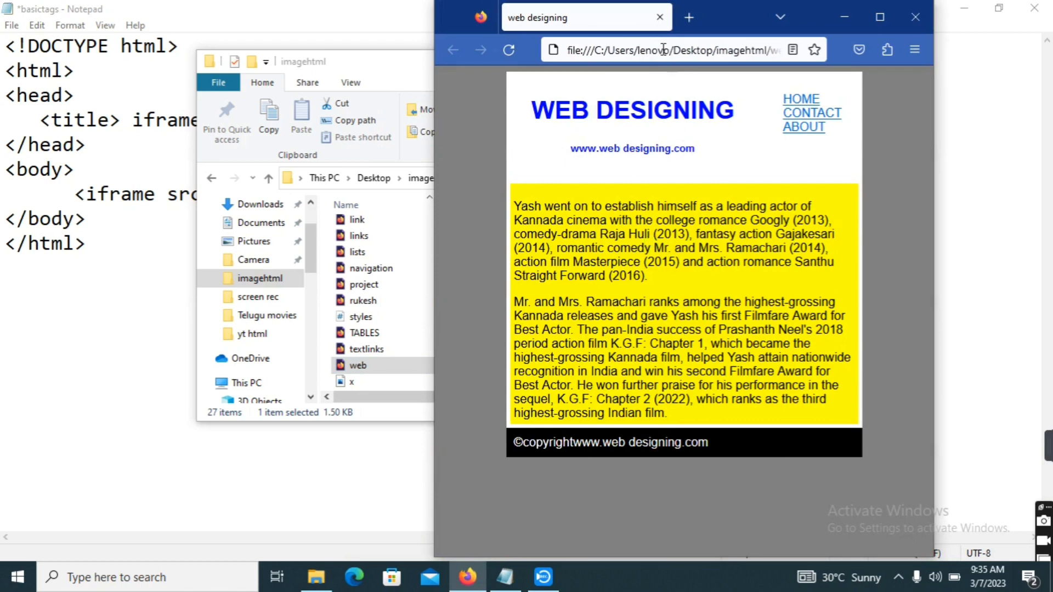
- Select the web designing page's local file address in Firefox's address bar
left_click(675, 49)
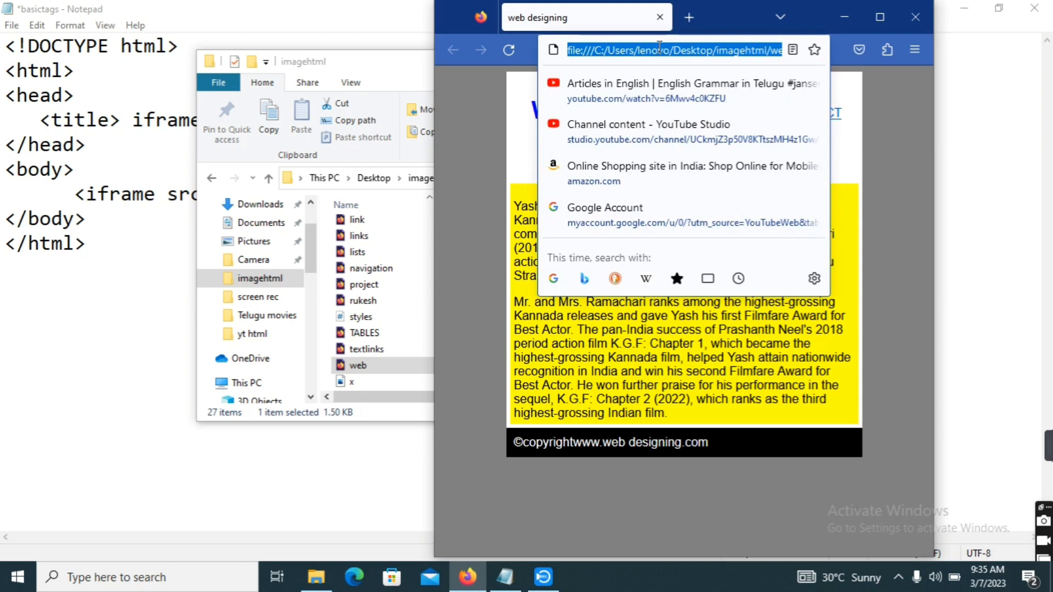
mouse_move(454, 87)
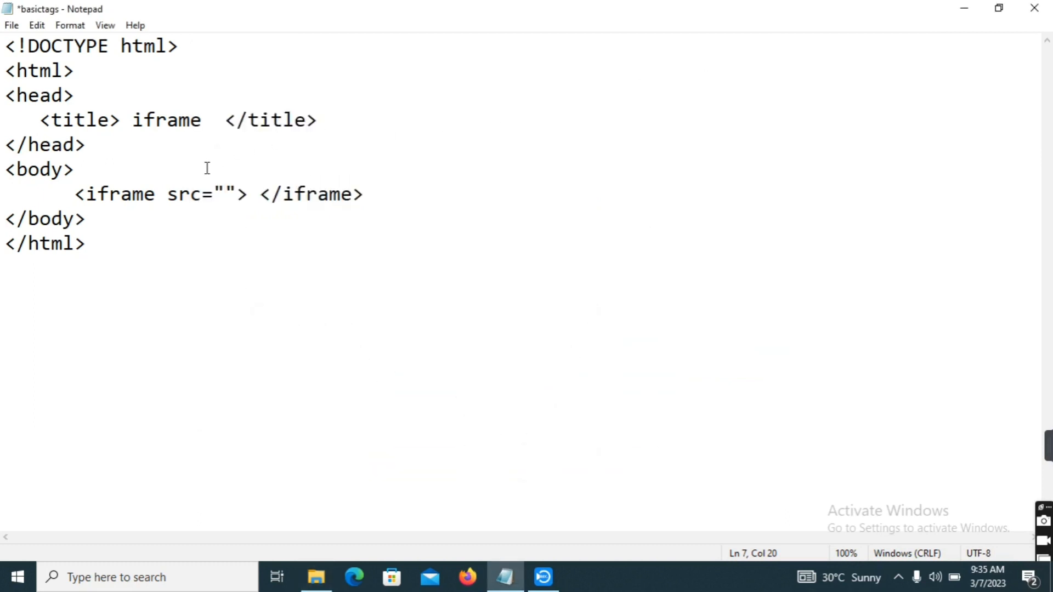
- Set the iframe src to file:///C:/Users/lenovo/Desktop/imagehtml/web.html
type("file:///C:/Users/lenovo/Desktop/imagehtml/web.html")
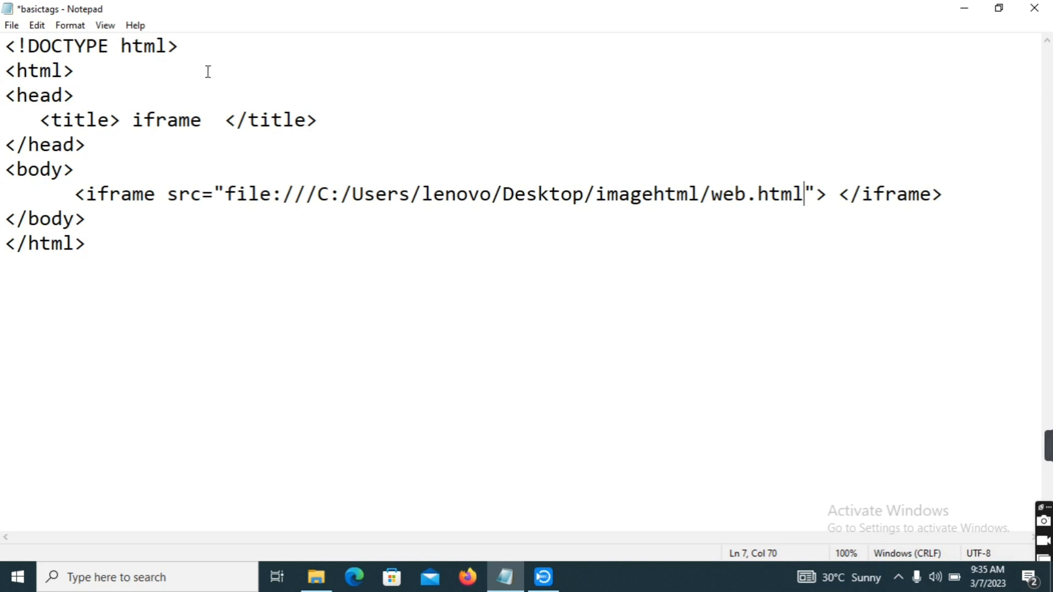
mouse_move(447, 519)
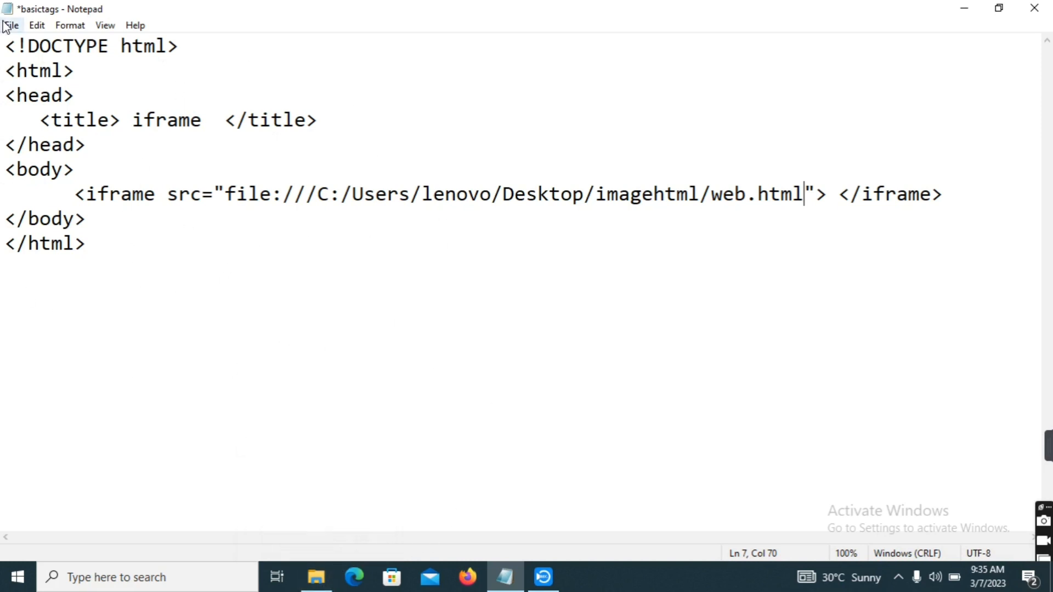
mouse_move(53, 119)
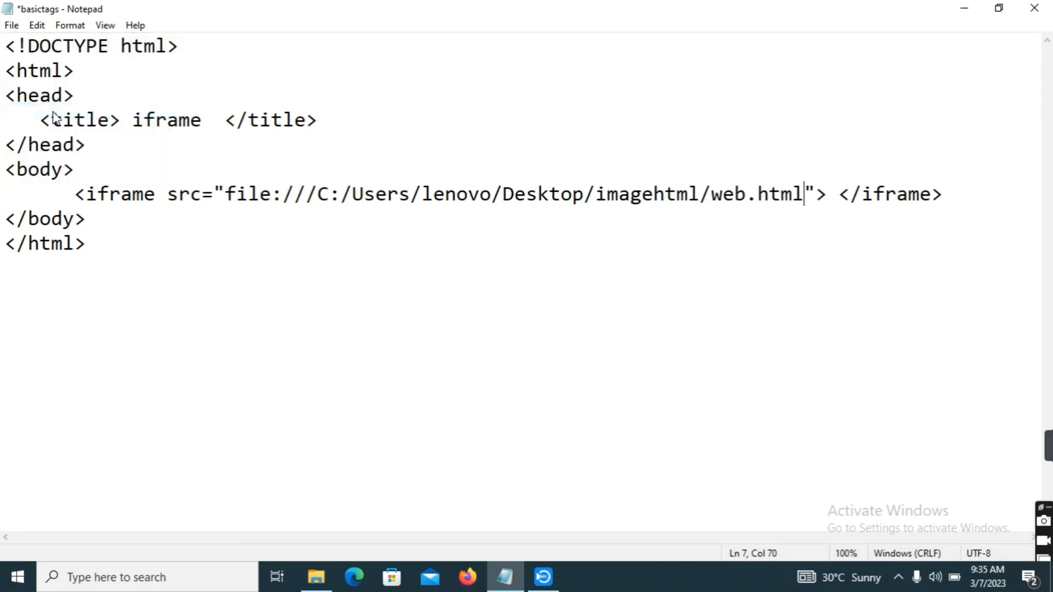
- Save the page as iframe1.html with file type All Files
key("Ctrl+S")
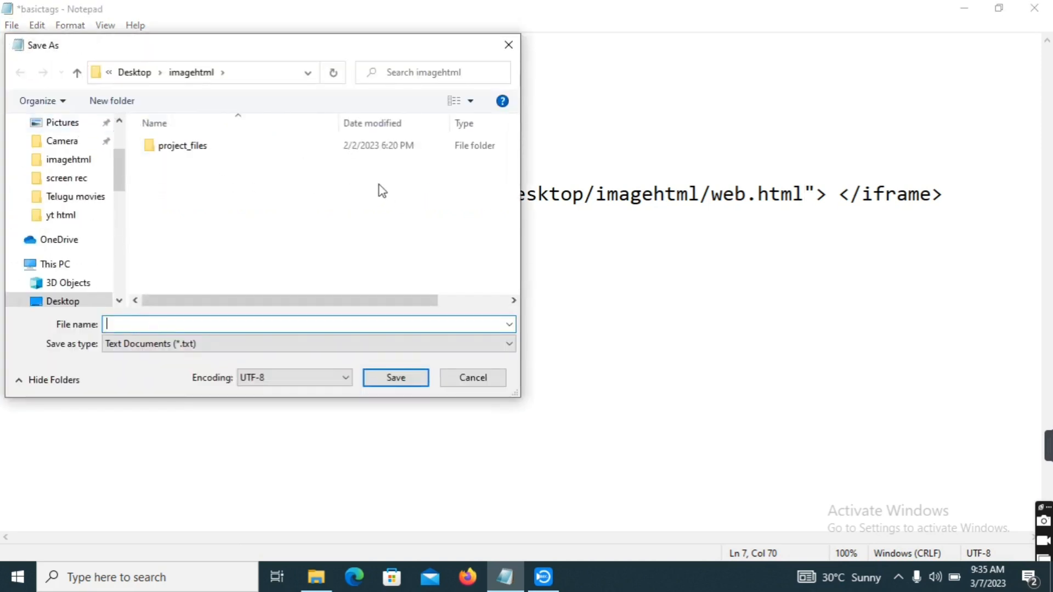
type("ifa")
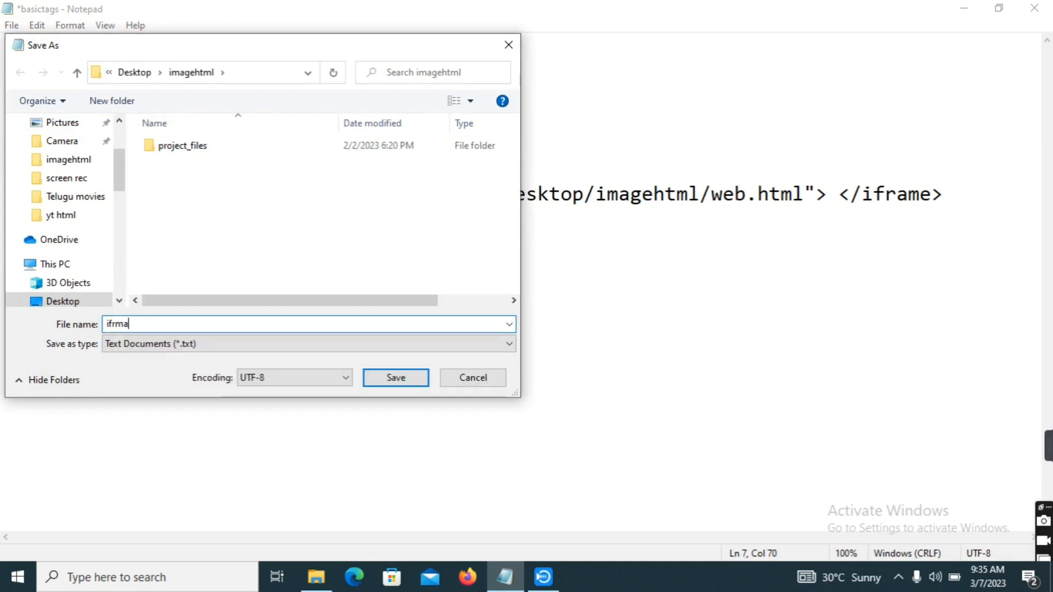
type("iframe1")
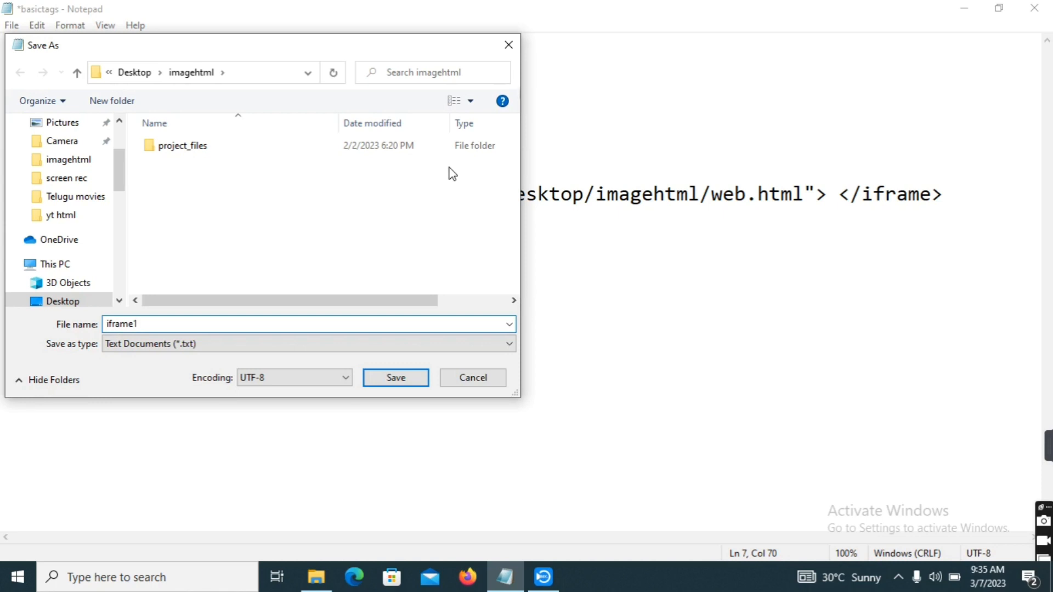
type(".html")
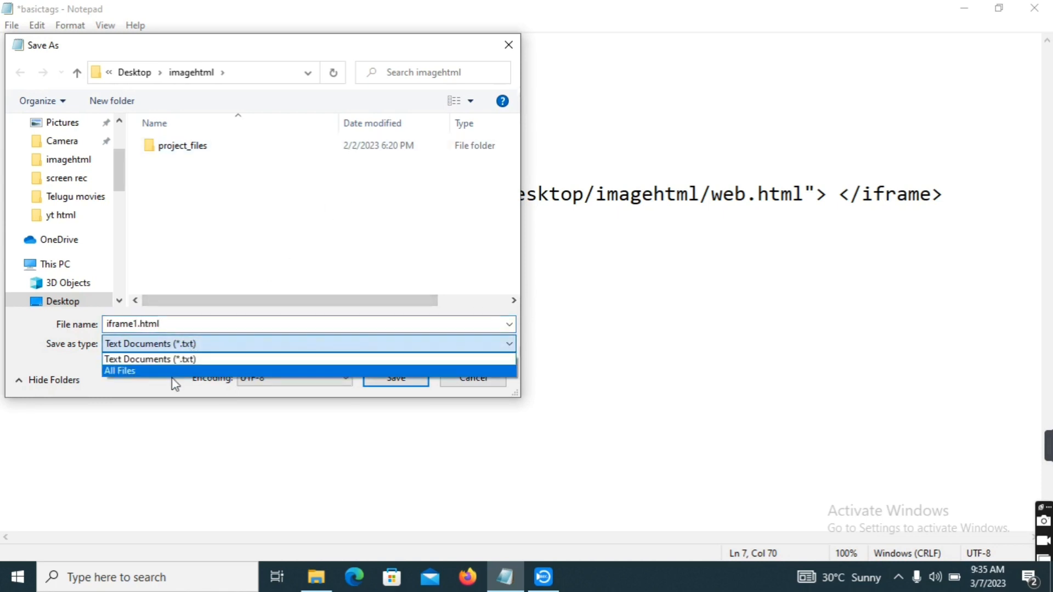
left_click(119, 371)
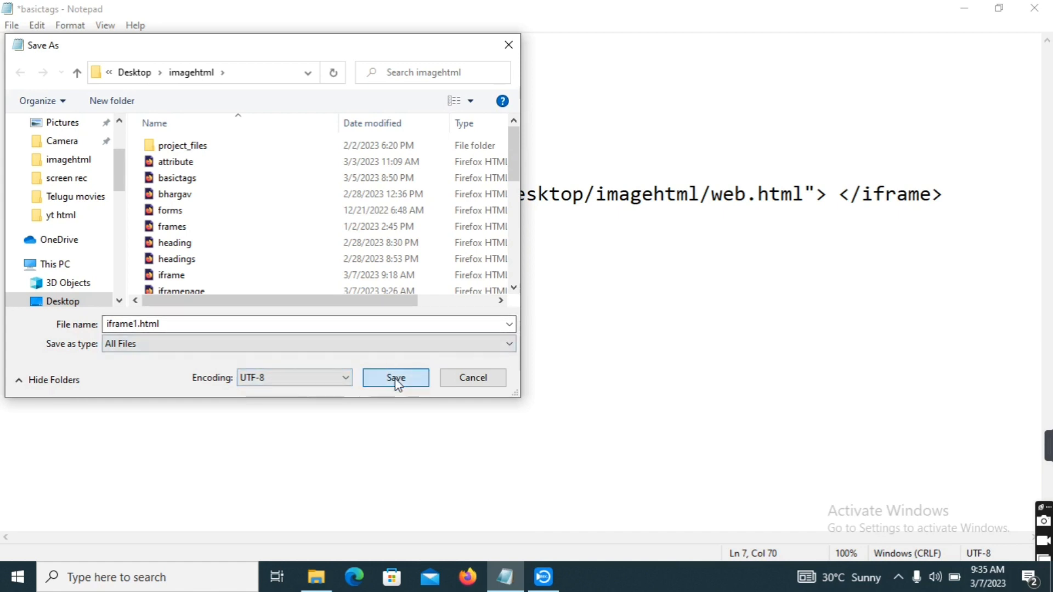
left_click(395, 378)
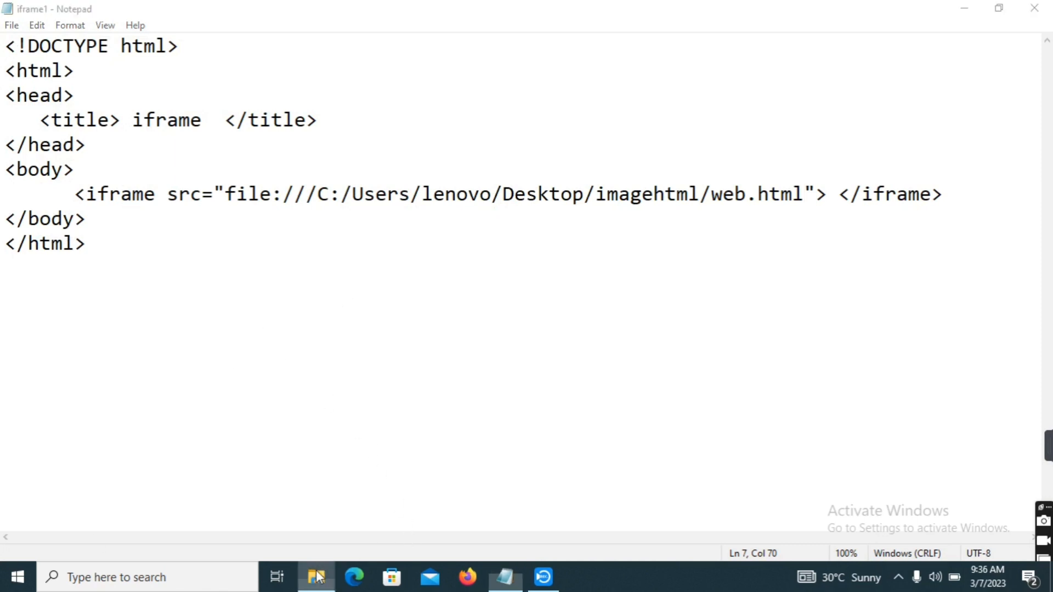
- View iframe1.html in Firefox, scroll the embedded web page, then return to Notepad
left_click(316, 577)
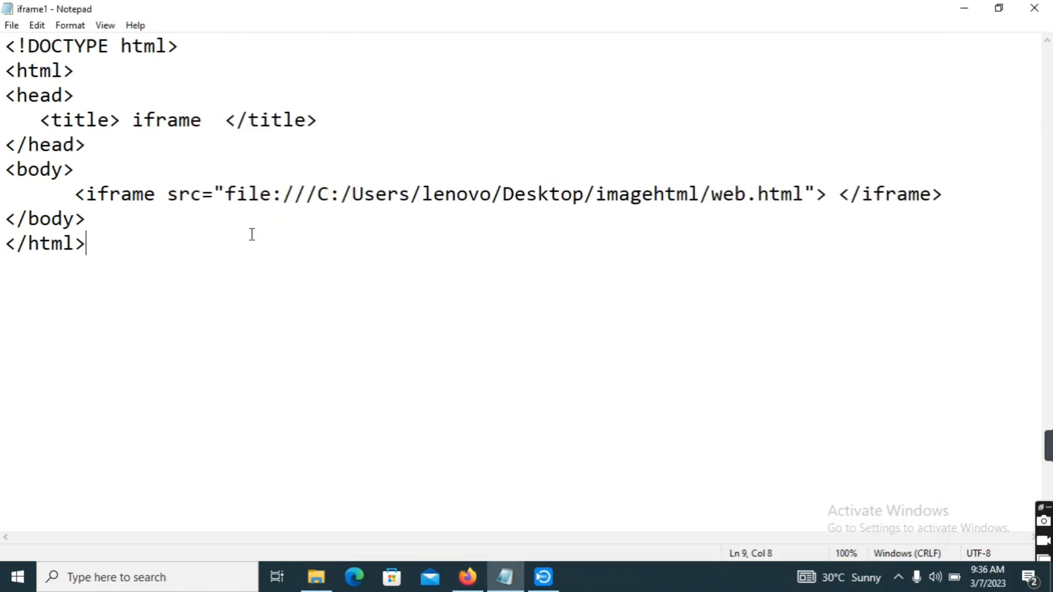
left_click(467, 578)
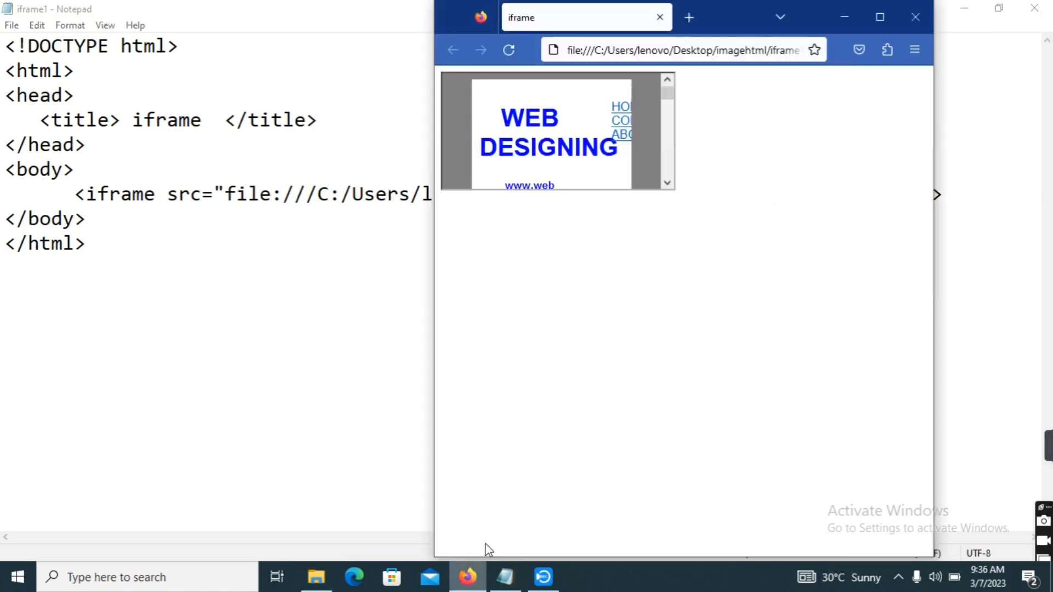
mouse_move(462, 176)
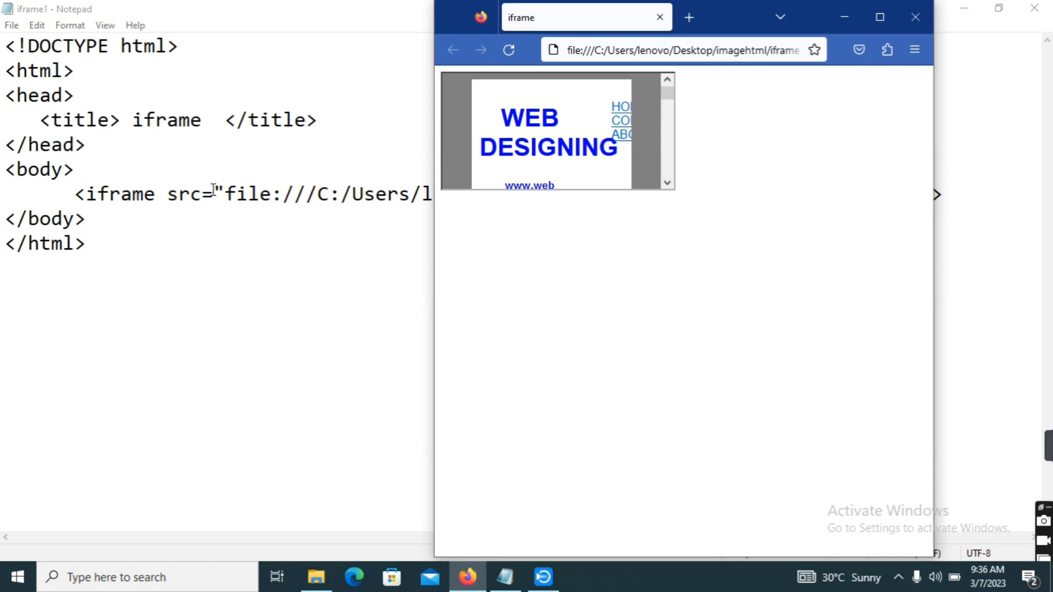
scroll("down", 3)
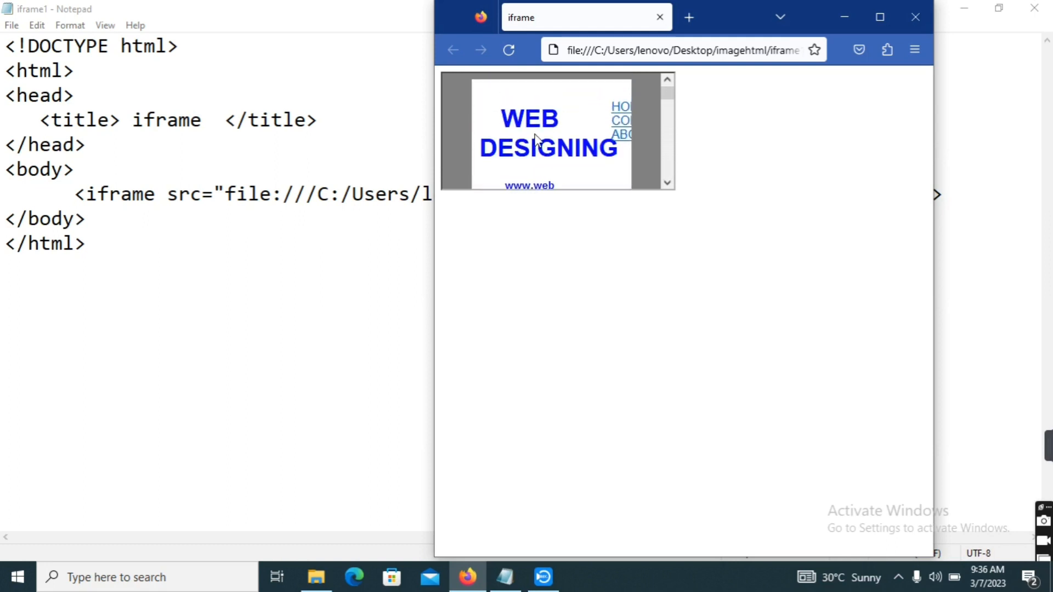
scroll("down", 3)
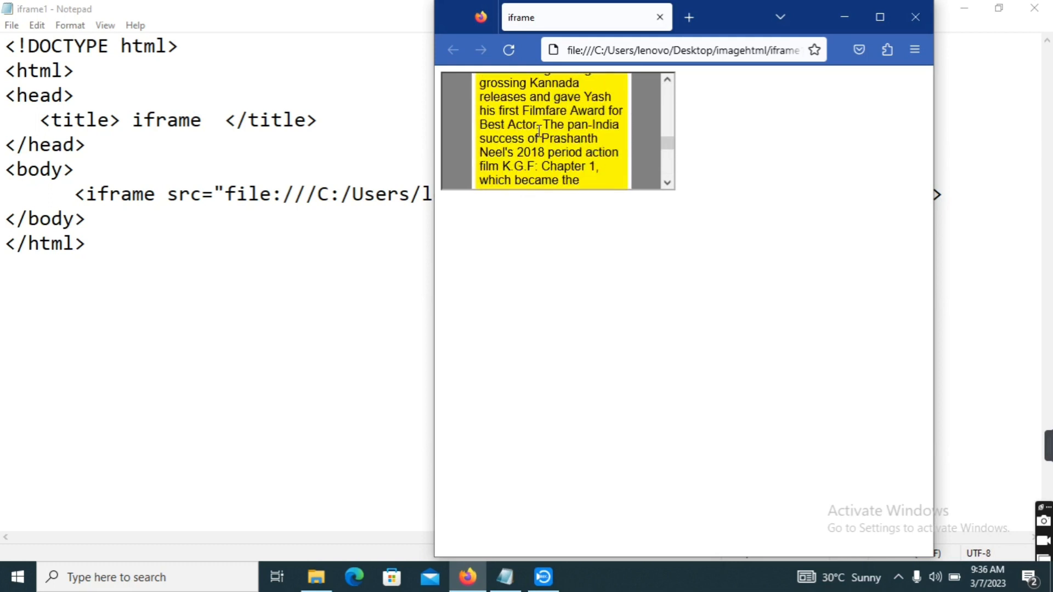
left_click(505, 576)
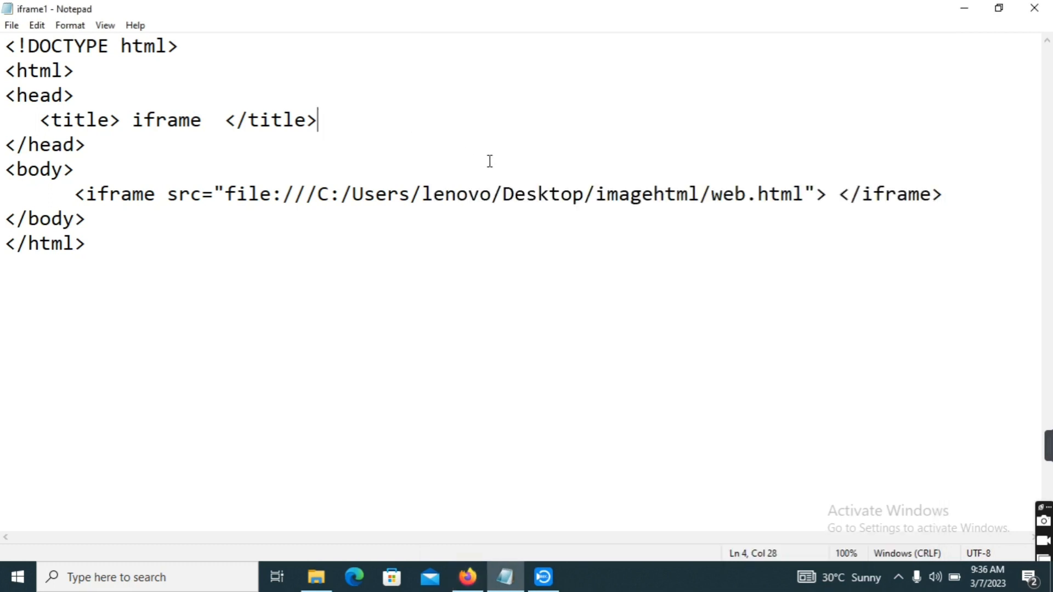
mouse_move(811, 194)
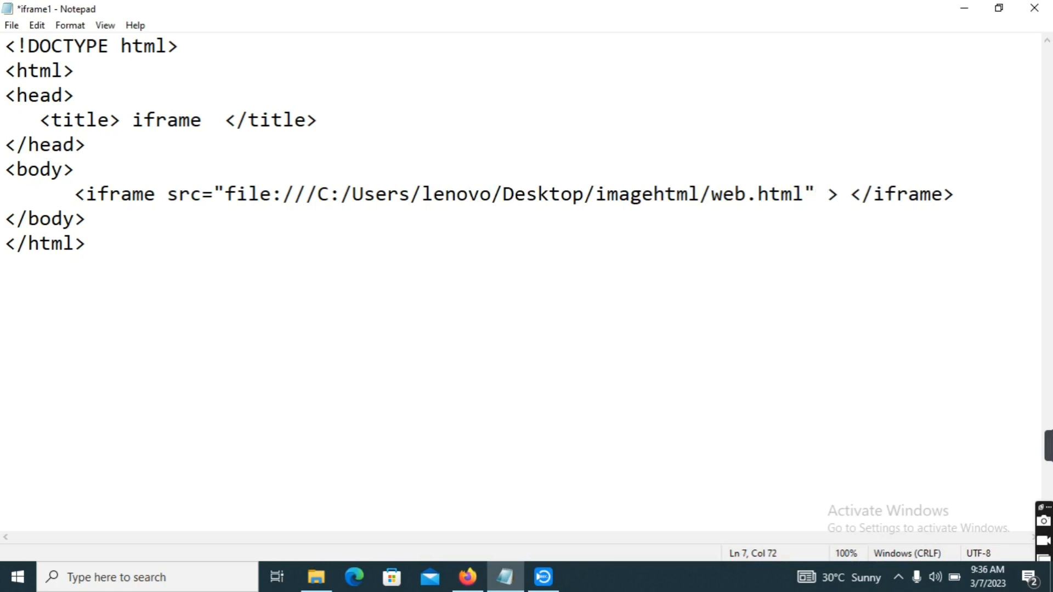
- Add height="200" and width="300" attributes to the iframe tag
type("h")
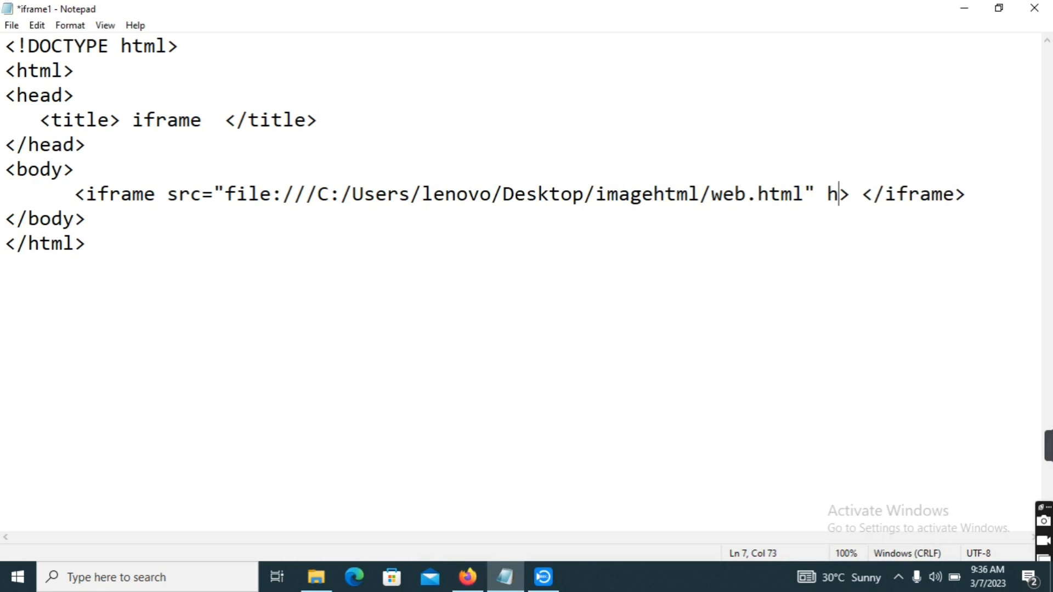
type("eighy")
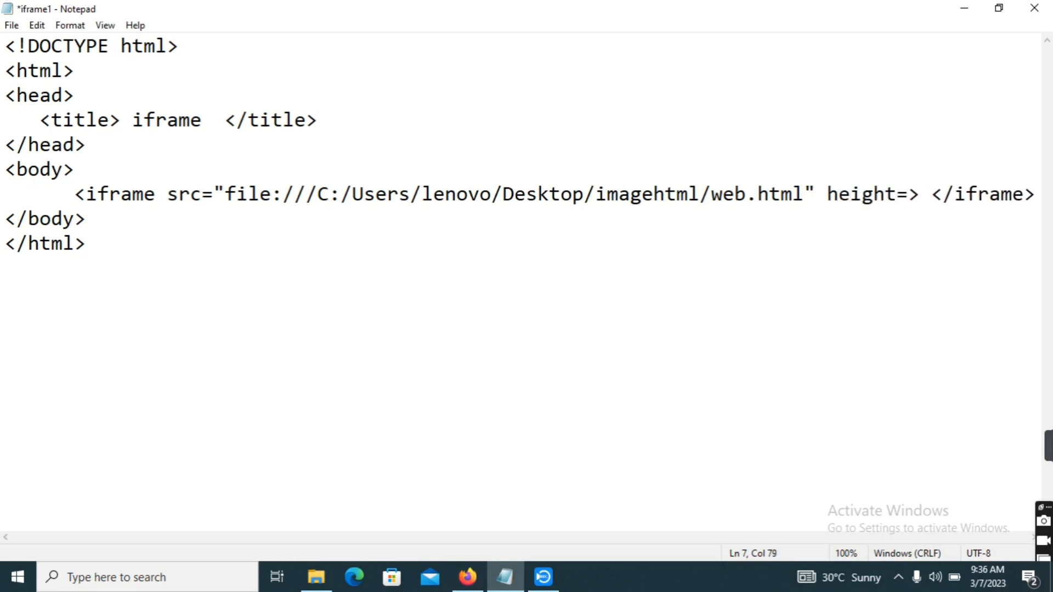
type("\"\"")
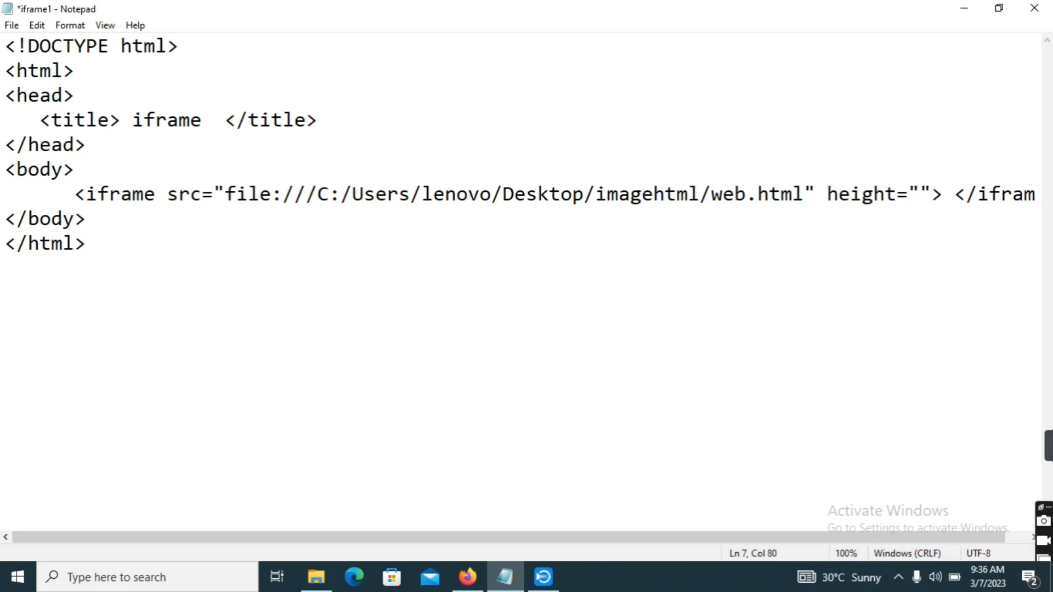
type("200")
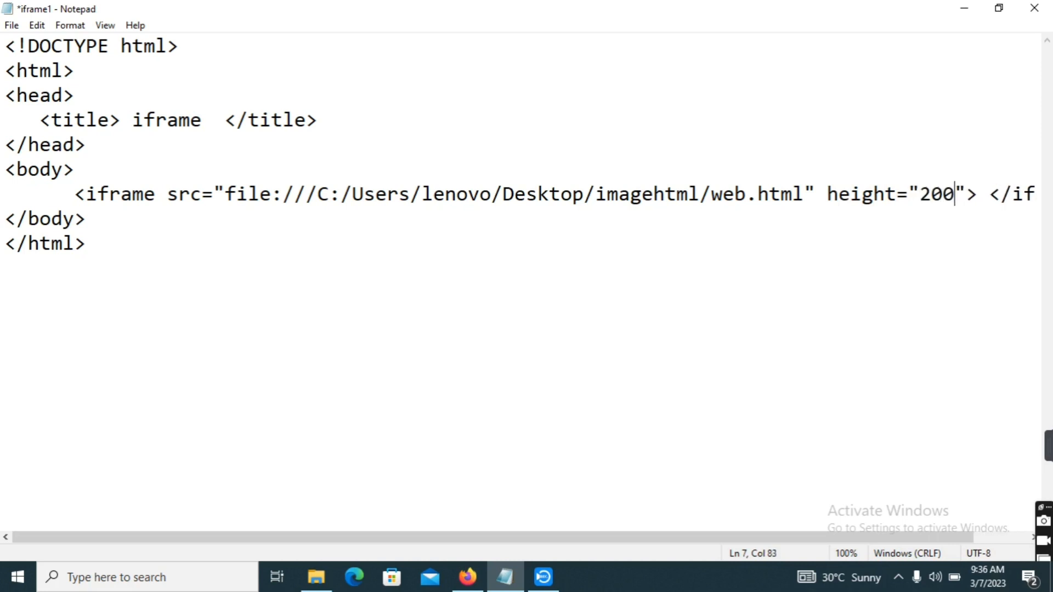
type("\" \"")
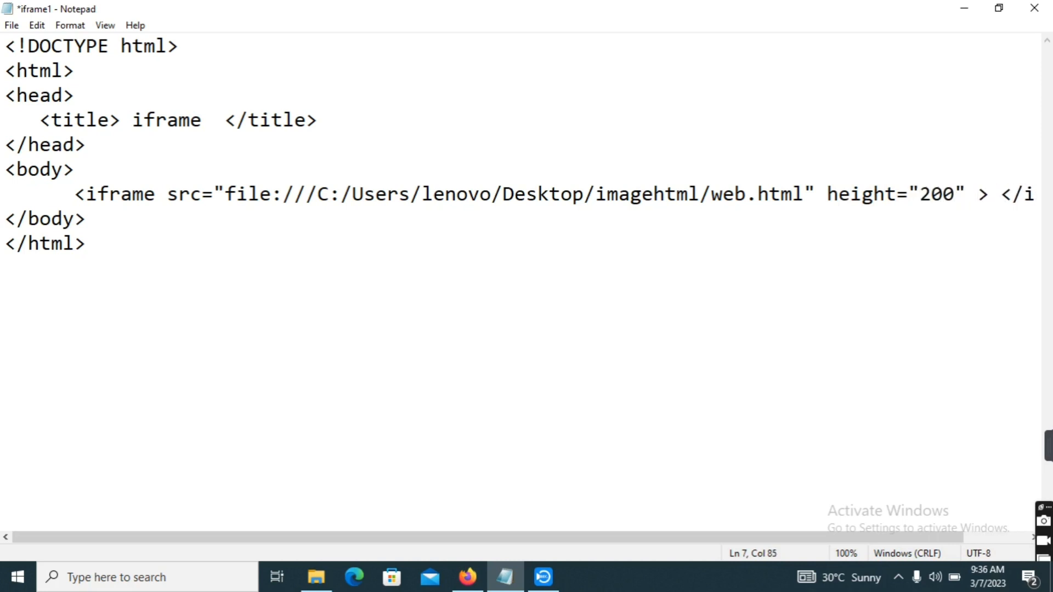
type("width")
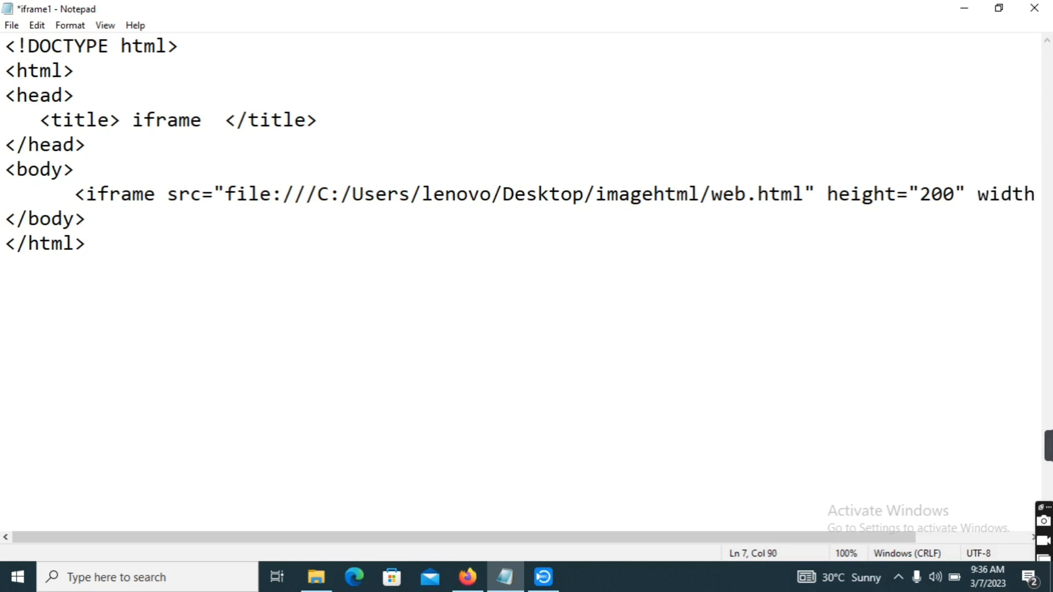
left_click(872, 252)
type("=")
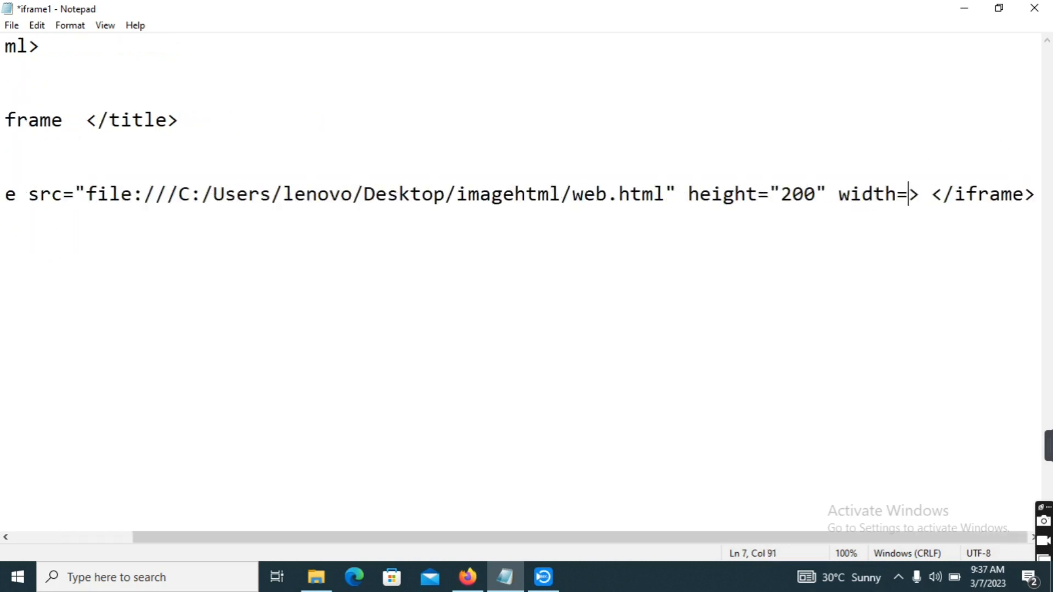
type("\"")
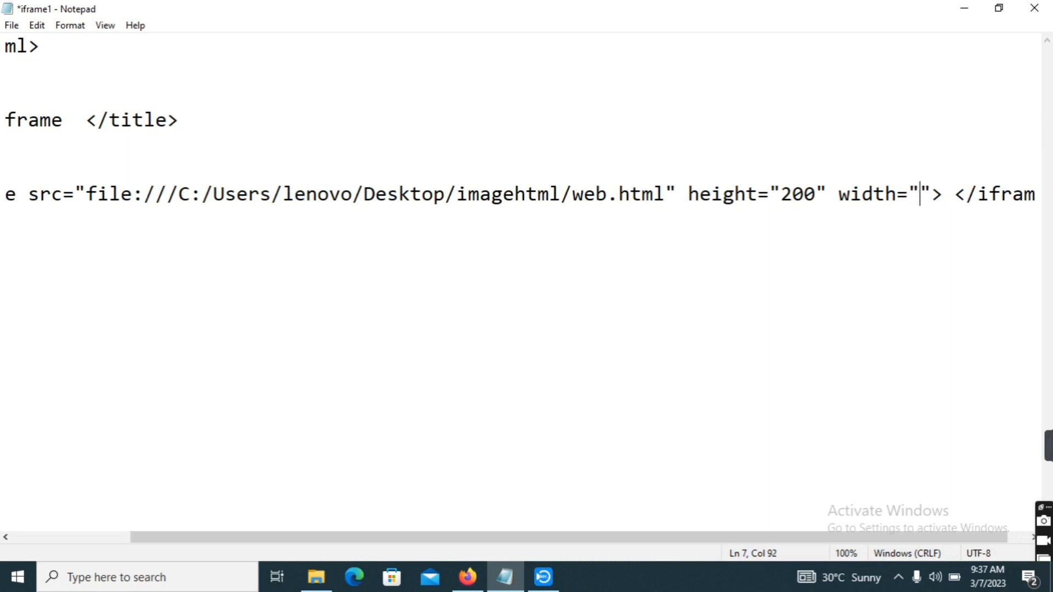
type("300")
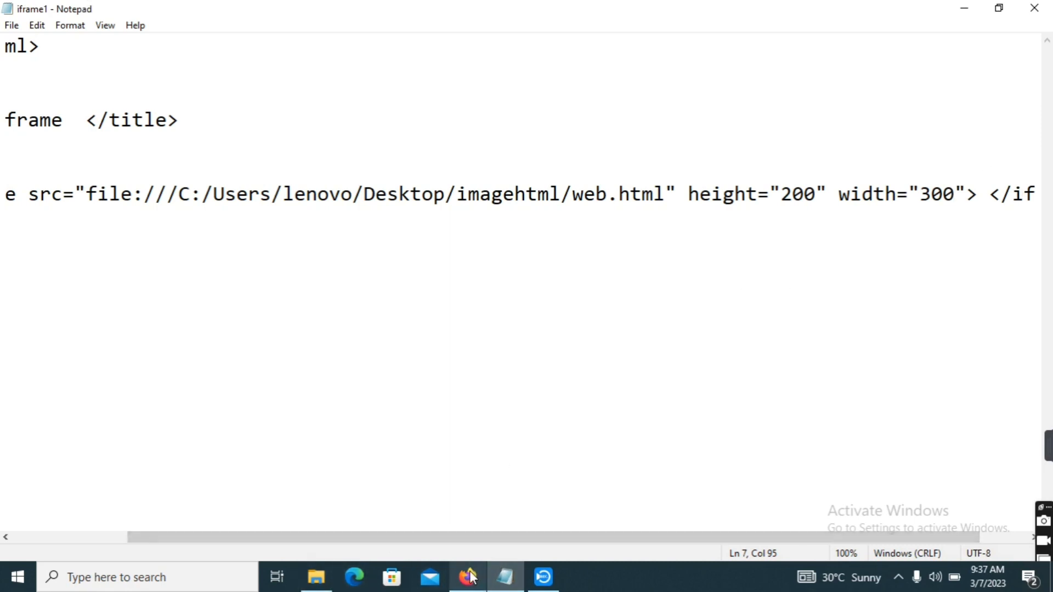
- Reload iframe1.html in Firefox, scroll the resized frame, and return to Notepad
left_click(465, 576)
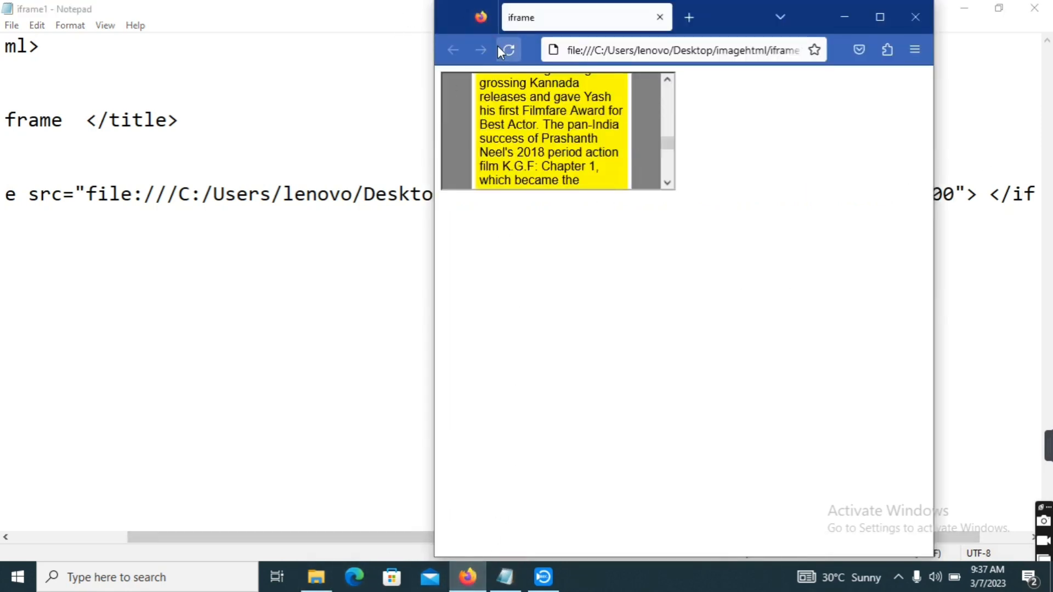
left_click(507, 49)
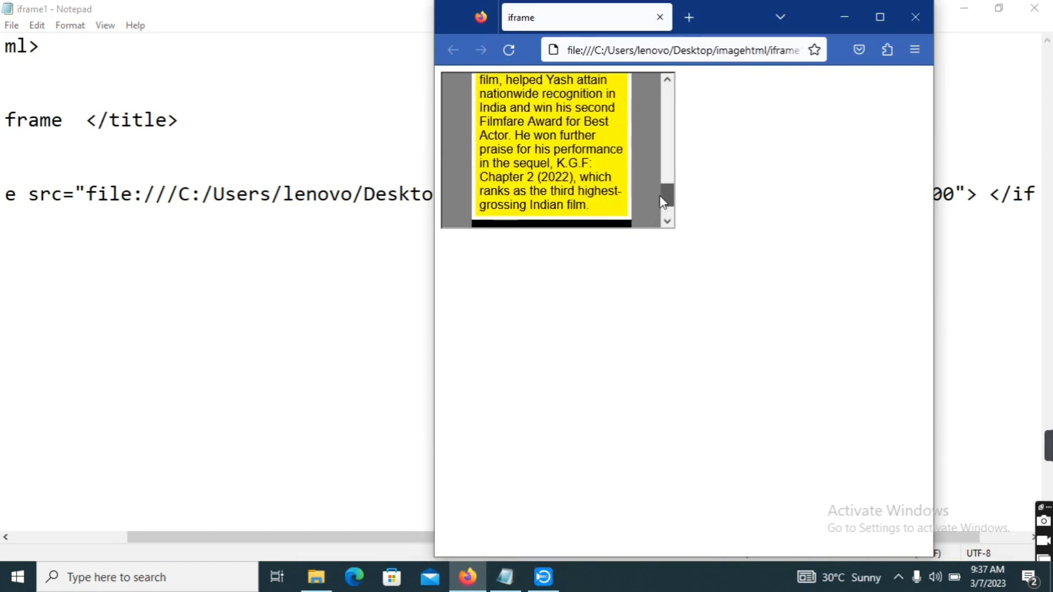
scroll("down", 3)
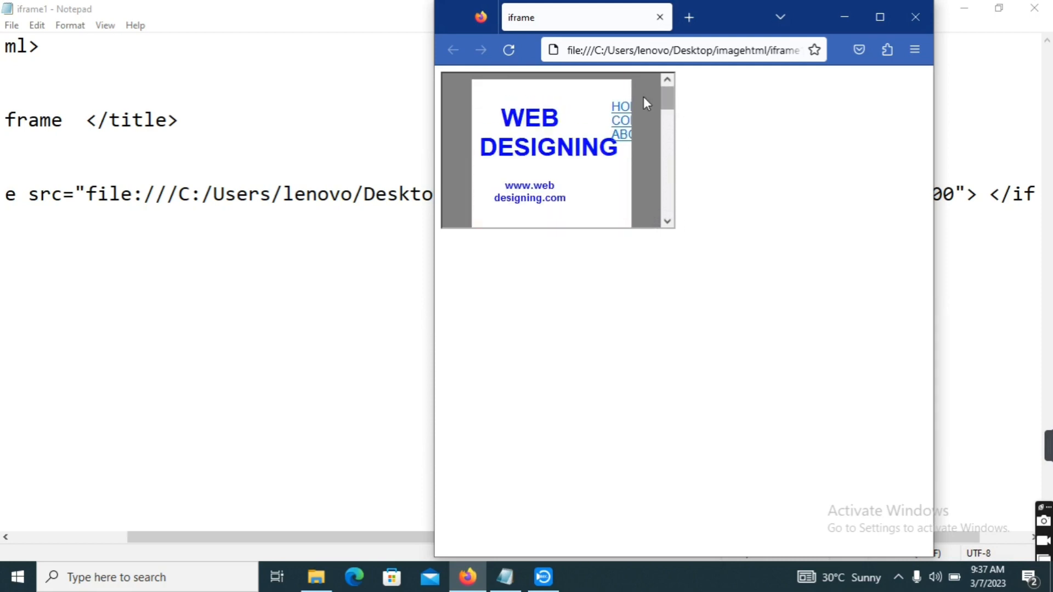
left_click(506, 576)
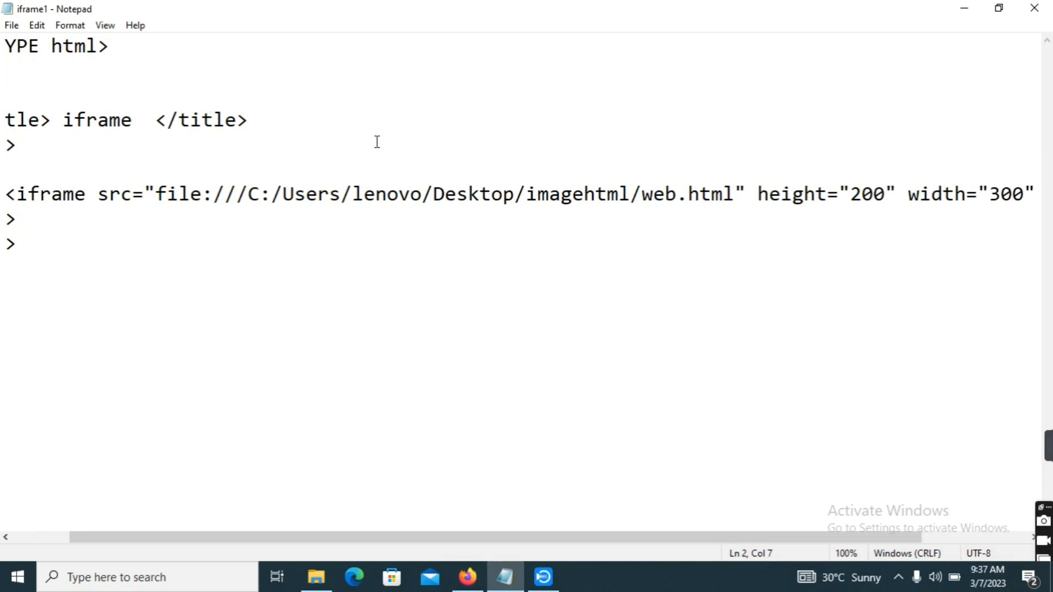
mouse_move(32, 207)
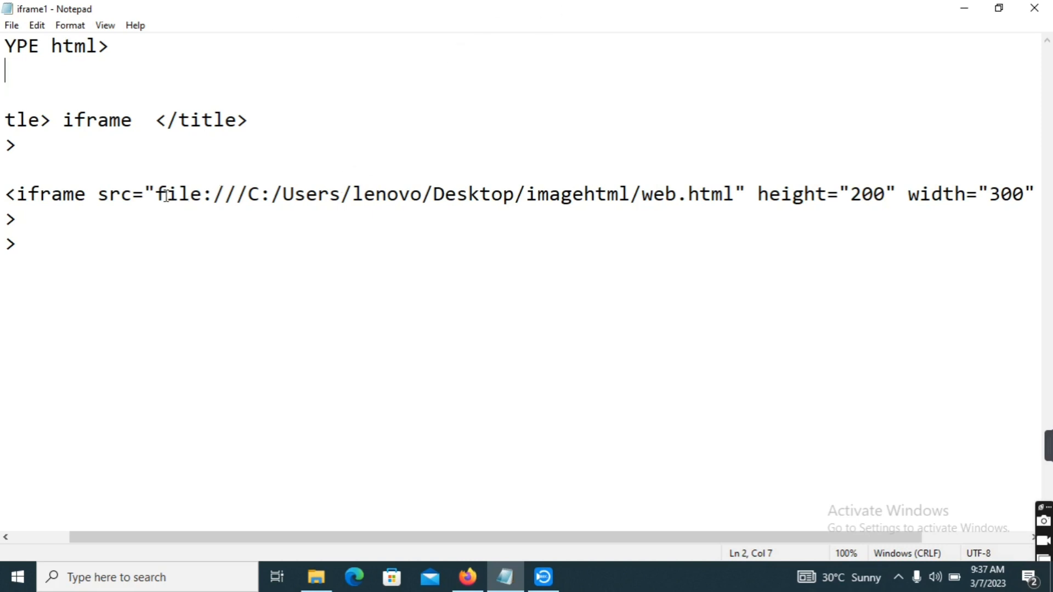
- Delete the web.html path from the src attribute and move to the end of the iframe line
left_click_drag(157, 194, 742, 194)
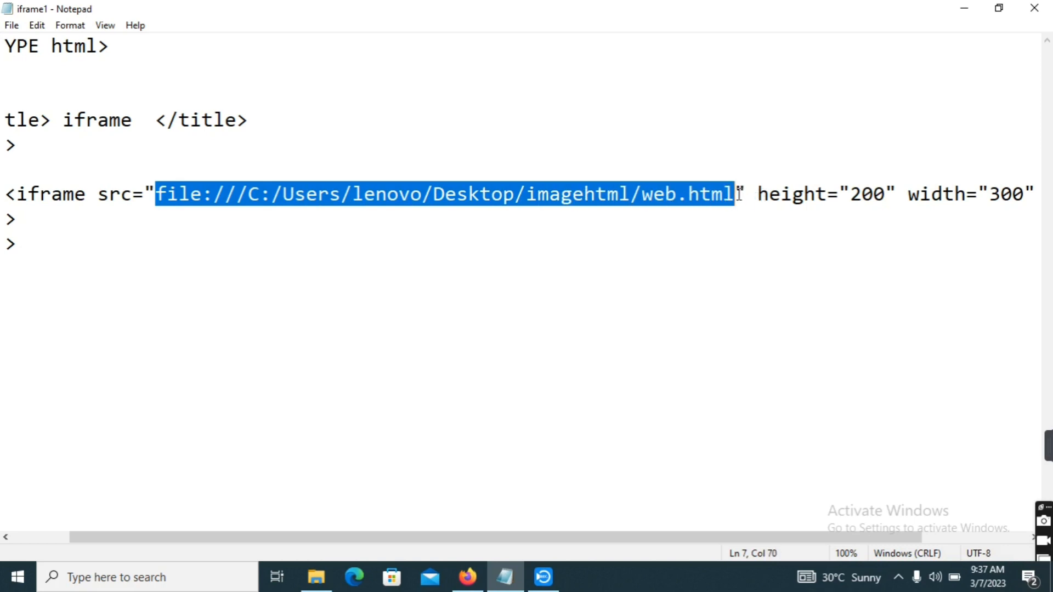
key("Delete")
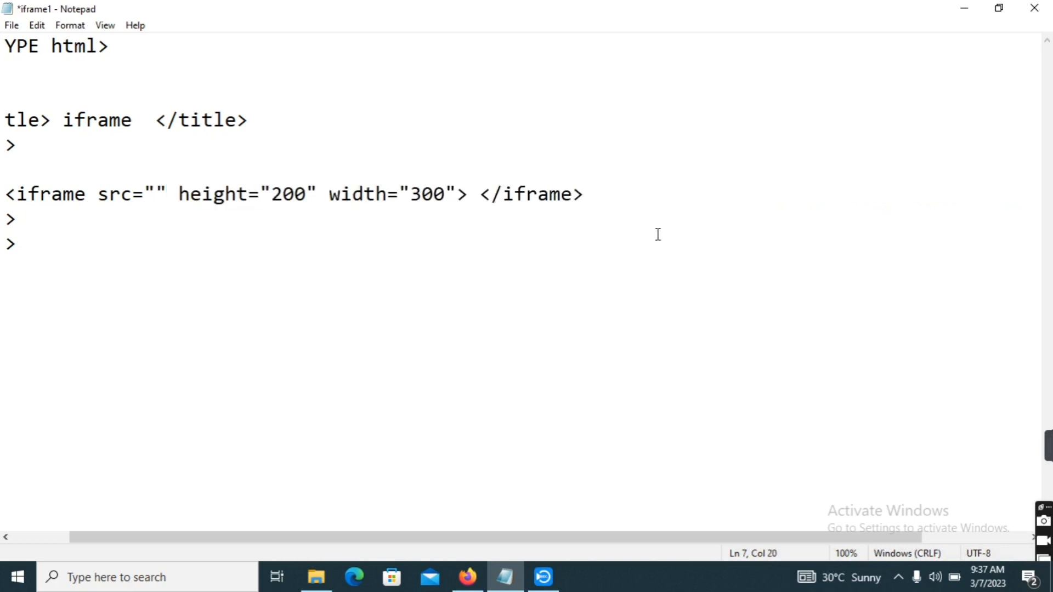
left_click(598, 196)
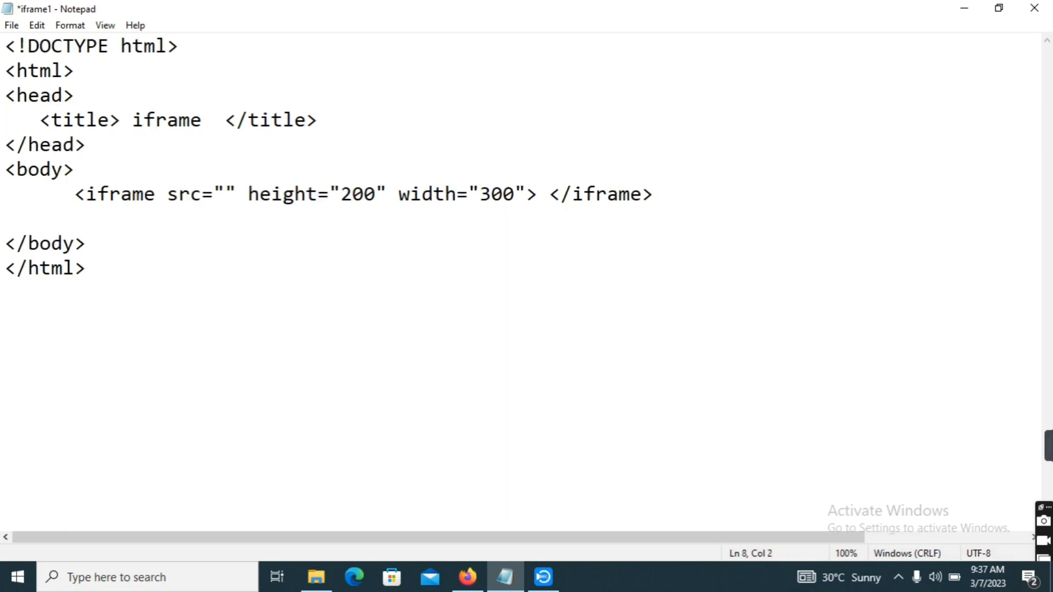
- Add an anchor tag with an empty href="" on the line below the iframe
type("<a")
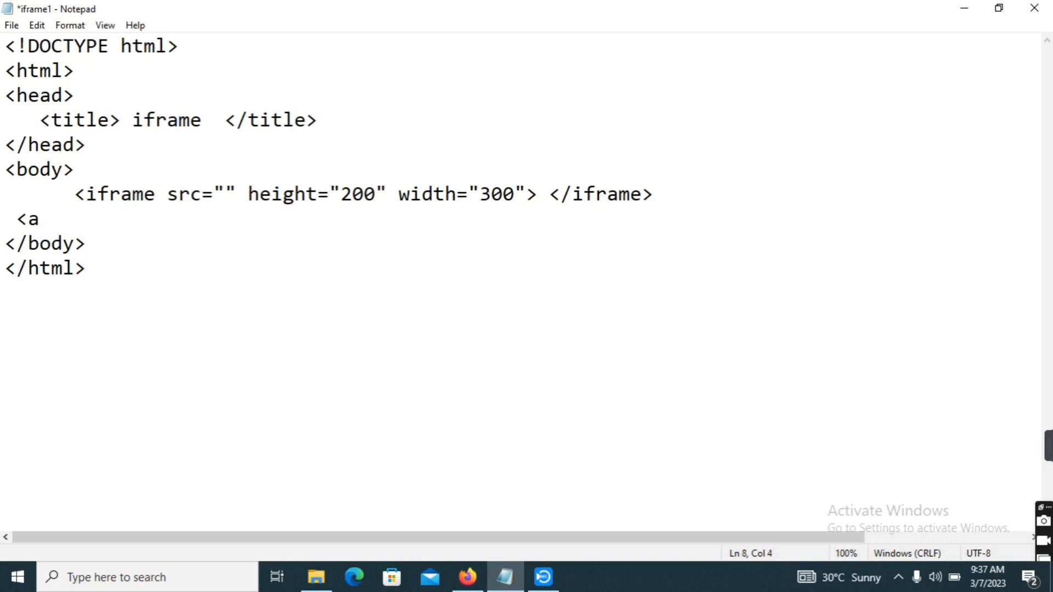
type(">")
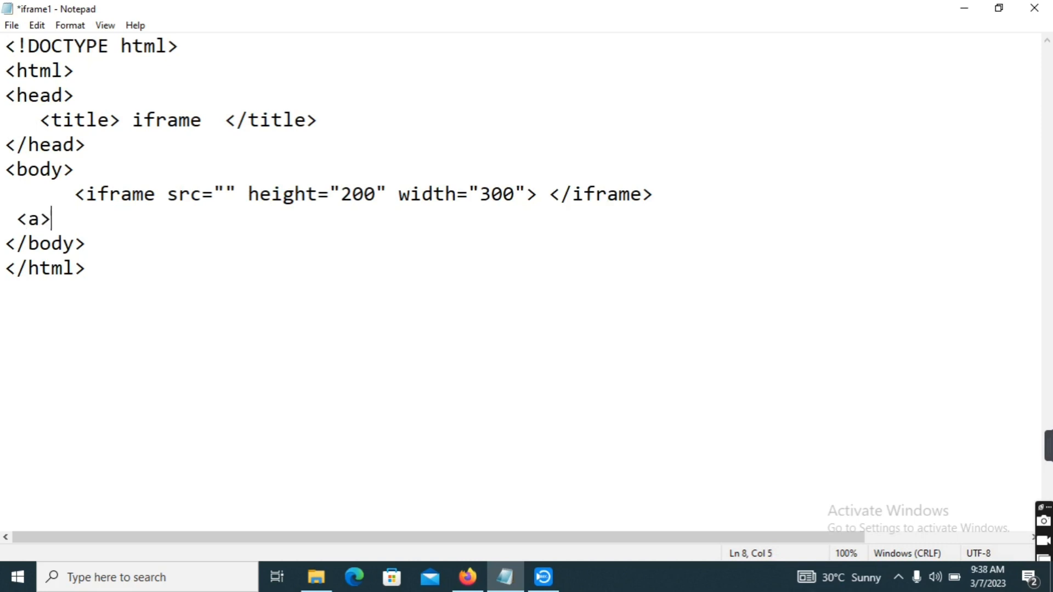
type("<a")
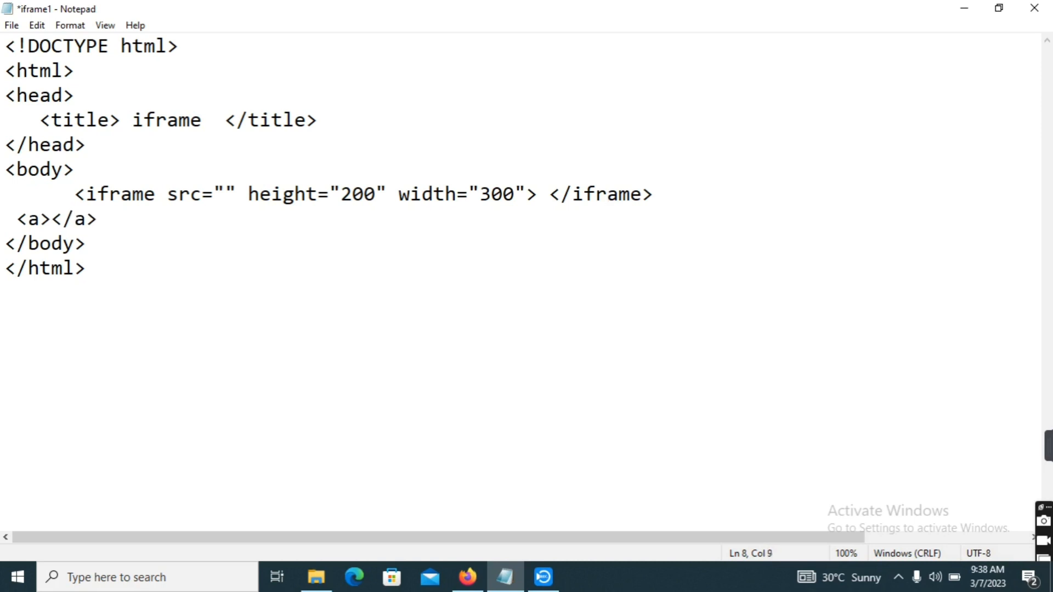
left_click(49, 219)
type(" h")
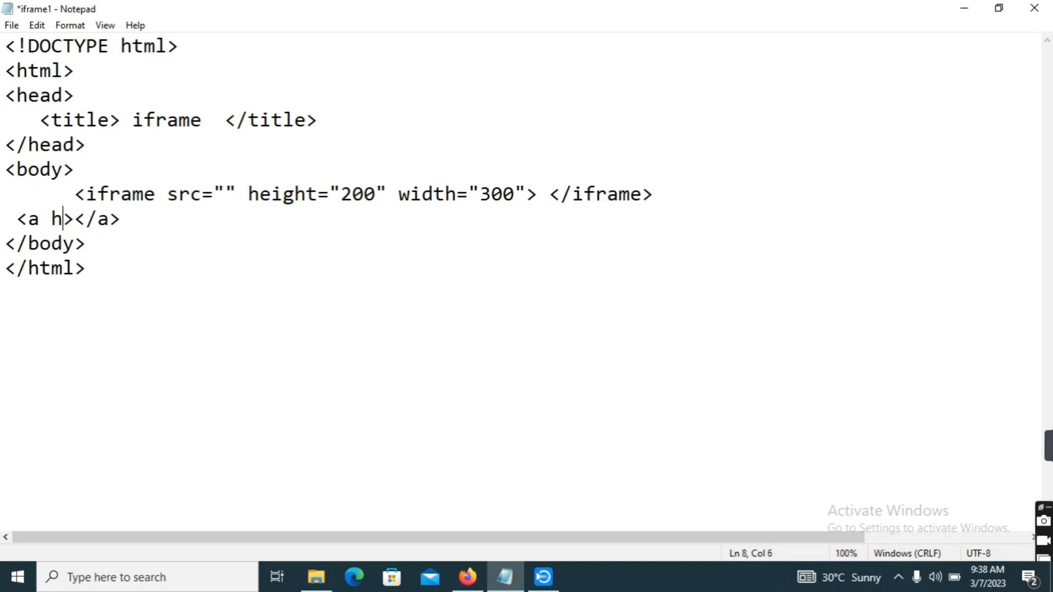
type("ref=")
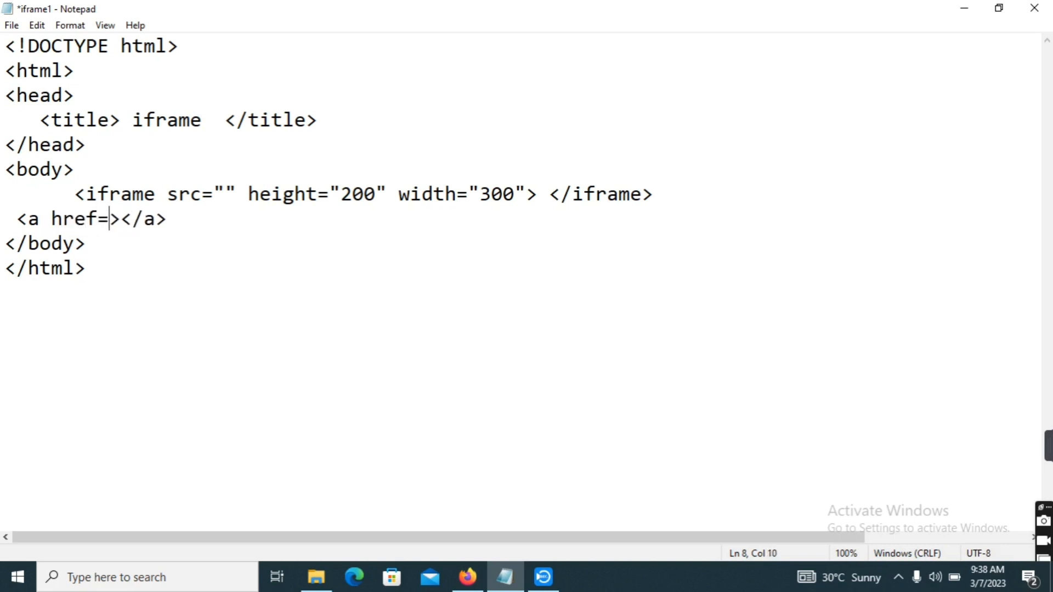
type("\"\"")
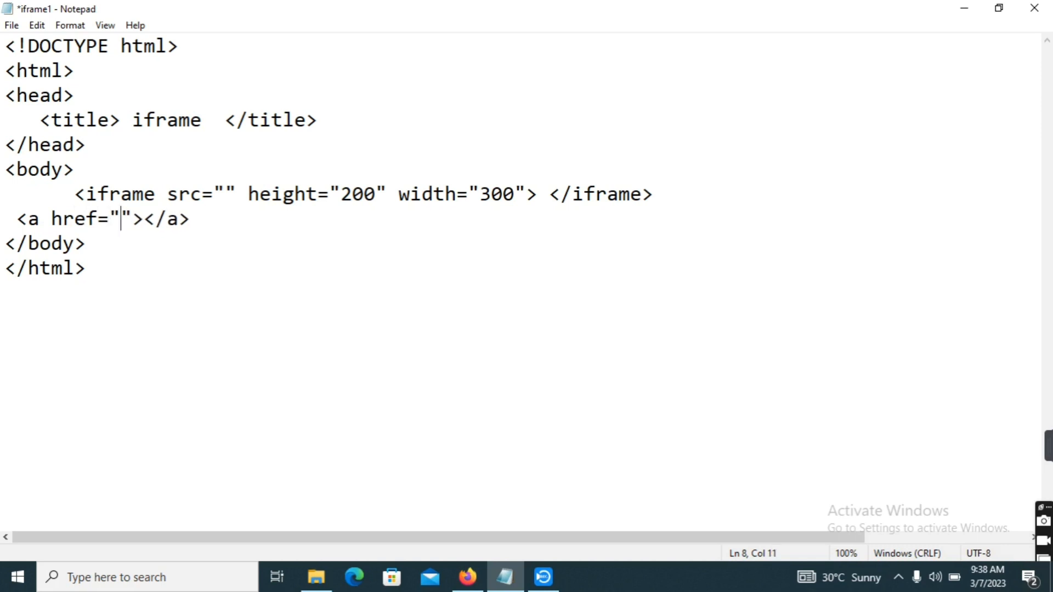
mouse_move(504, 175)
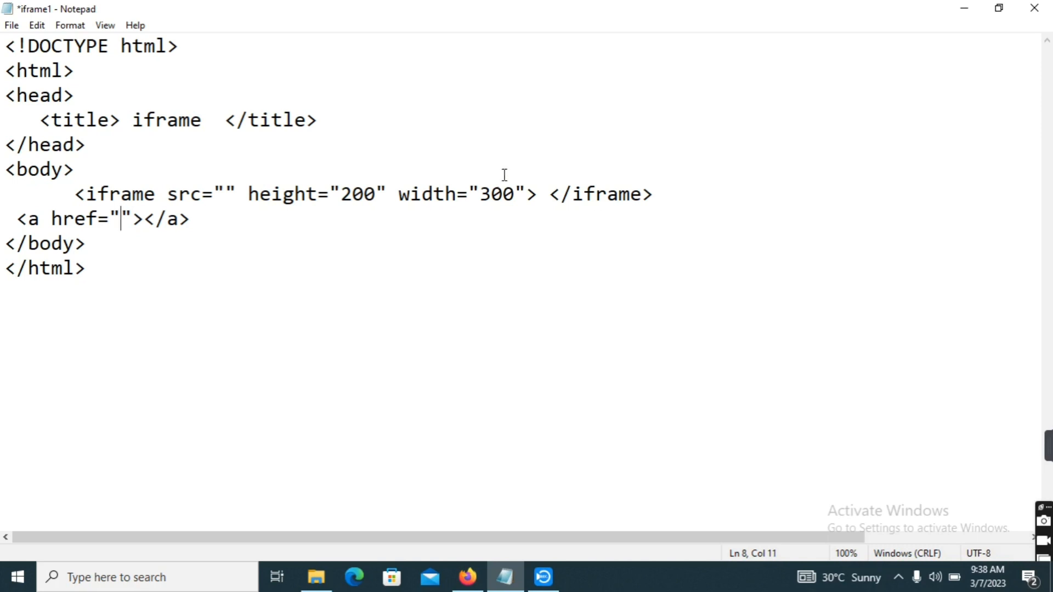
mouse_move(340, 184)
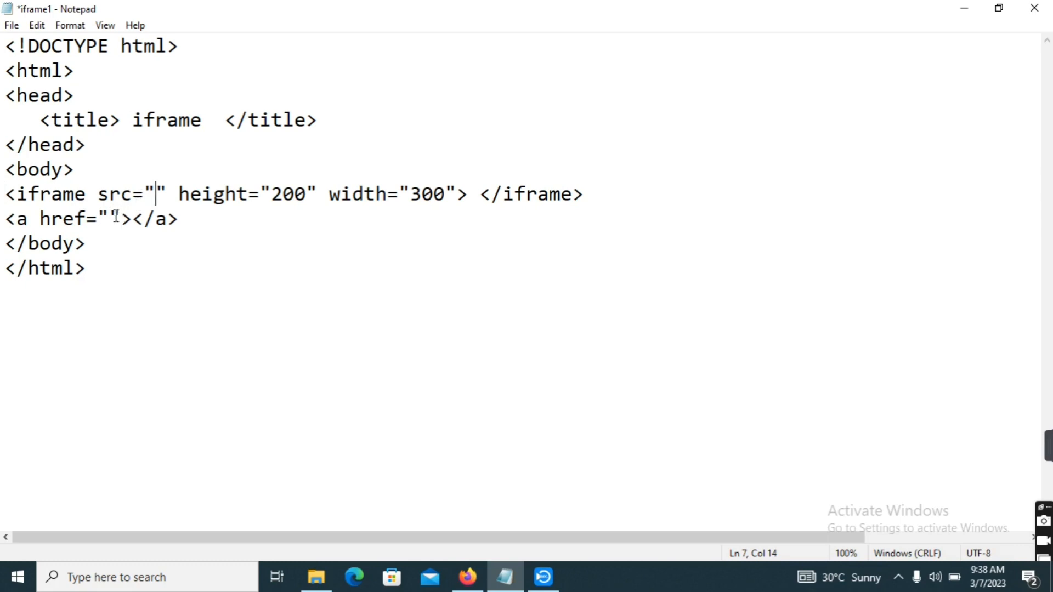
left_click(110, 219)
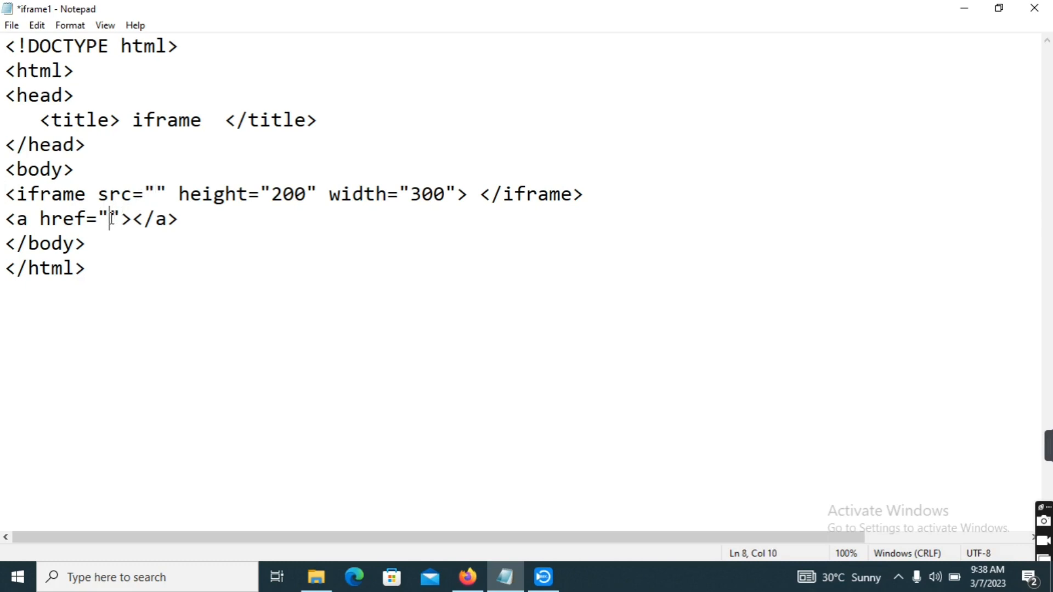
left_click(157, 194)
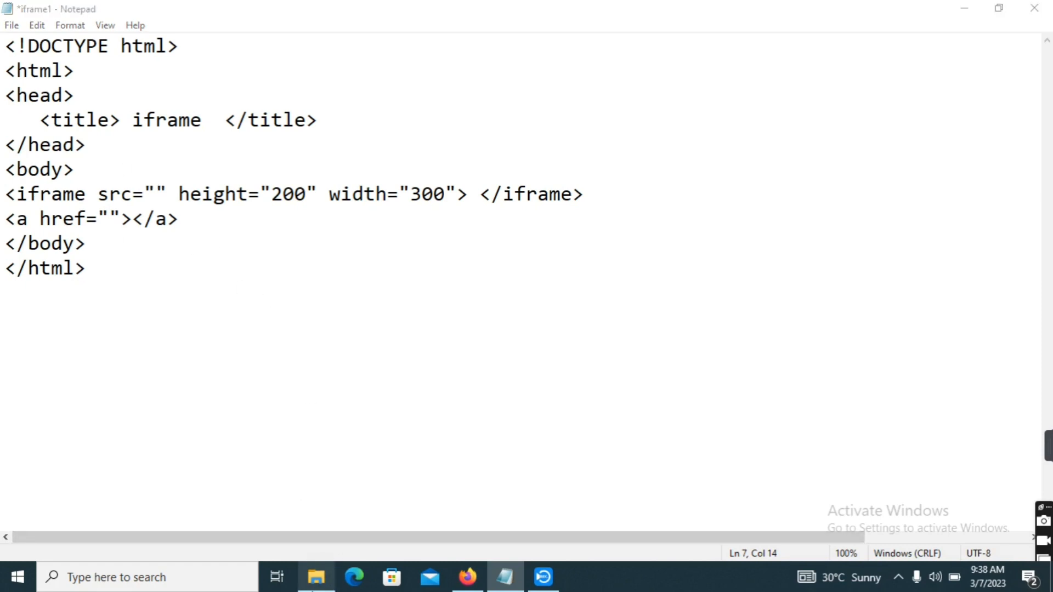
left_click(316, 578)
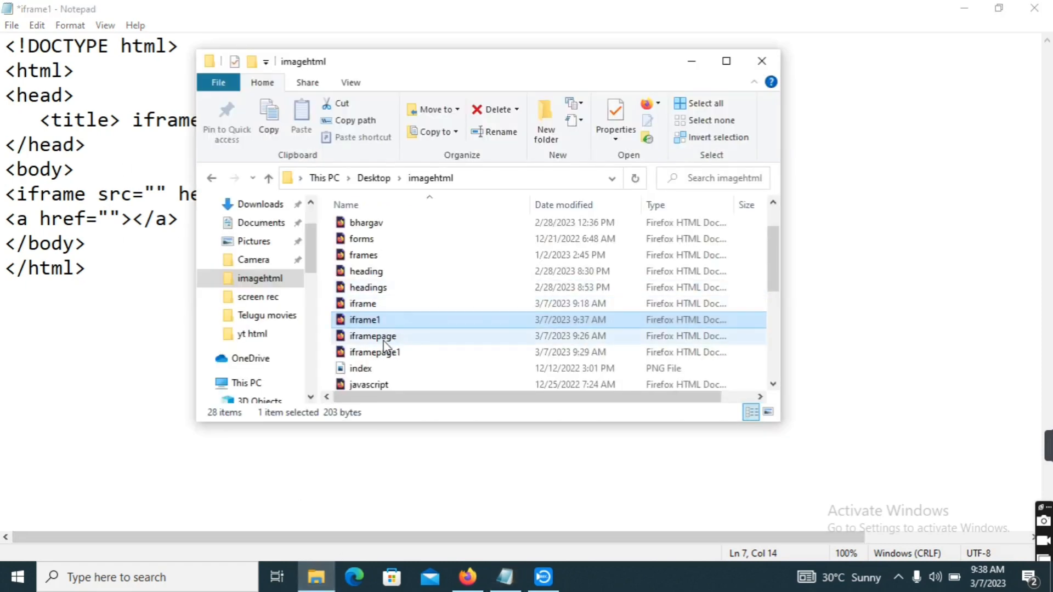
mouse_move(389, 339)
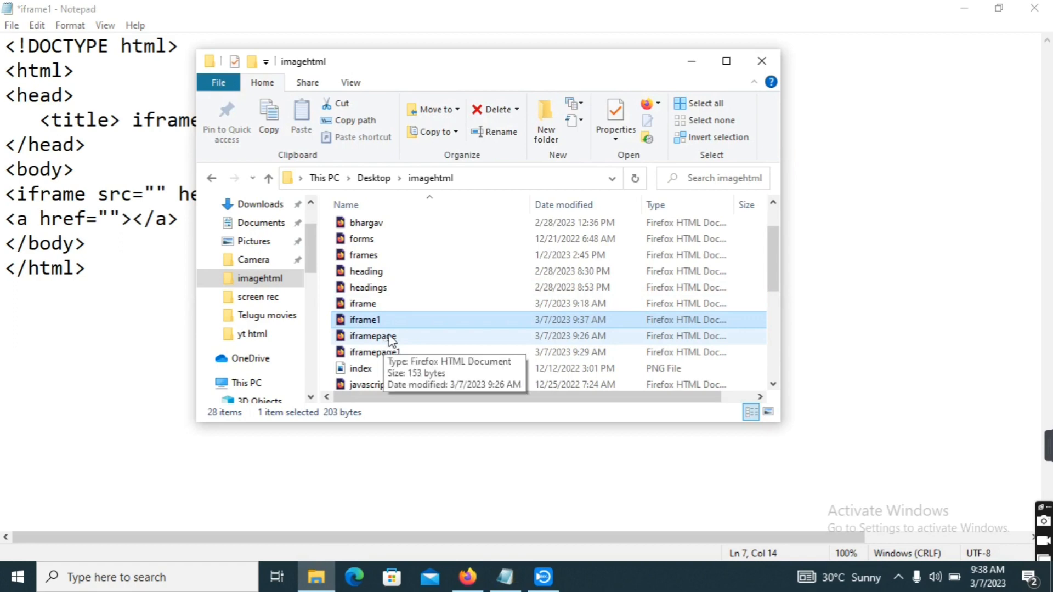
double_click(372, 336)
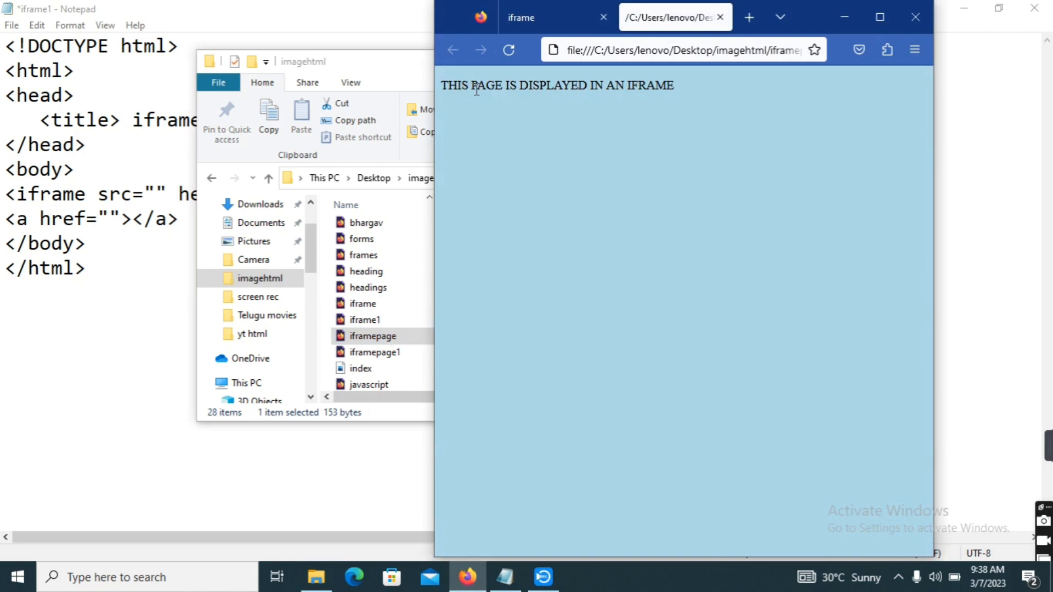
mouse_move(608, 77)
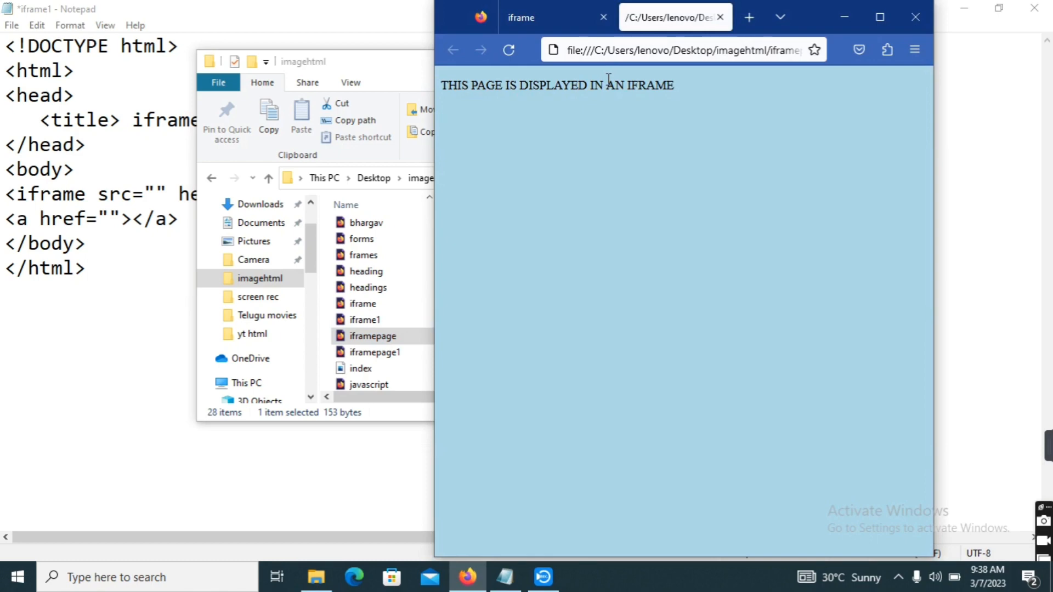
mouse_move(647, 52)
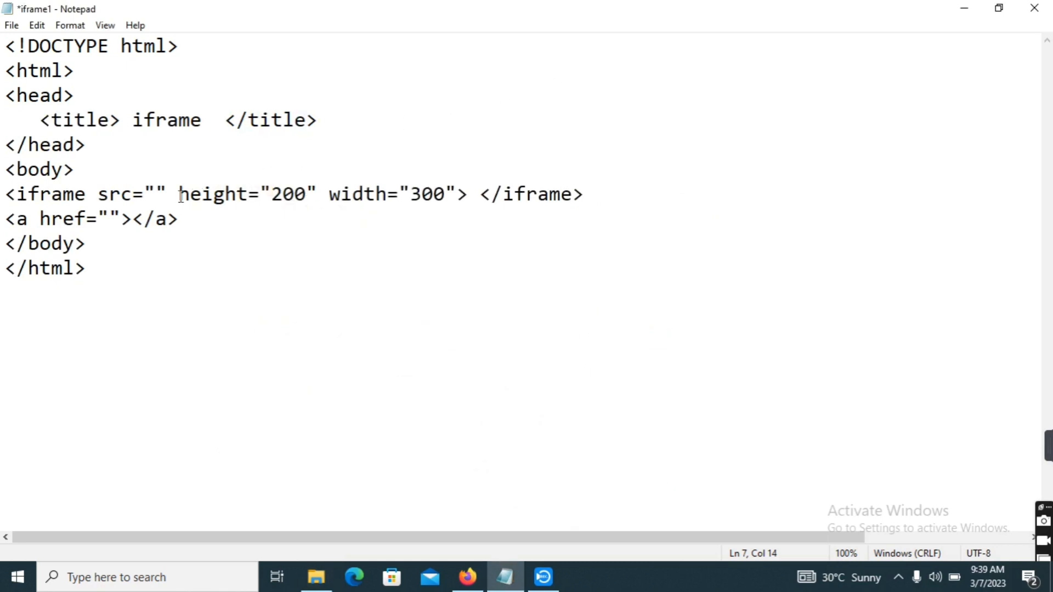
- Set the iframe's src to file:///C:/Users/lenovo/Desktop/imagehtml/iframepage.html
type("file:///C:/Users/lenovo/Desktop/imagehtml/iframepage.html")
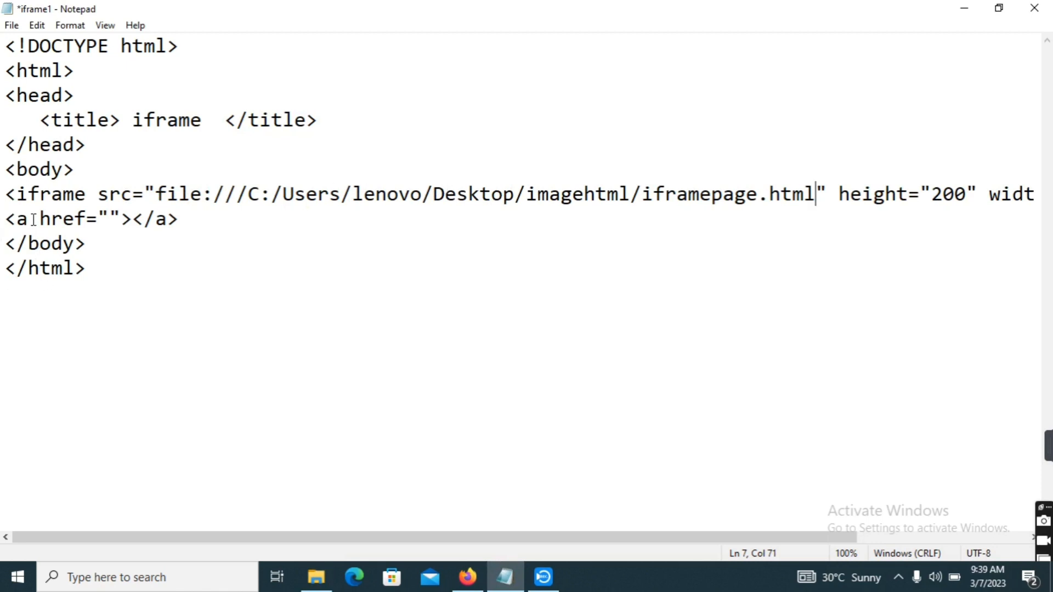
left_click(105, 220)
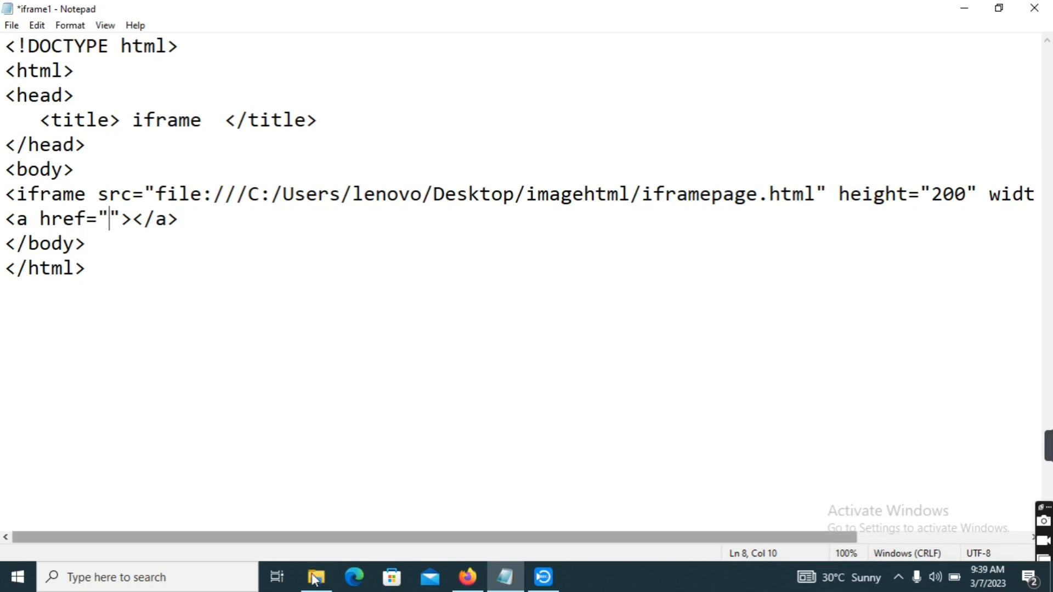
- Reopen the imagehtml folder and right-click the web file for its options
left_click(316, 577)
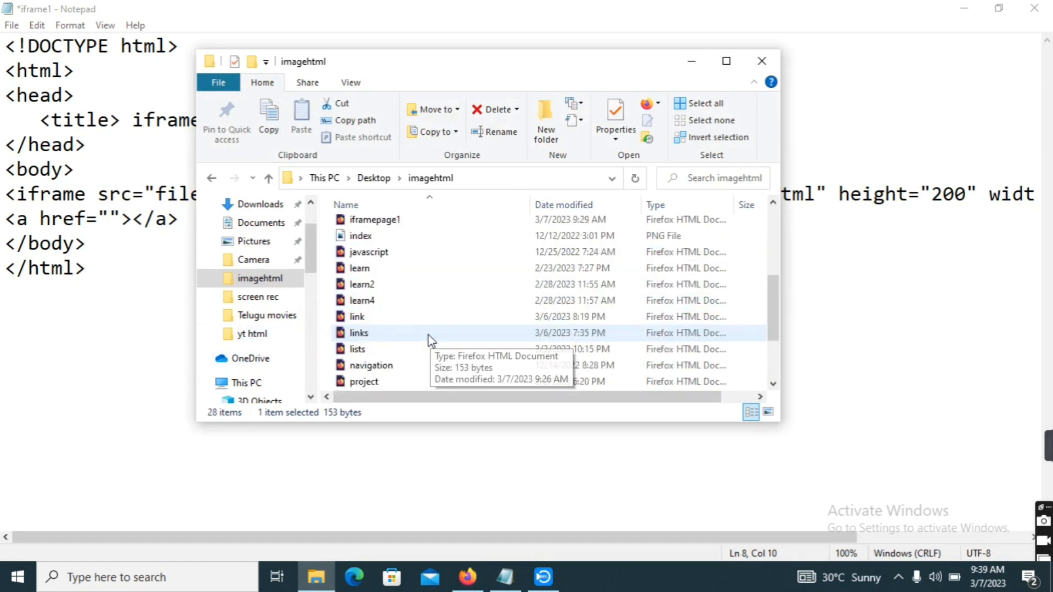
scroll("down", 3)
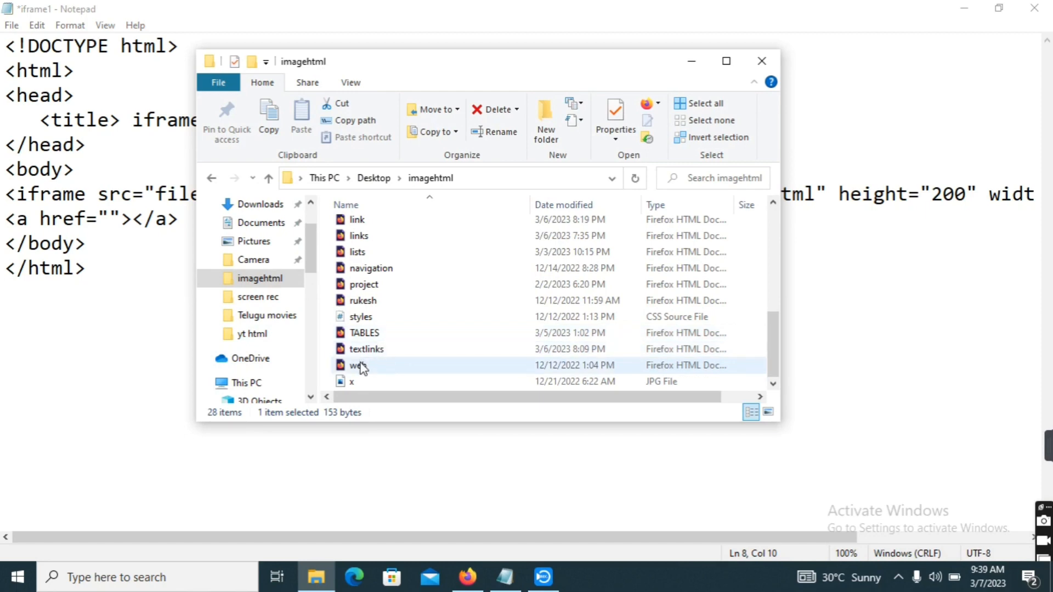
mouse_move(361, 369)
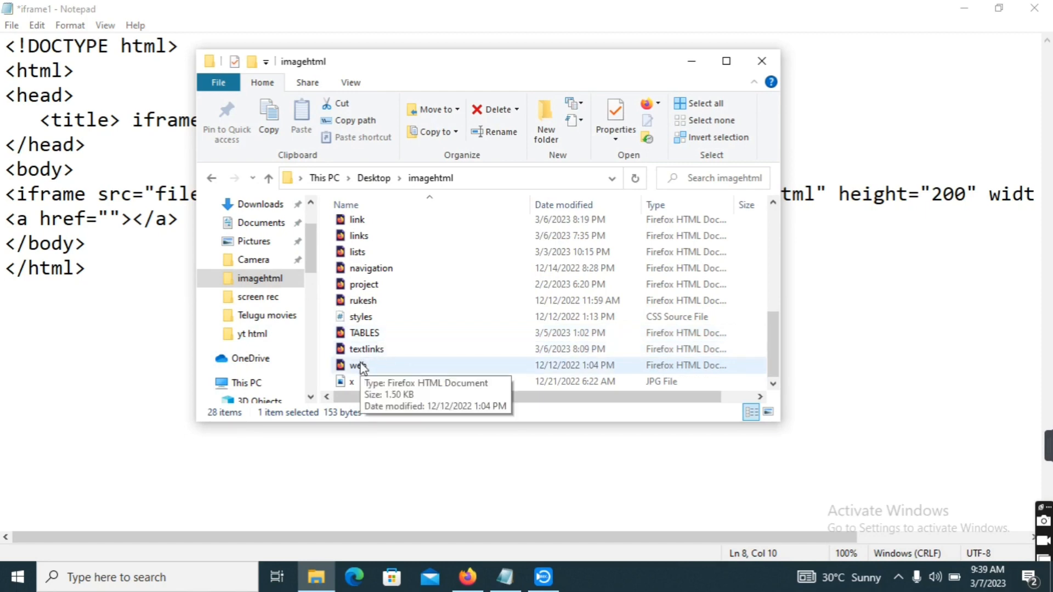
mouse_move(379, 372)
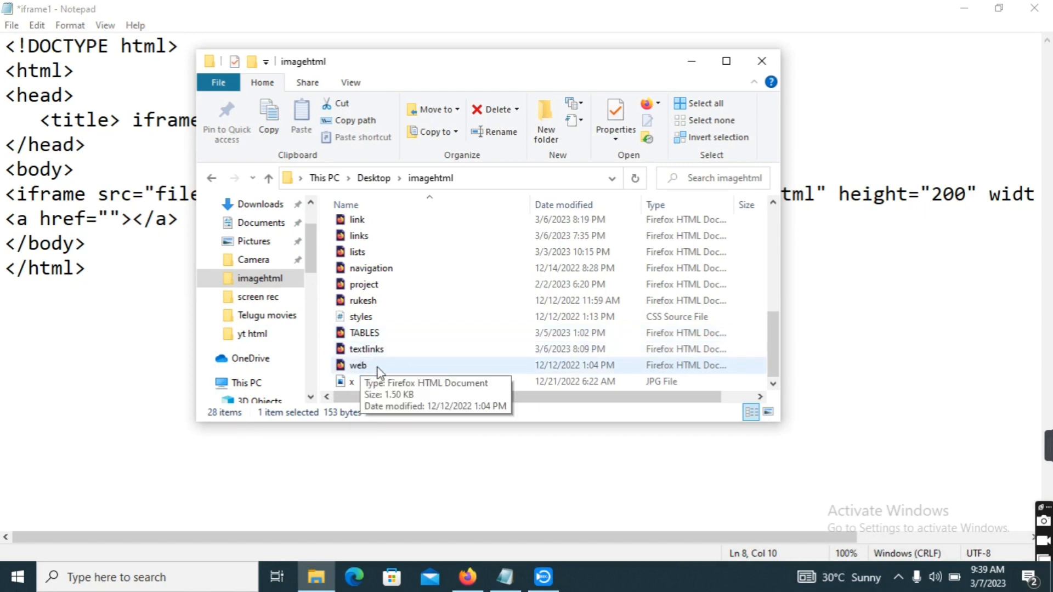
right_click(358, 365)
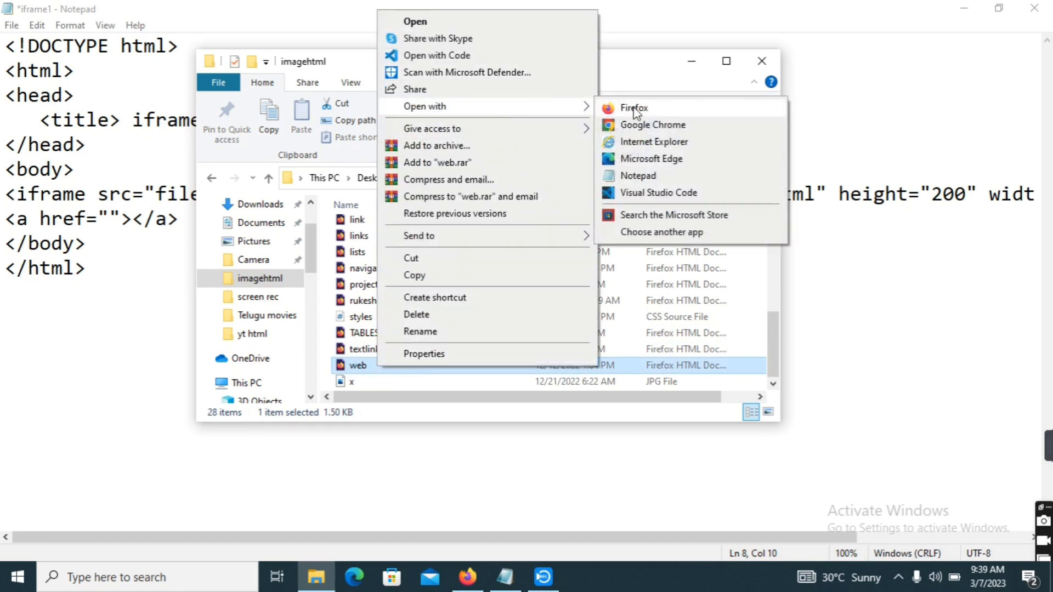
- Open the web file in Firefox and select its local file address
left_click(634, 108)
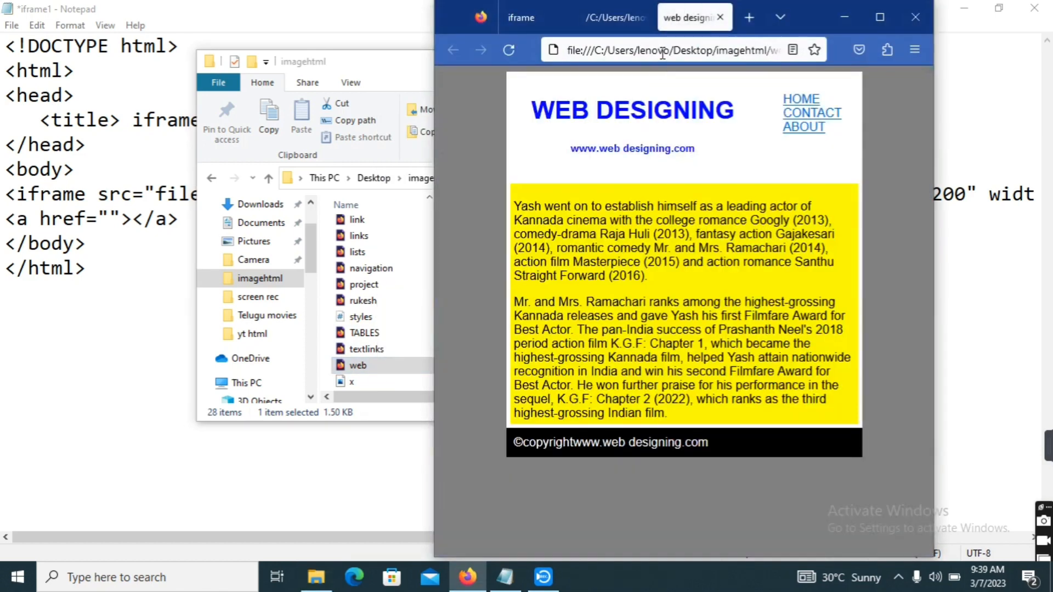
left_click(673, 49)
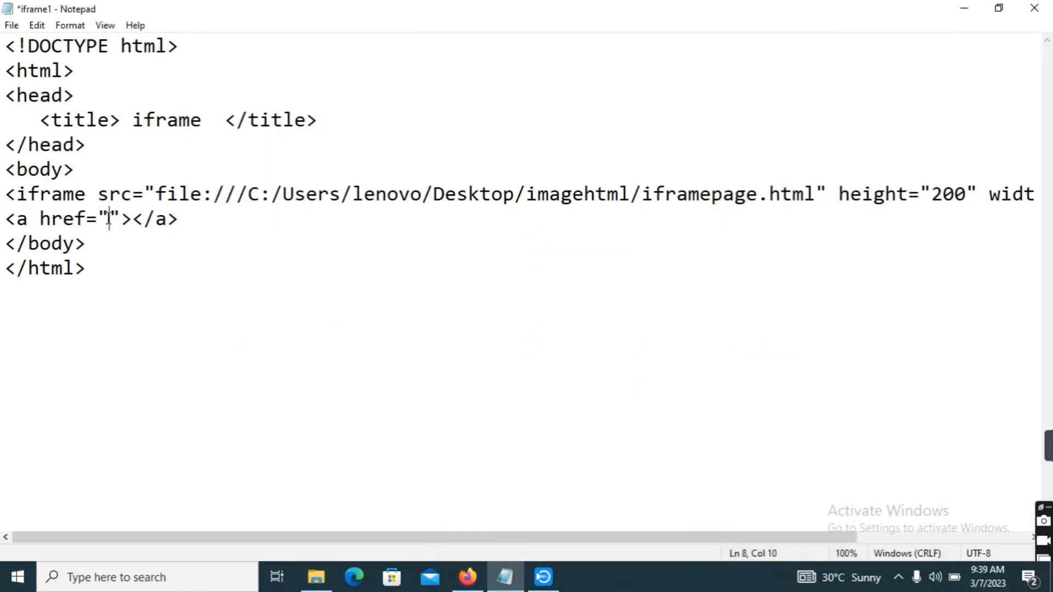
- Set the link's href to file:///C:/Users/lenovo/Desktop/imagehtml/web.html
type("file:///C:/Users/lenovo/Desktop/imagehtml/web.html")
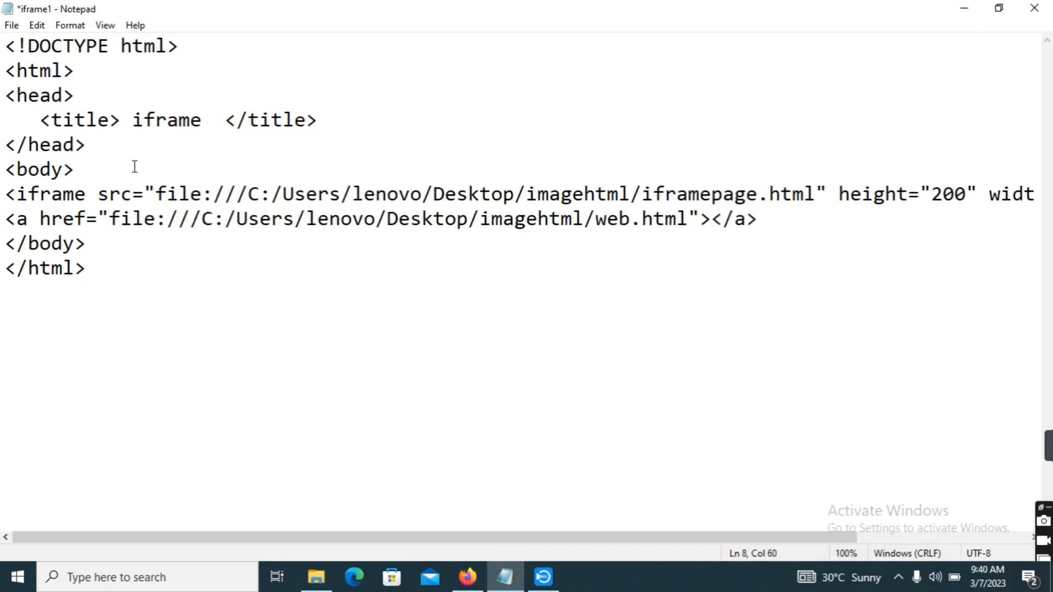
left_click_drag(156, 194, 527, 194)
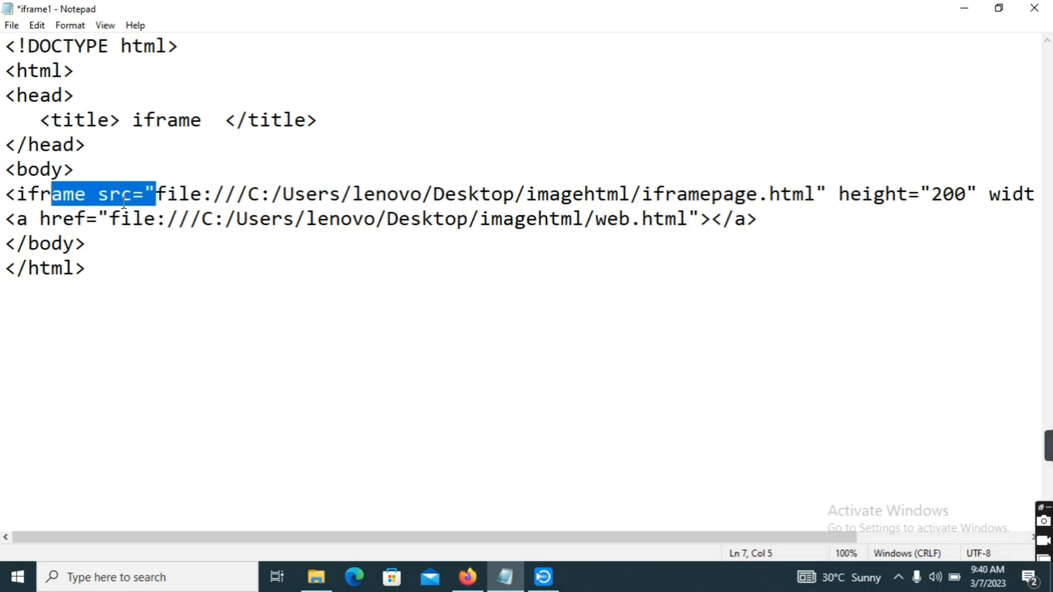
left_click_drag(156, 219, 283, 219)
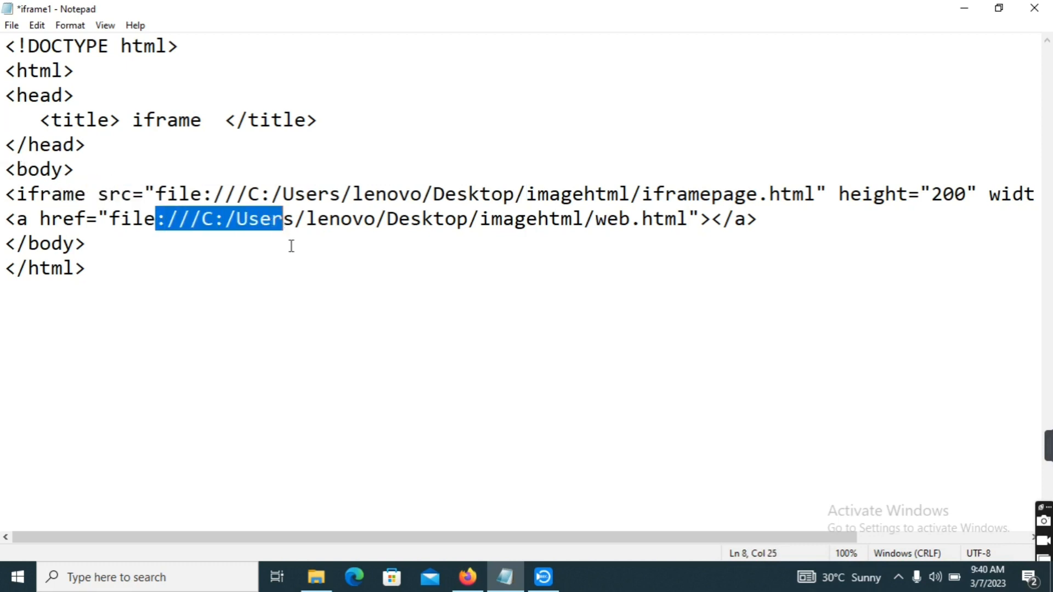
left_click(452, 194)
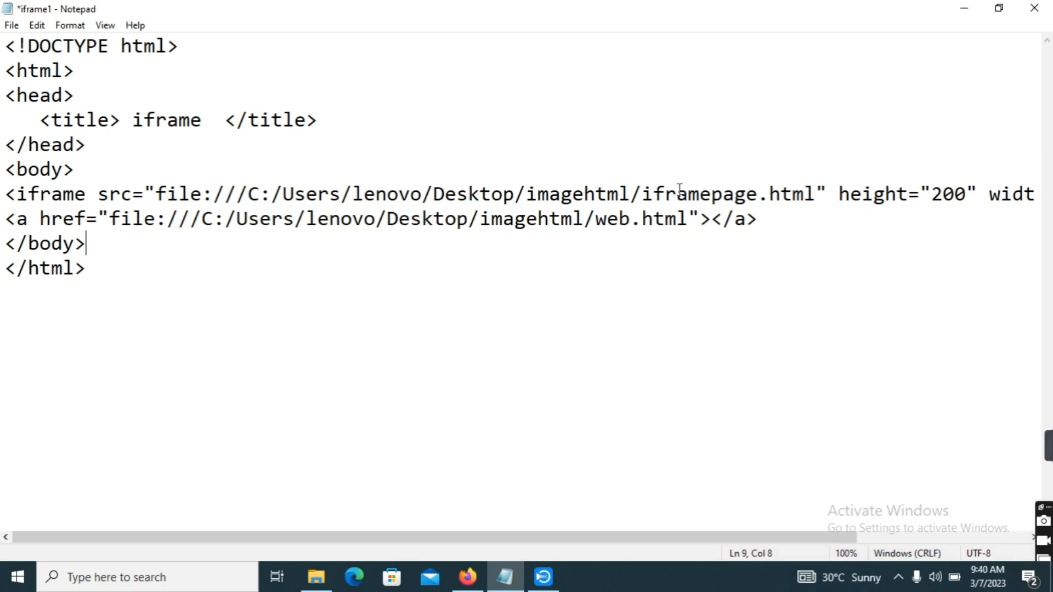
mouse_move(854, 177)
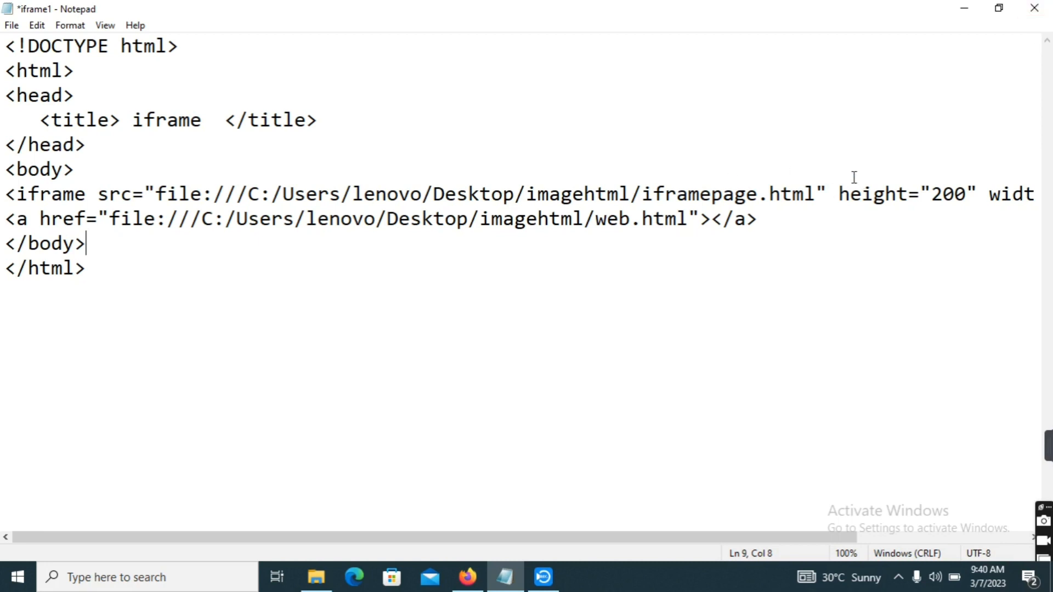
left_click(988, 194)
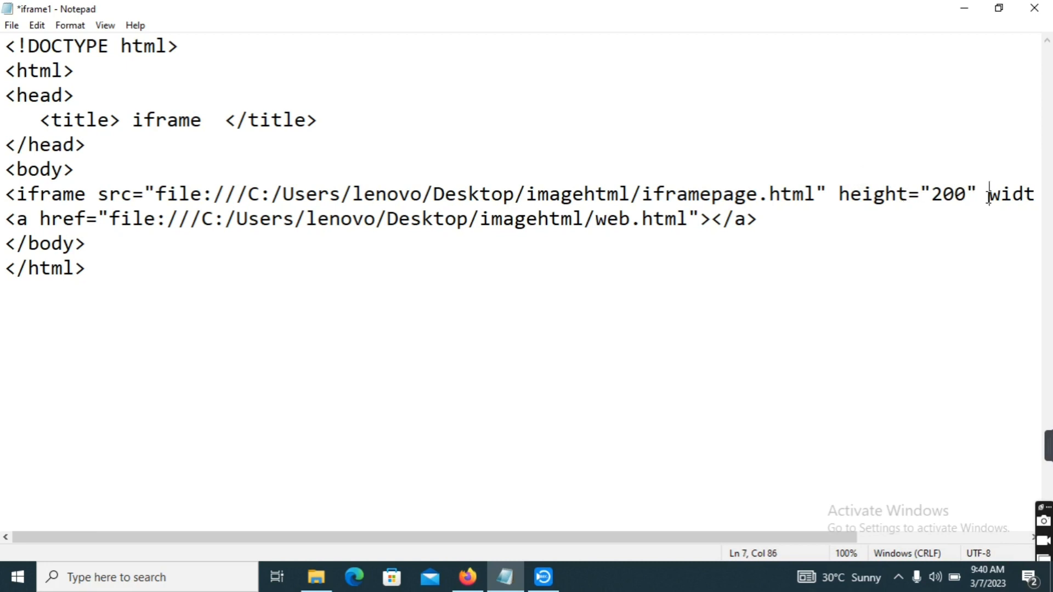
mouse_move(1030, 248)
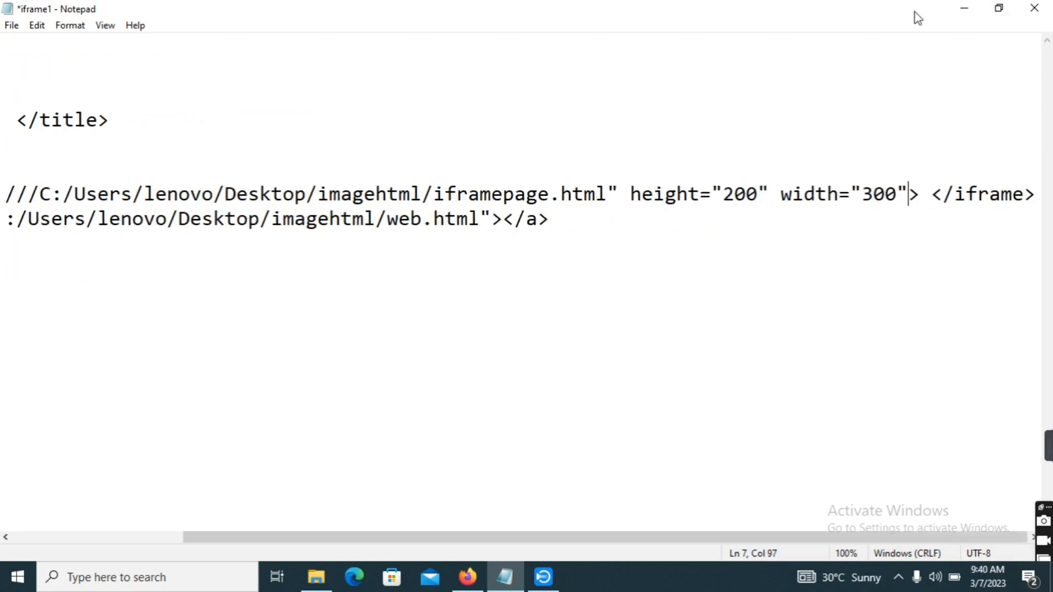
- Add name="iframe_1" to the iframe tag beside height and width
type("\" \"")
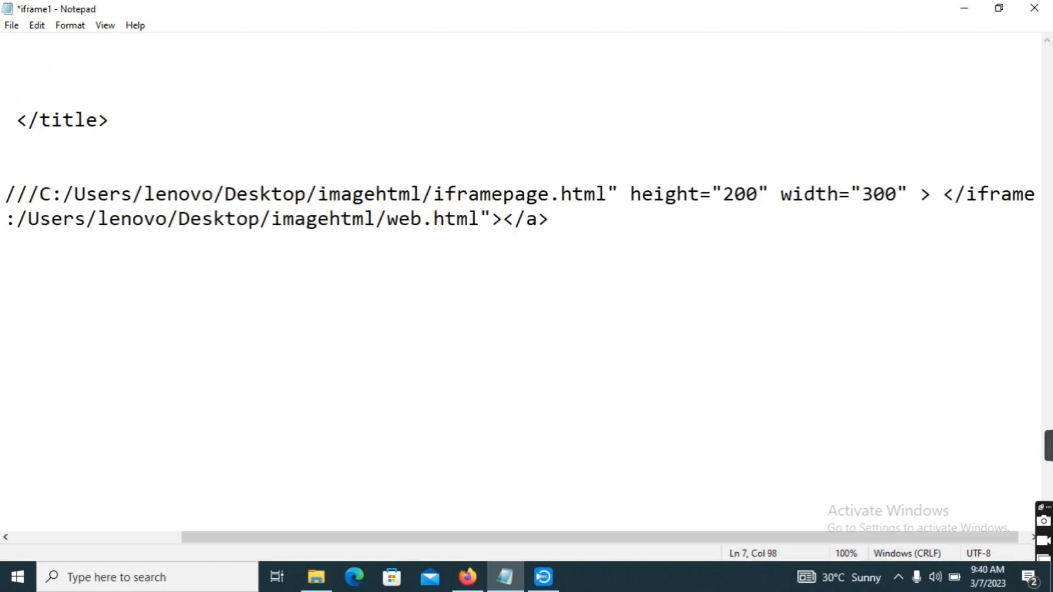
type("name")
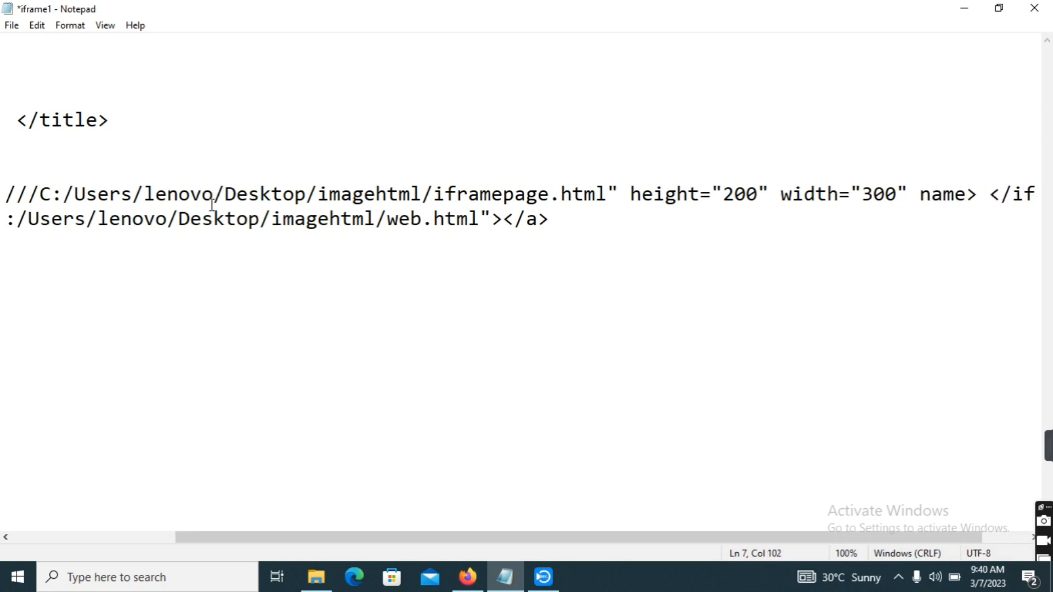
type("=")
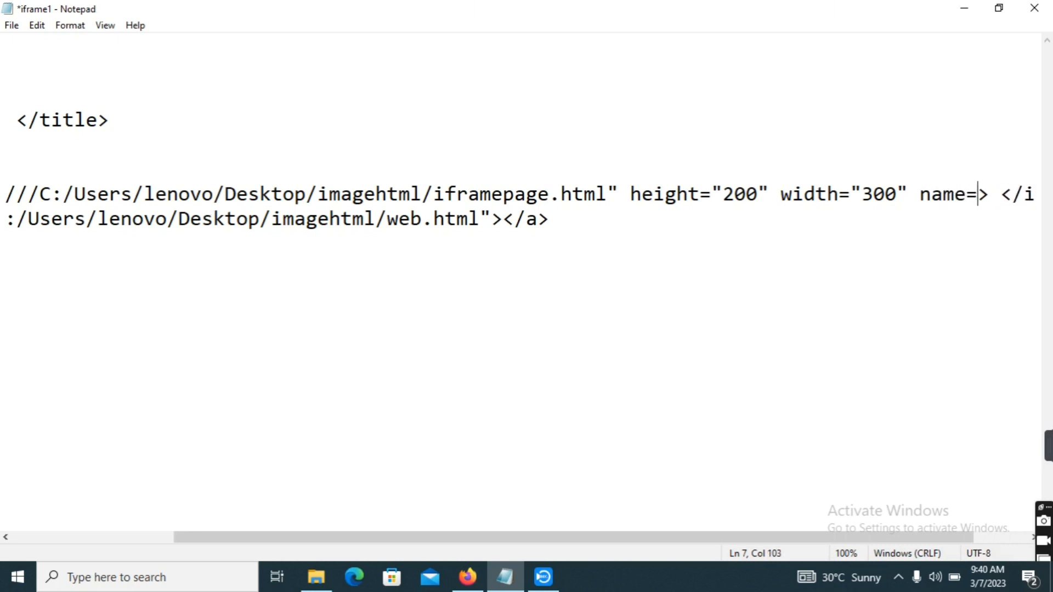
type("\"ifram")
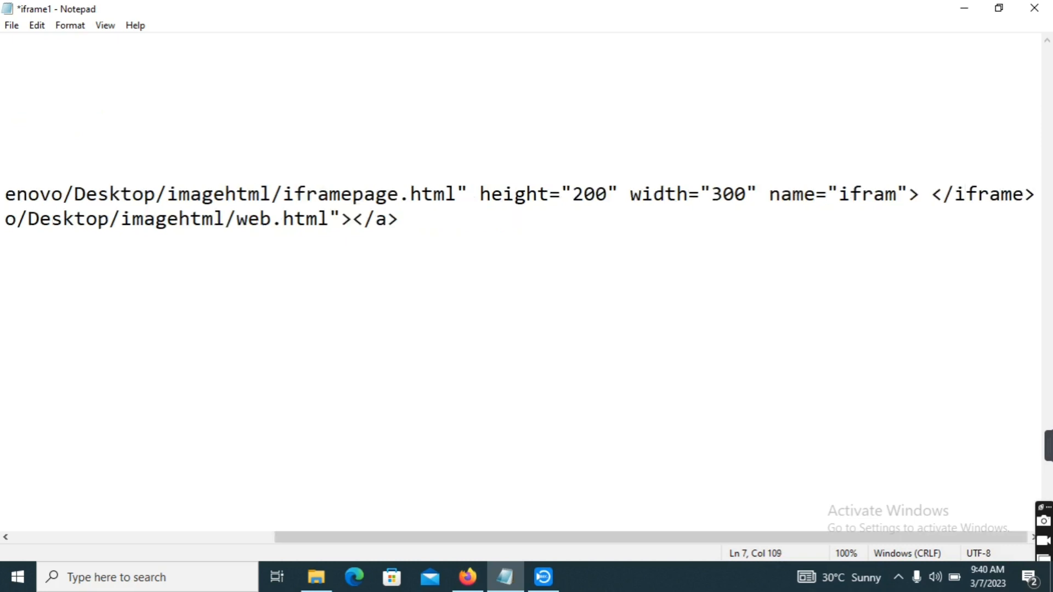
type("e")
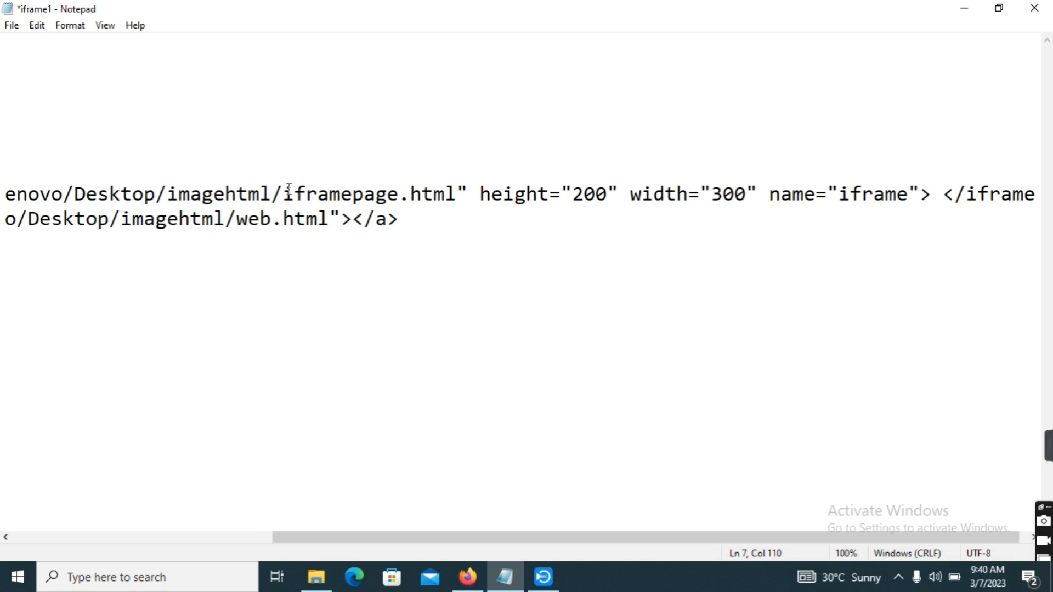
type("_")
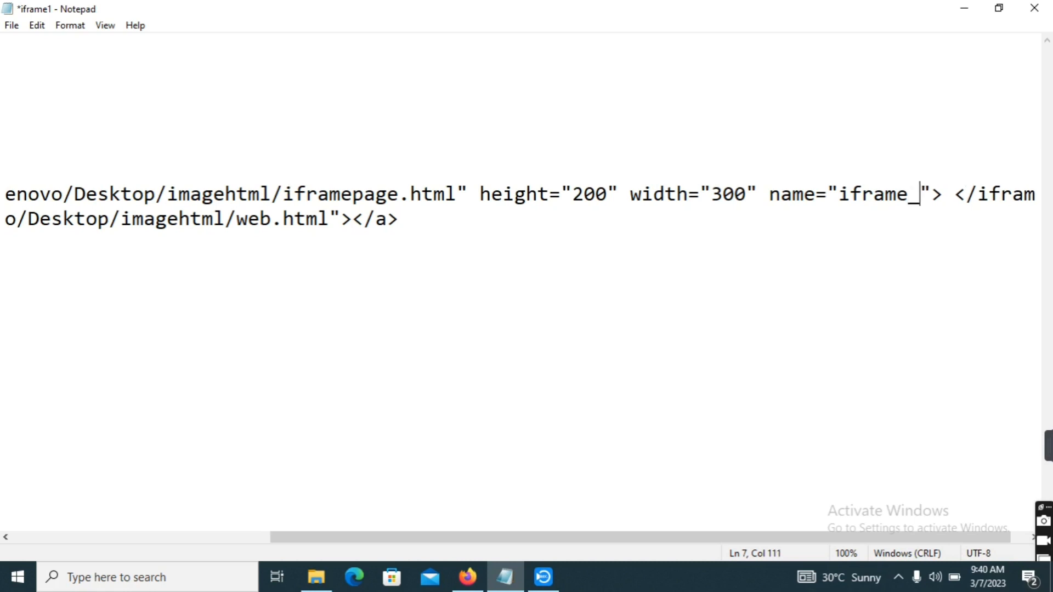
type("1")
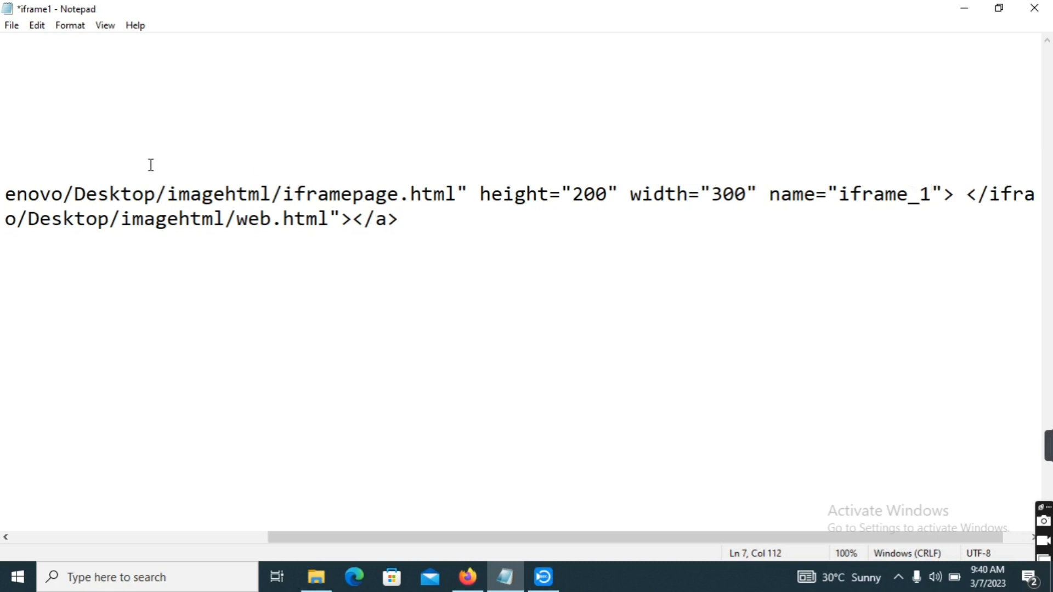
left_click(203, 194)
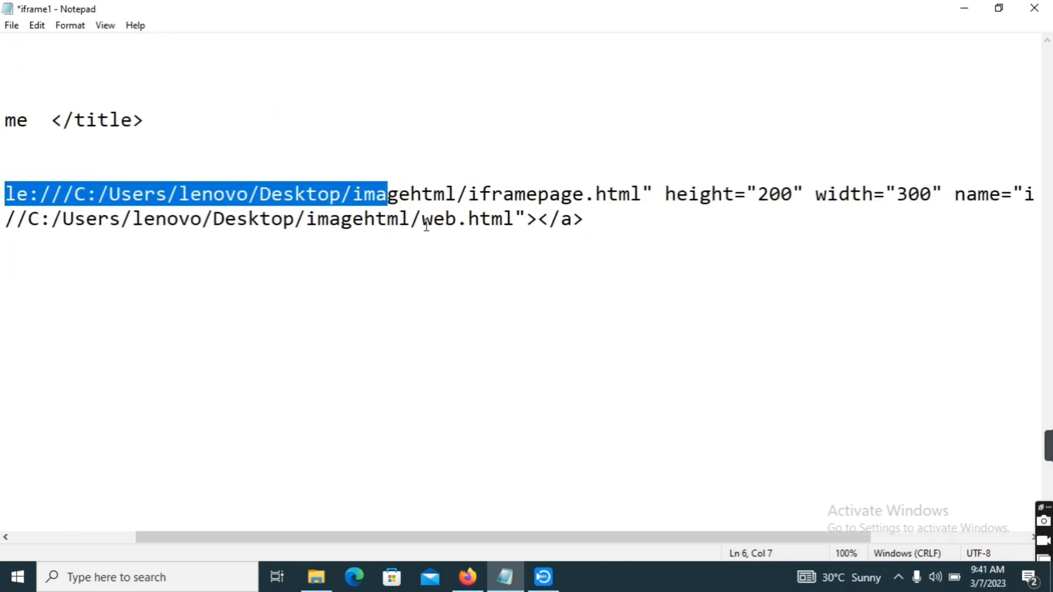
- Add target="iframe_1" to the web.html link, copying the iframe's name
left_click(507, 194)
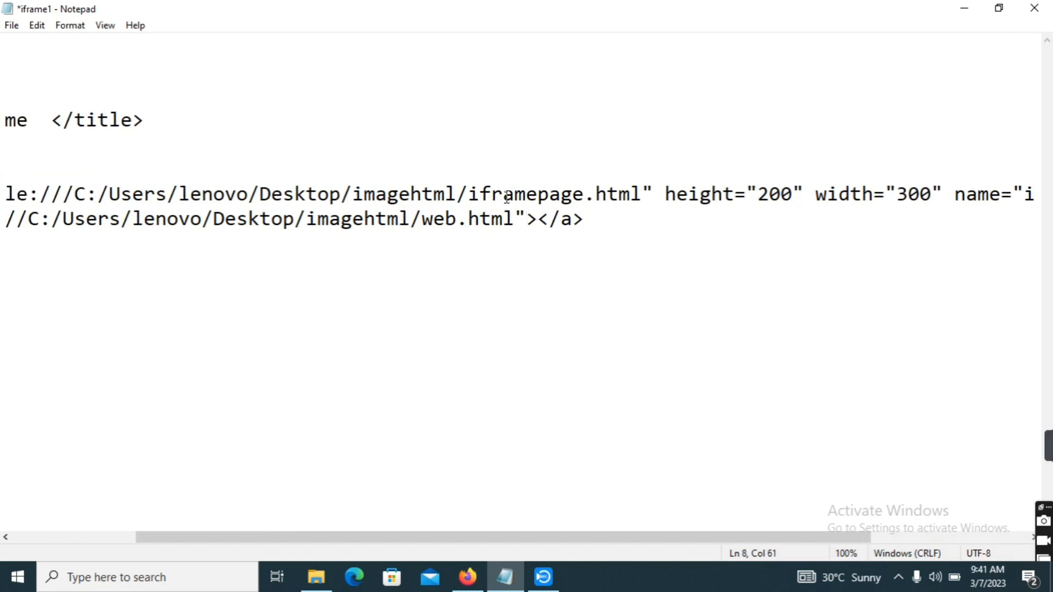
type("ta")
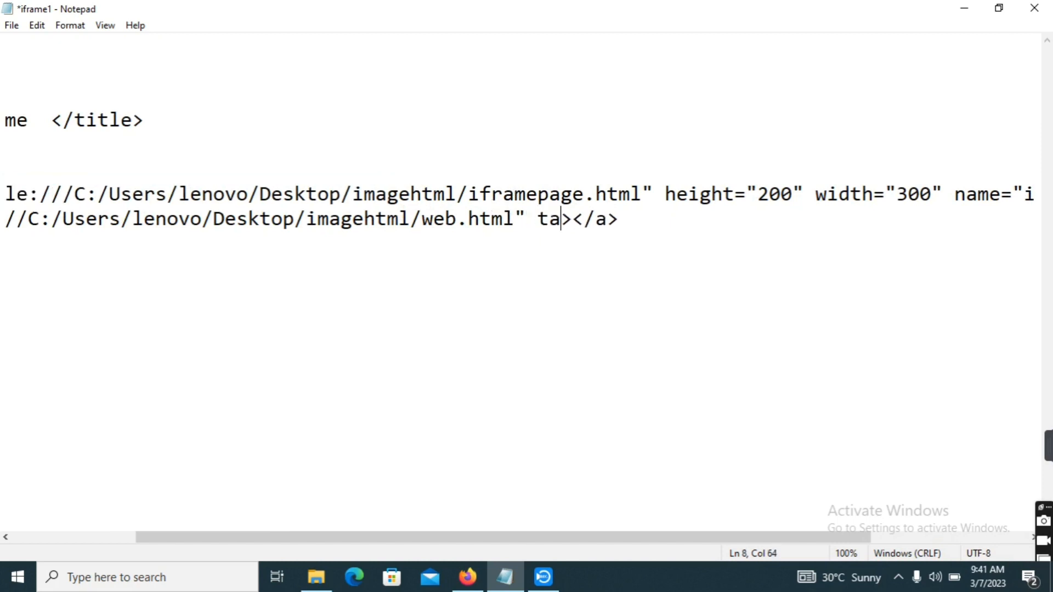
type("rget")
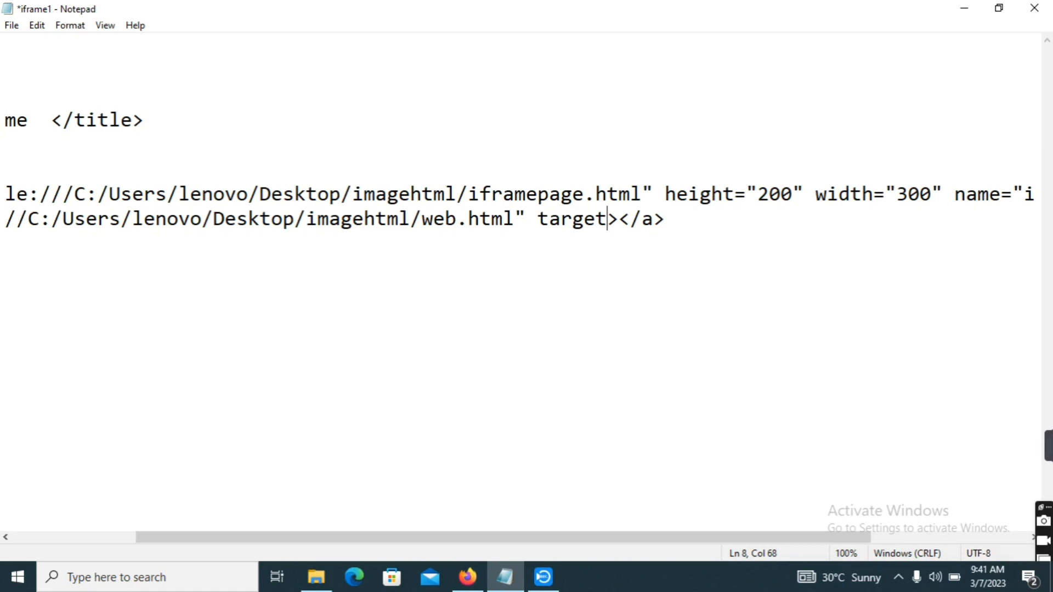
type("=")
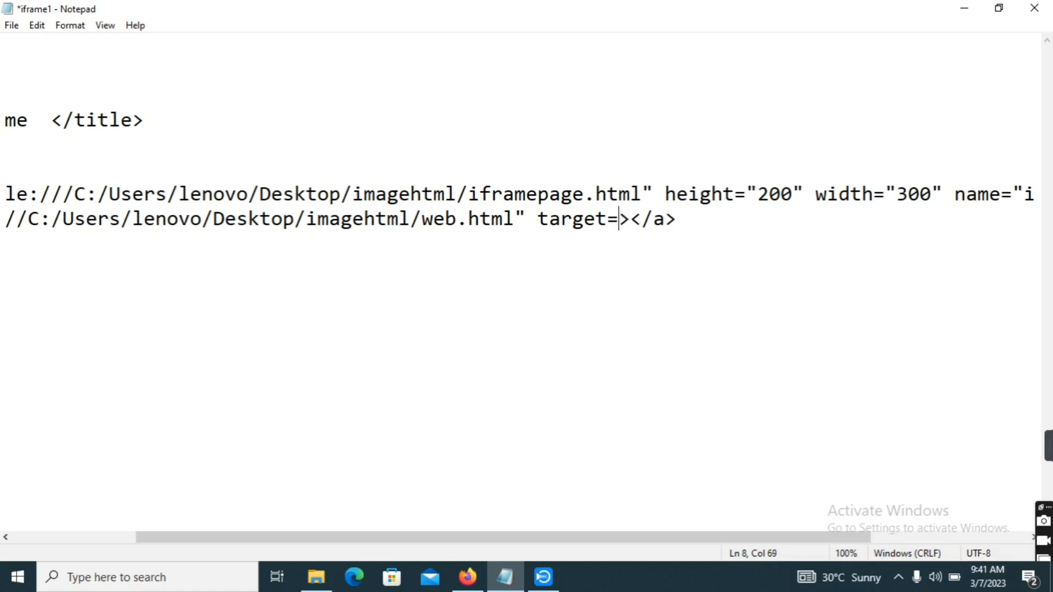
type("\"")
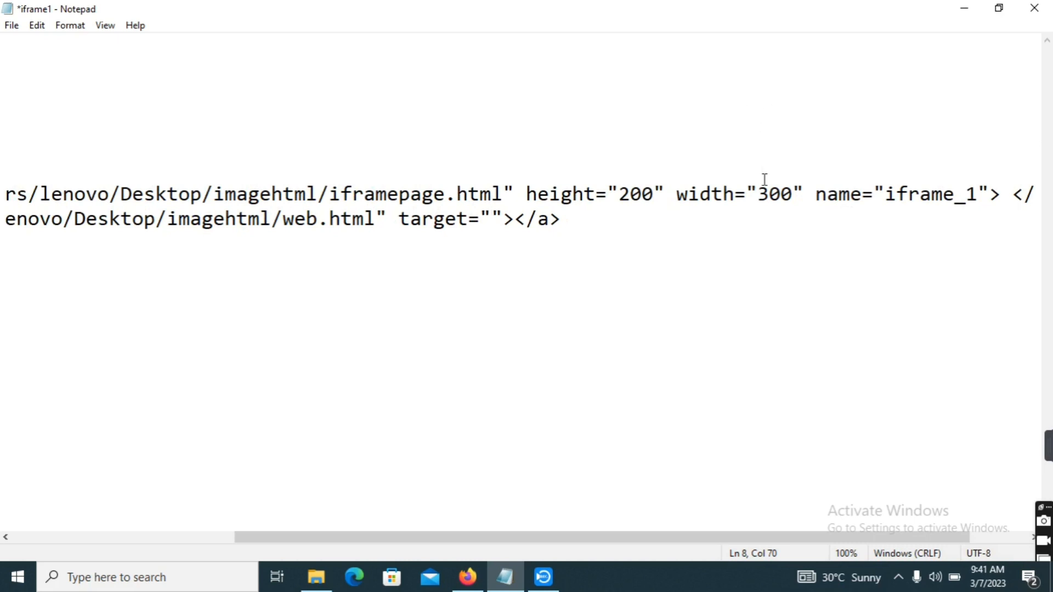
double_click(895, 195)
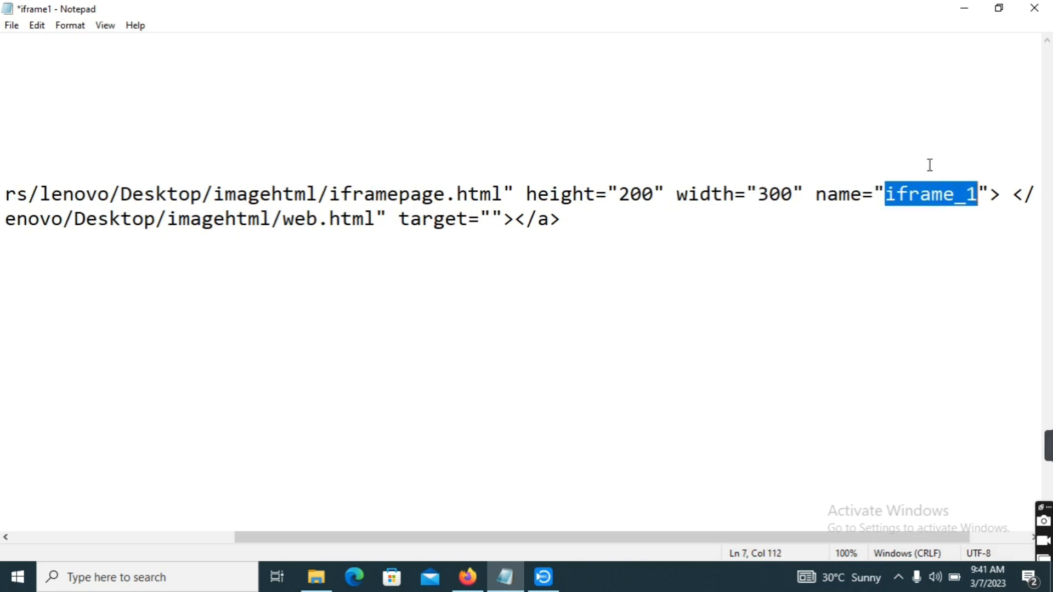
mouse_move(895, 175)
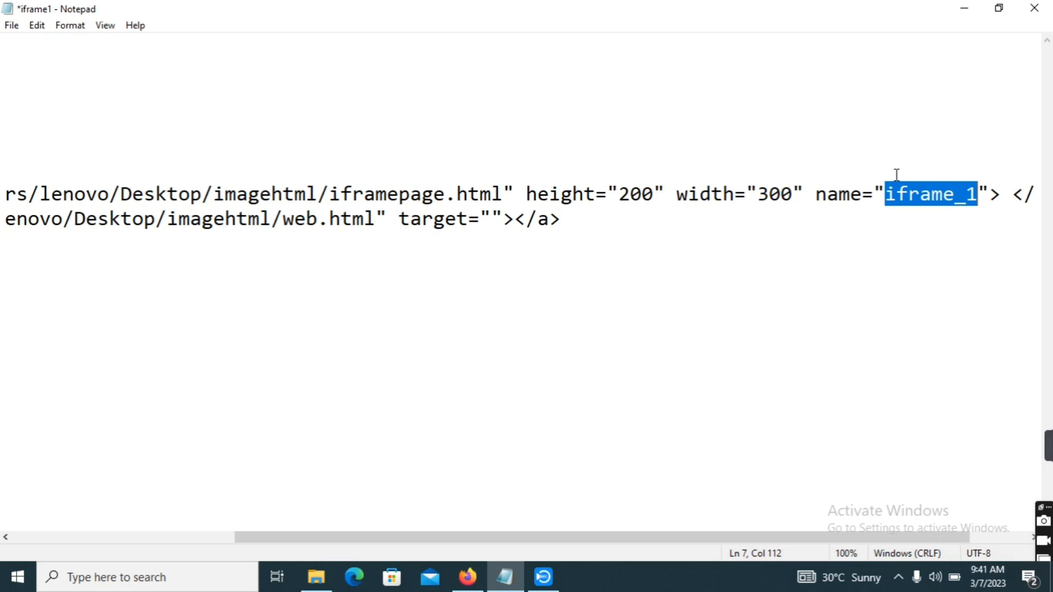
mouse_move(373, 263)
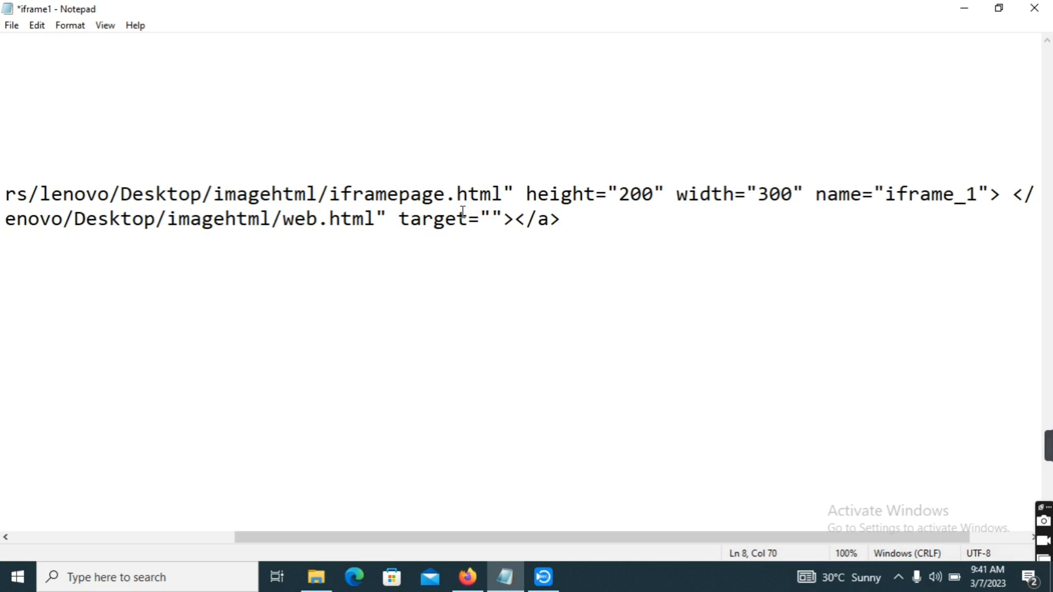
left_click(488, 233)
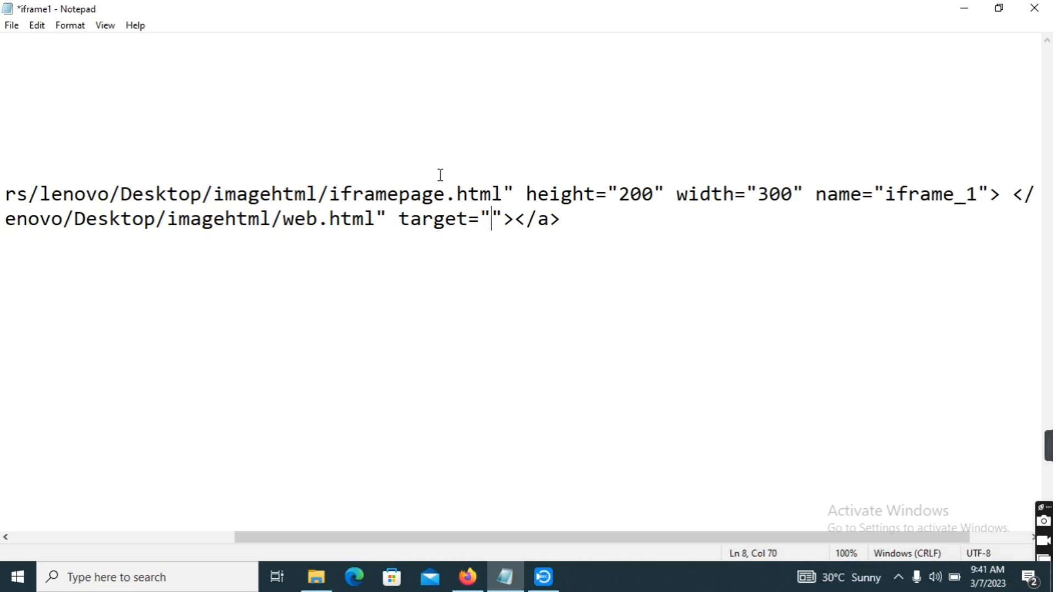
type("iframe_1")
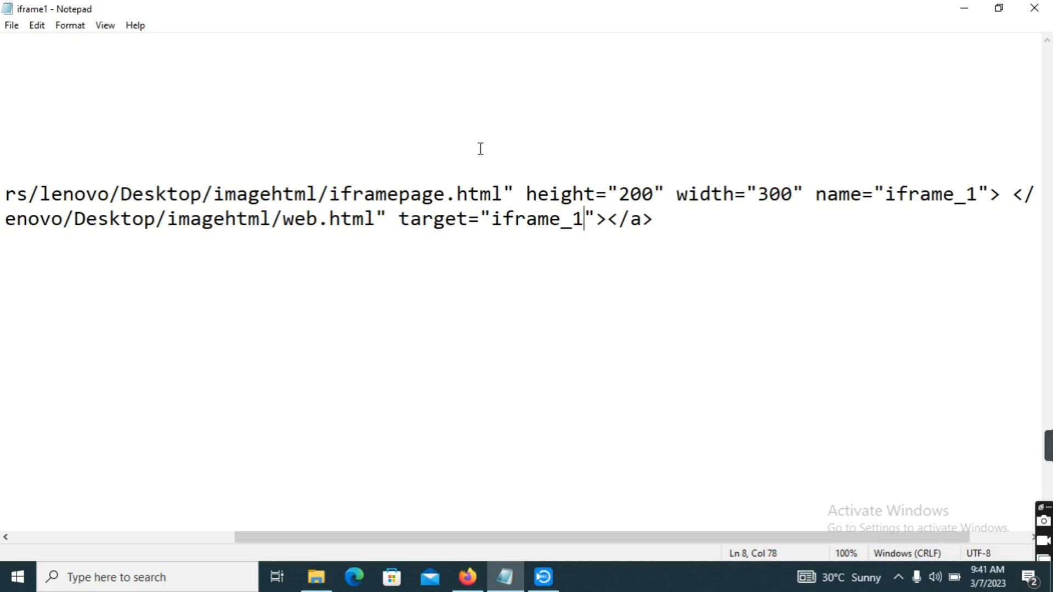
mouse_move(433, 72)
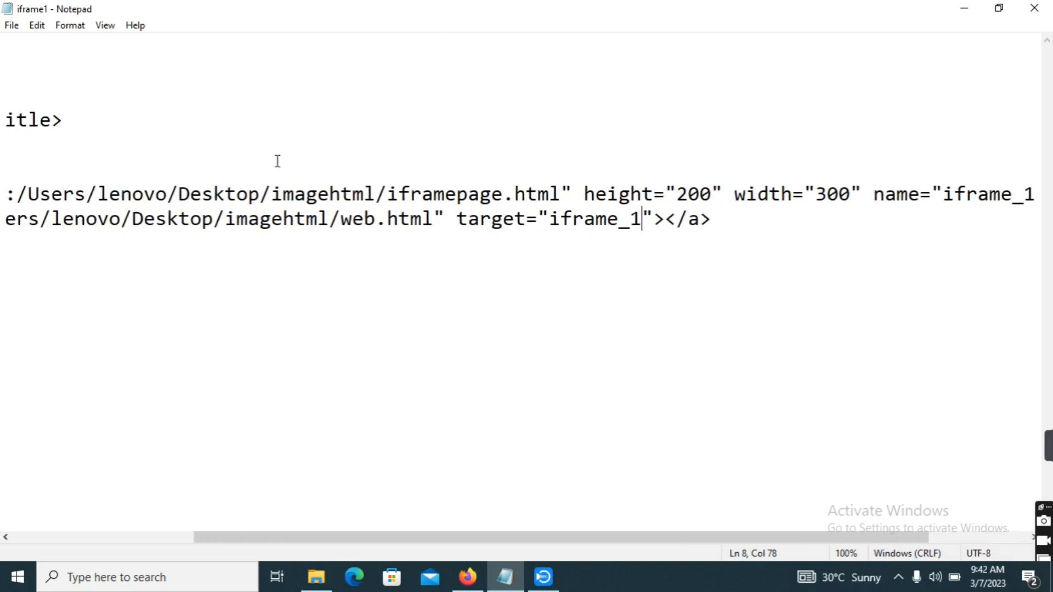
- Reopen the imagehtml folder and open the iframe1 page
left_click(316, 591)
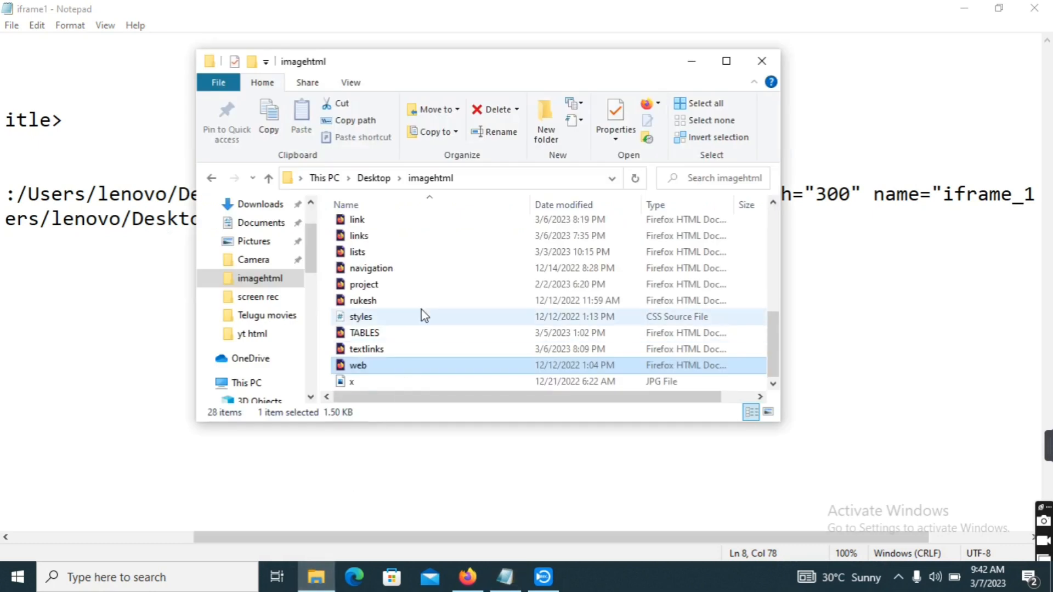
mouse_move(378, 340)
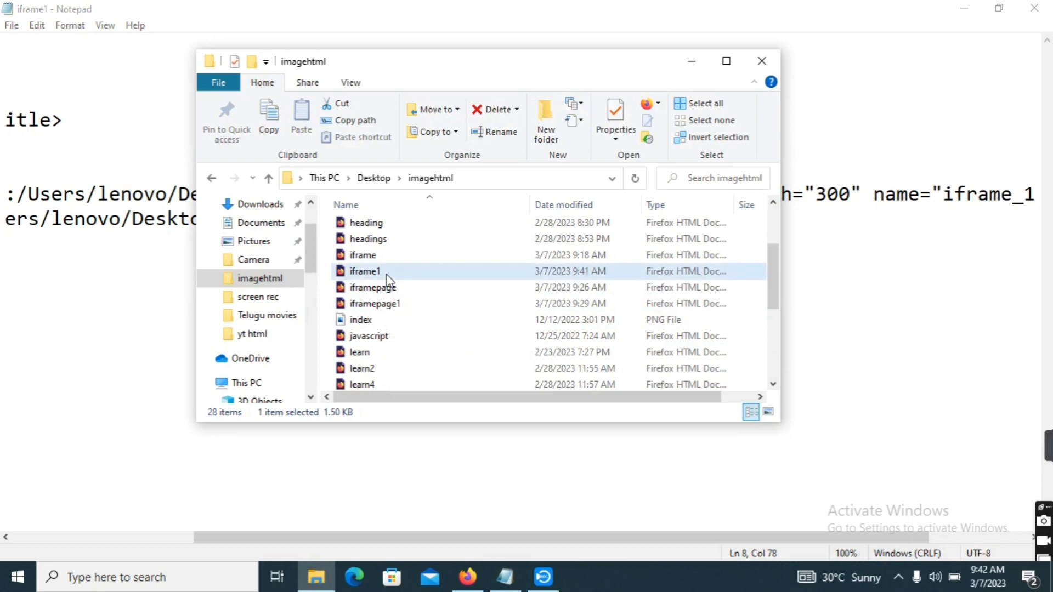
double_click(364, 271)
type("\">")
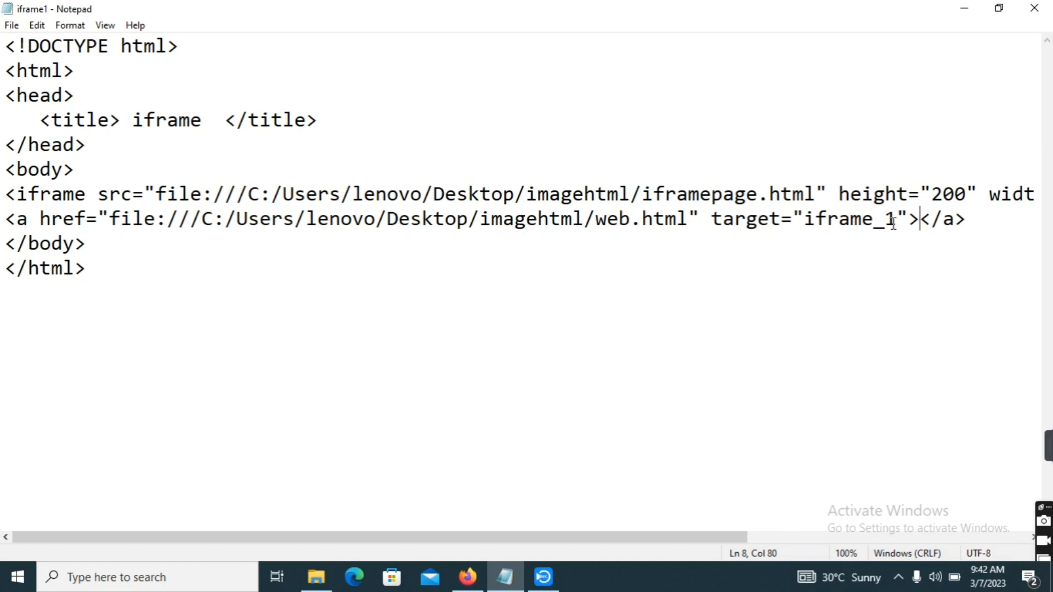
- Enter "web page" as the link's text between the anchor tags
type("we")
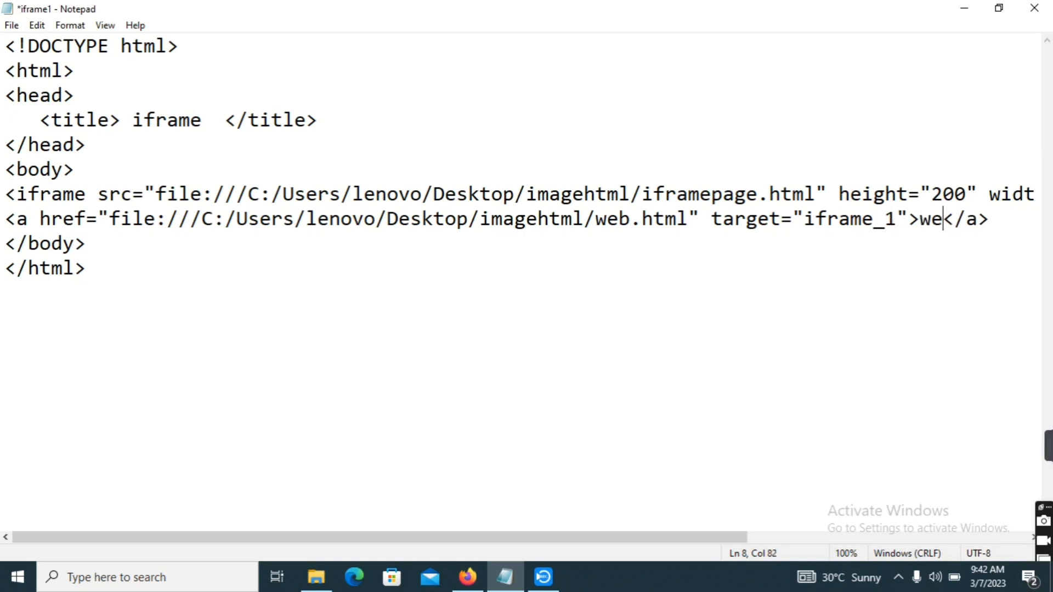
type("b page")
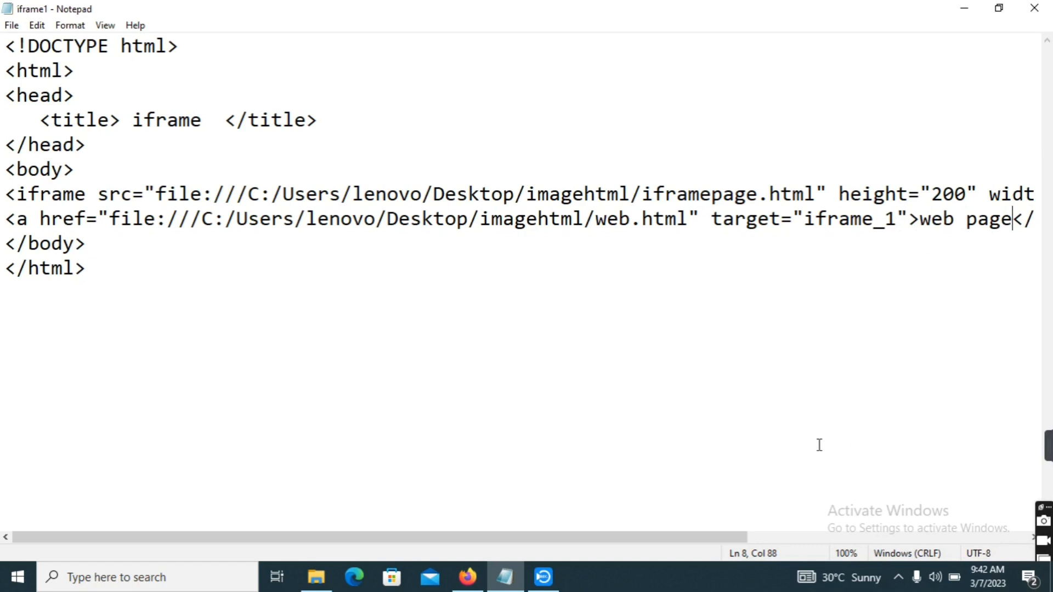
left_click(467, 577)
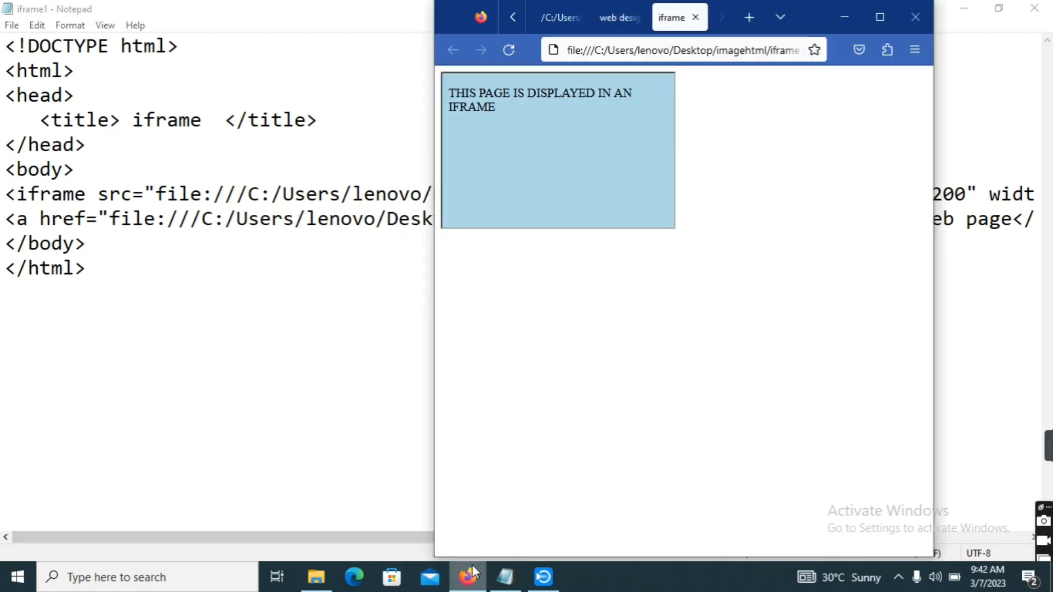
mouse_move(729, 77)
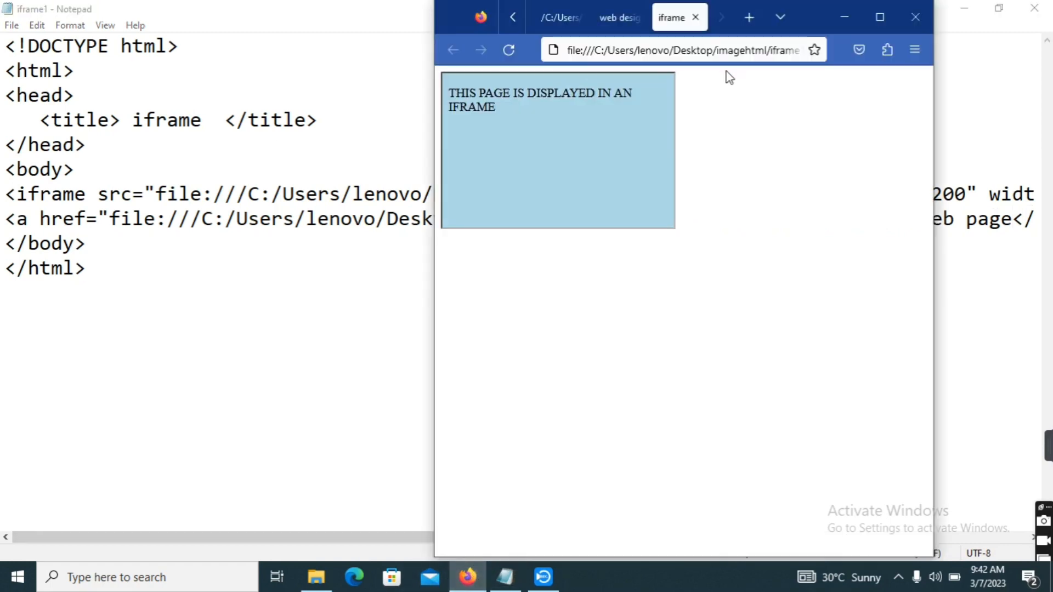
left_click(508, 50)
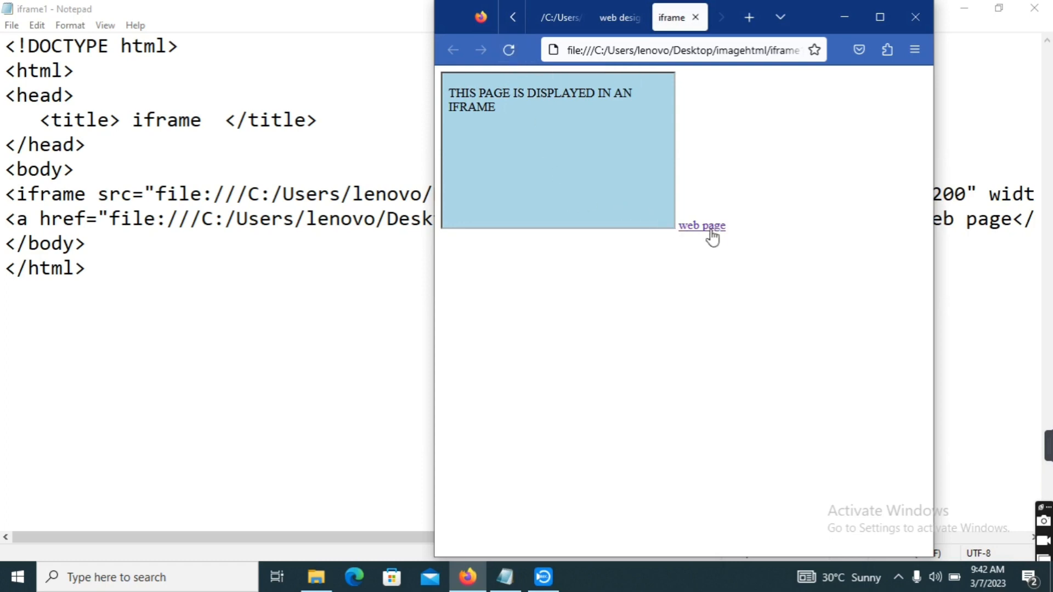
left_click(701, 226)
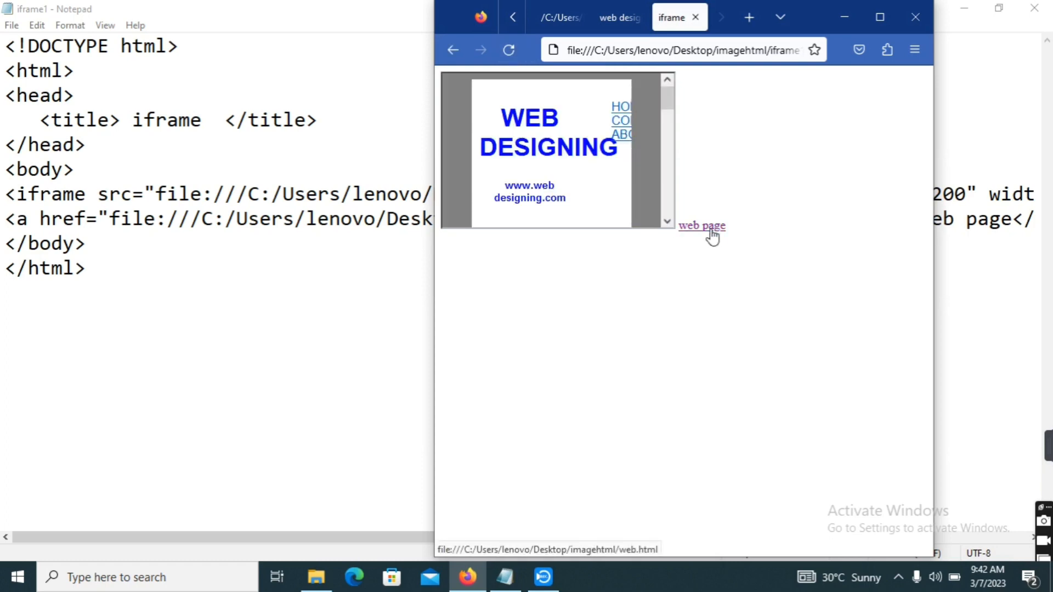
mouse_move(668, 103)
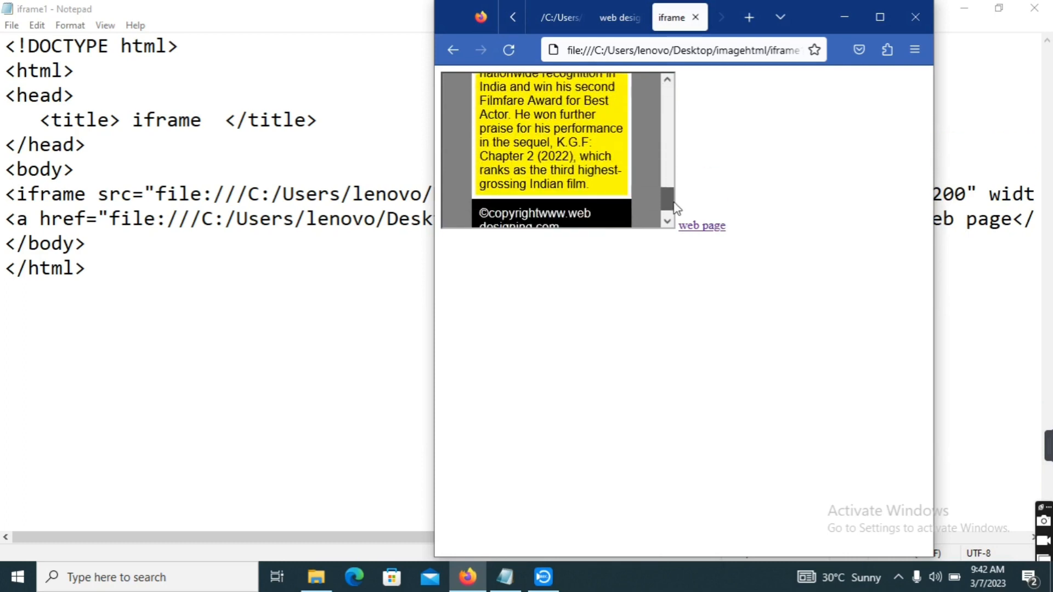
scroll("up", 3)
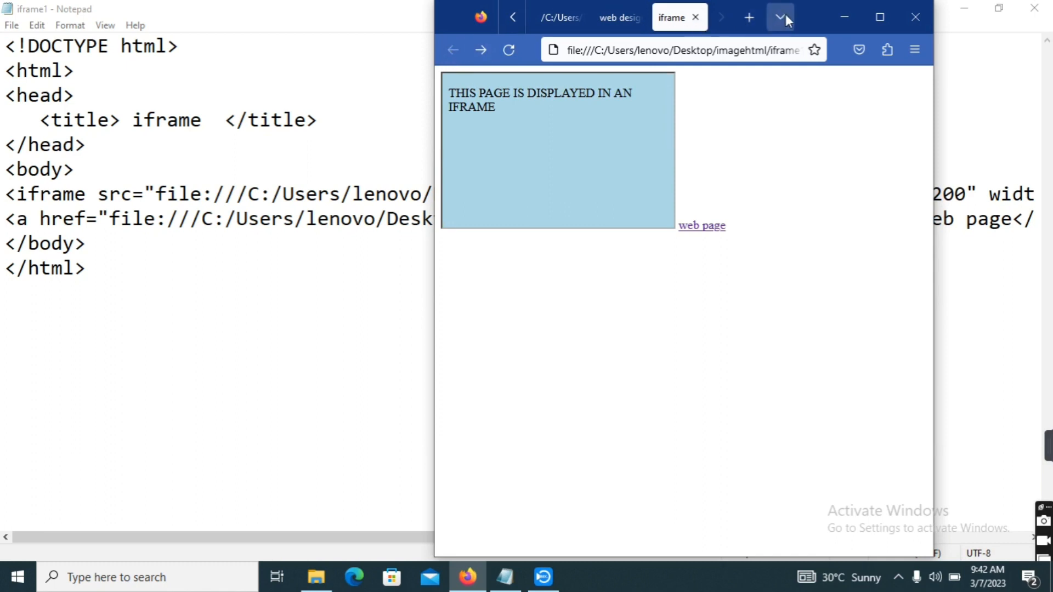
left_click_drag(678, 17, 628, 263)
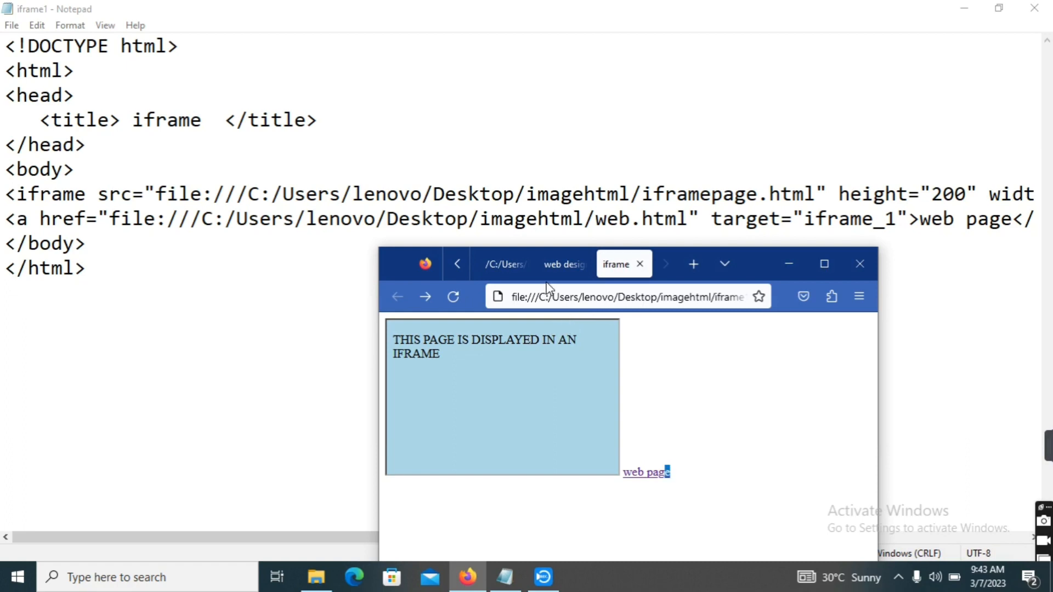
key("ctrl++")
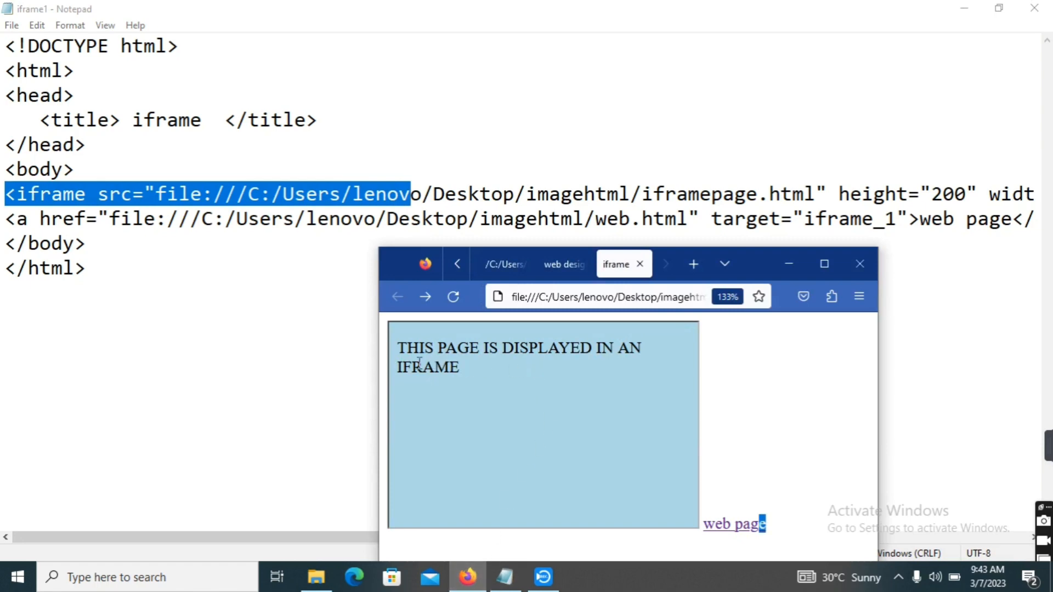
mouse_move(535, 425)
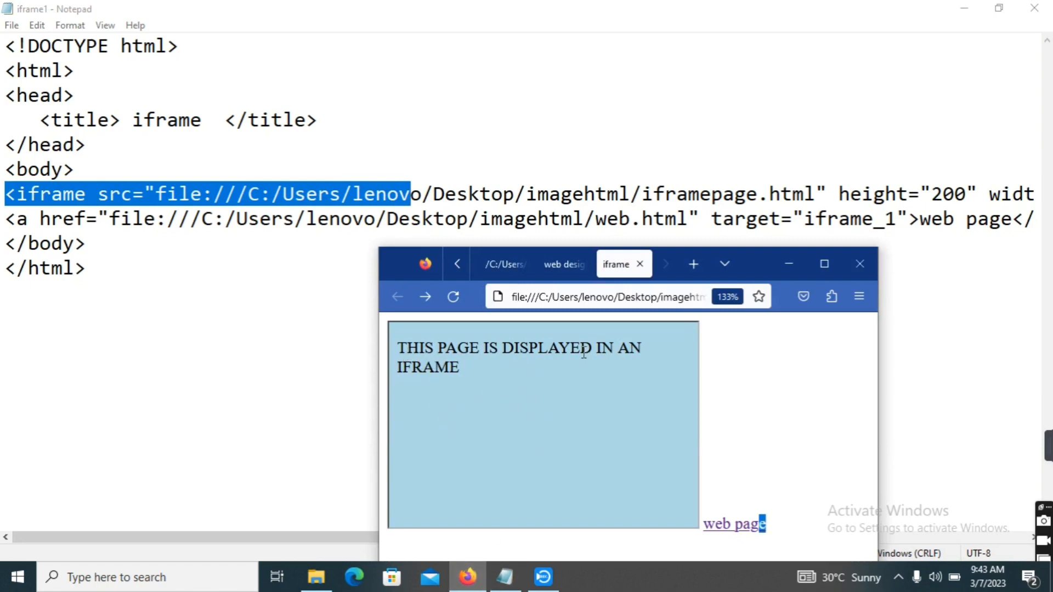
mouse_move(607, 444)
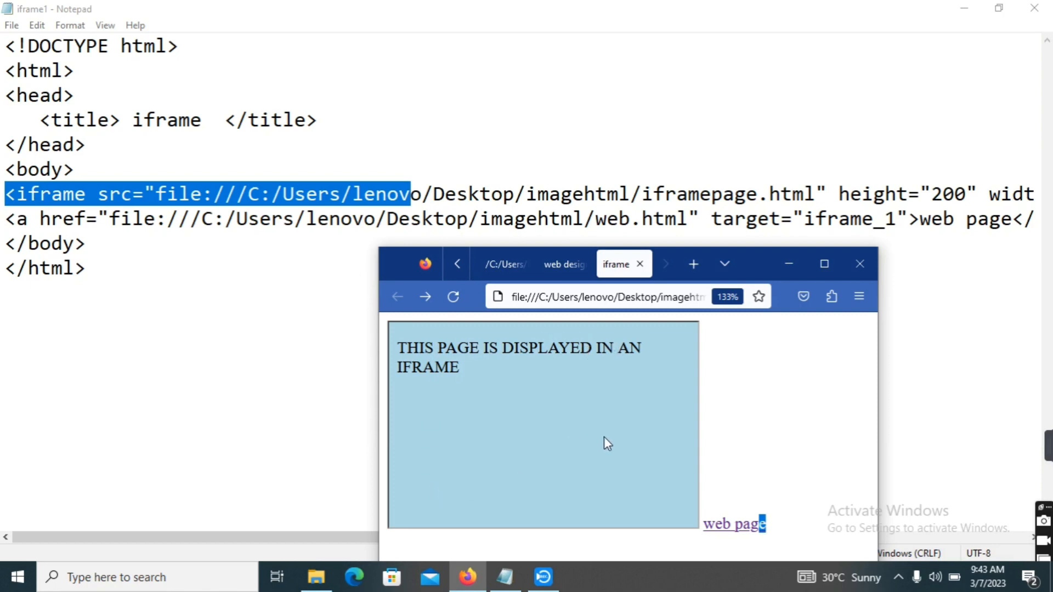
mouse_move(752, 538)
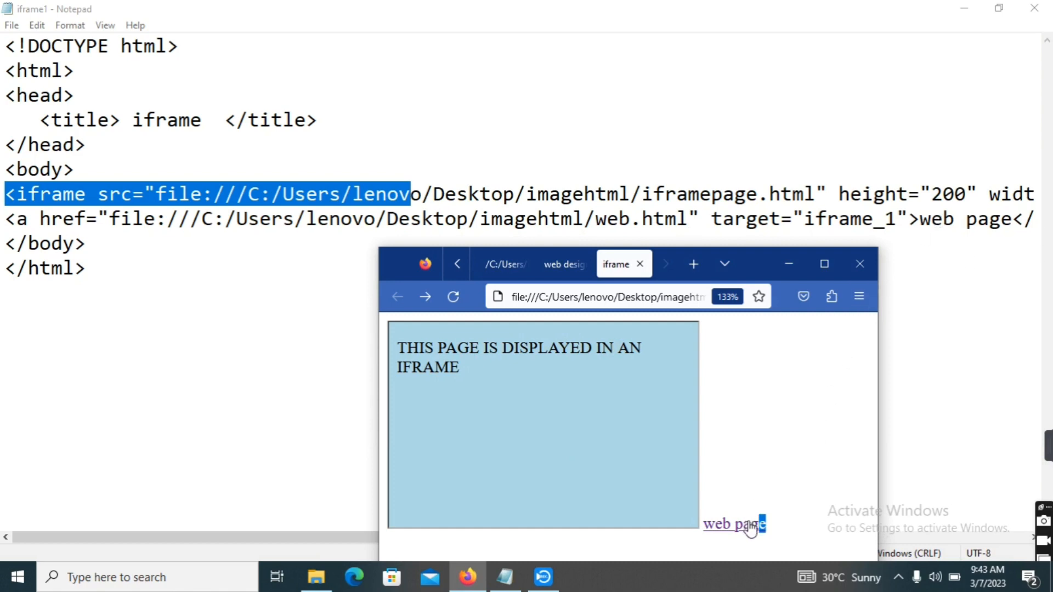
mouse_move(751, 534)
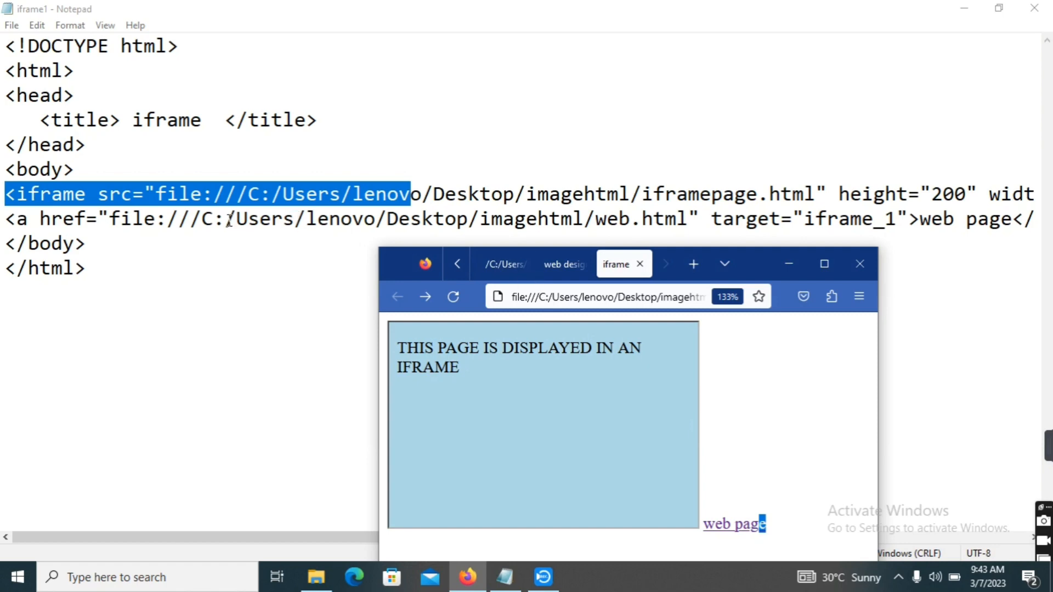
mouse_move(601, 203)
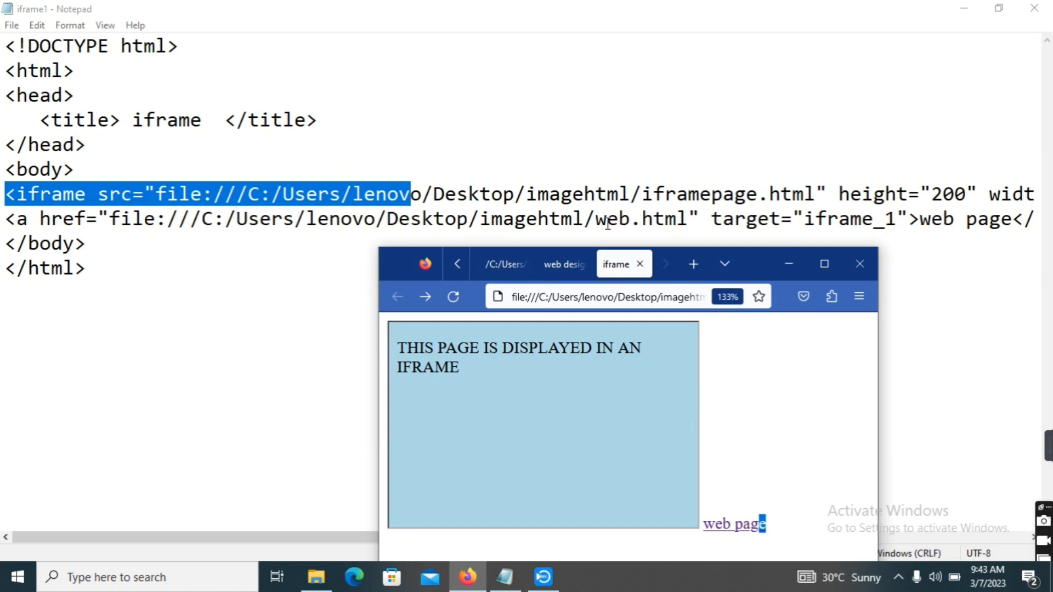
mouse_move(693, 513)
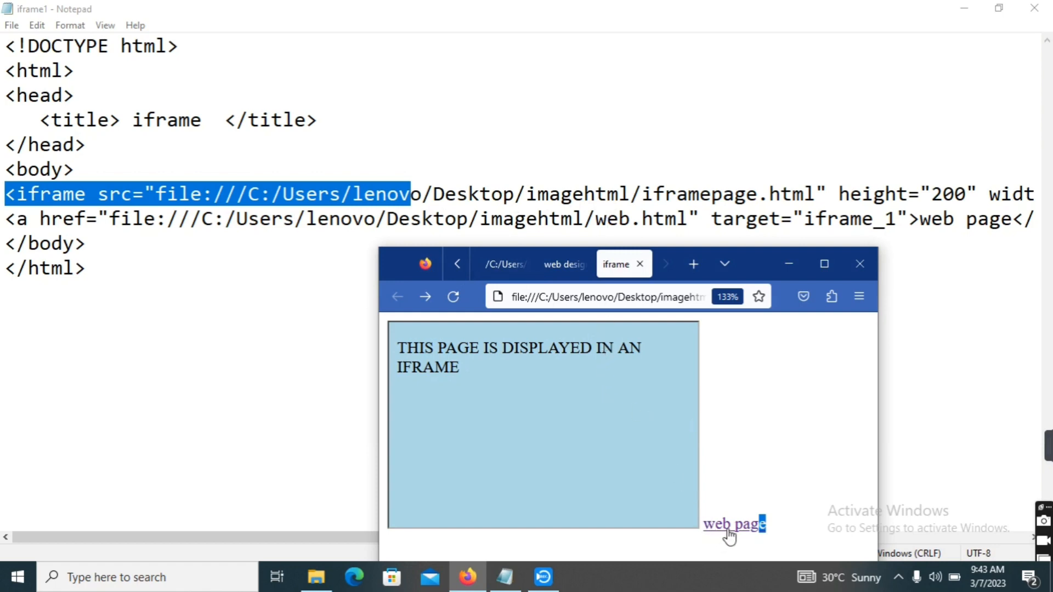
mouse_move(705, 400)
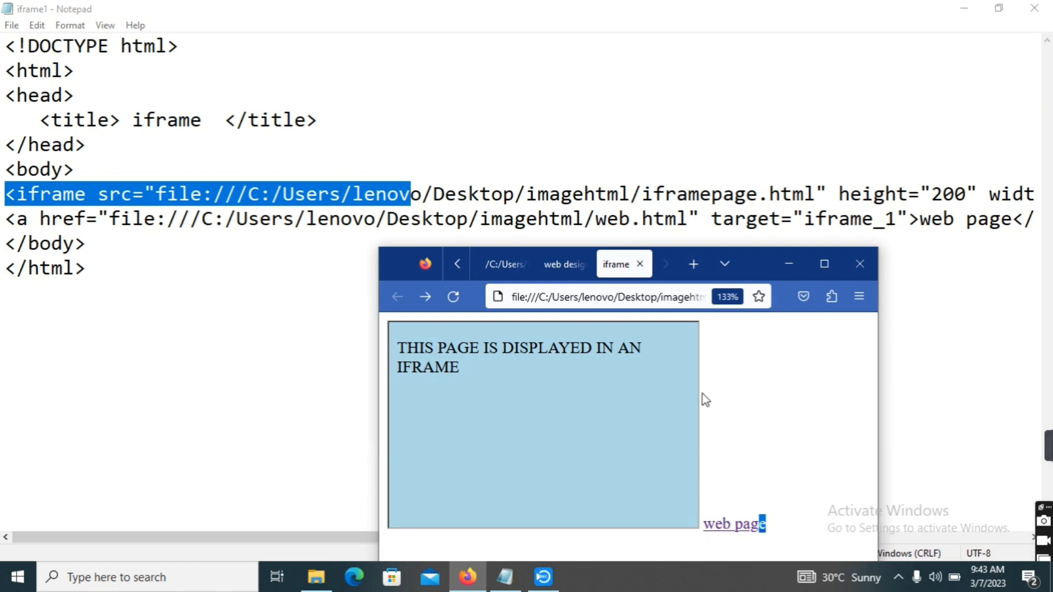
mouse_move(621, 428)
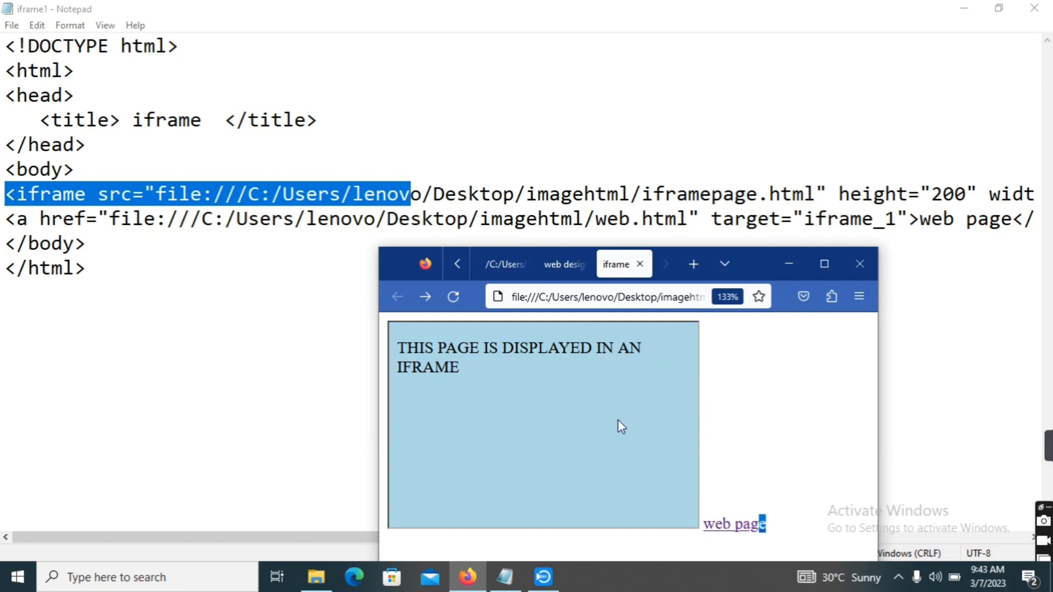
mouse_move(644, 416)
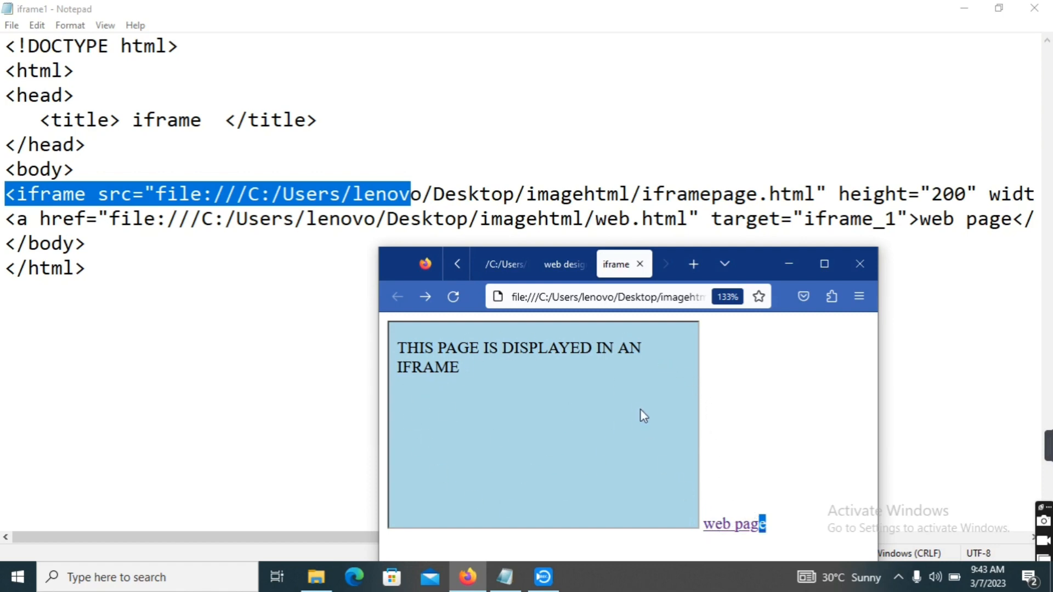
mouse_move(500, 392)
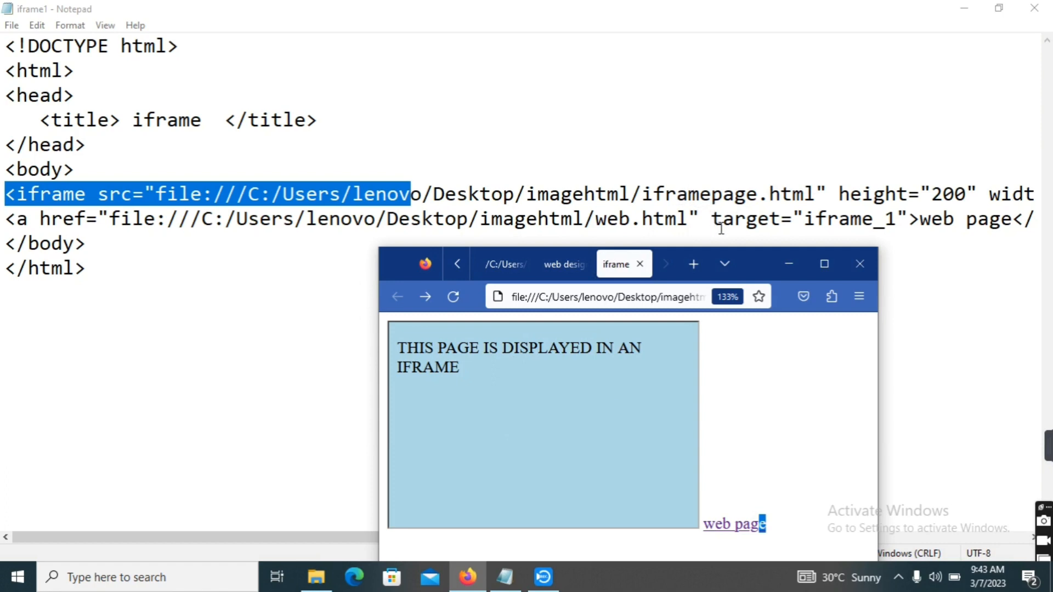
mouse_move(724, 532)
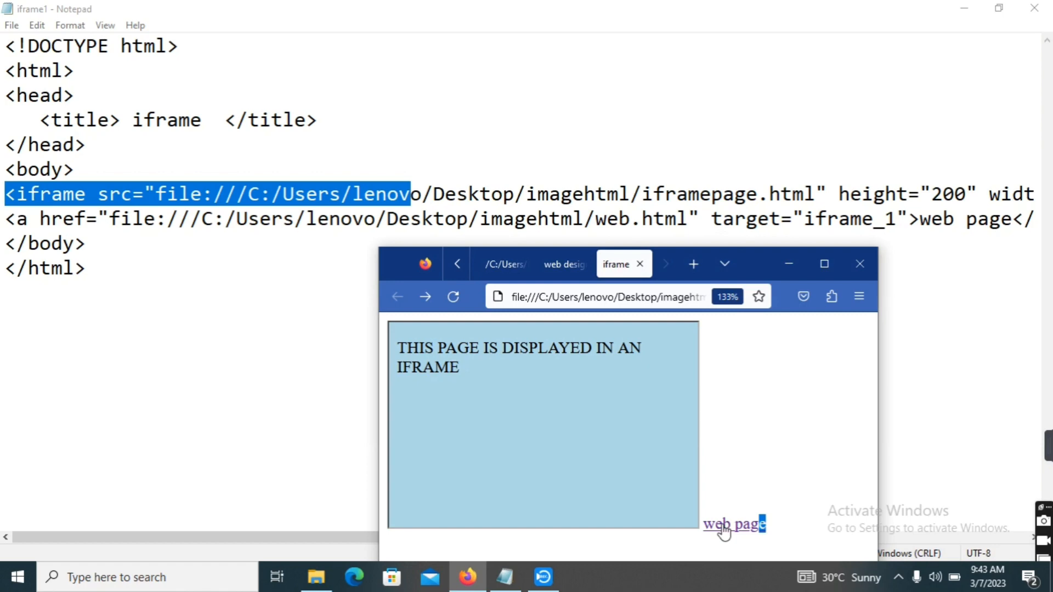
mouse_move(437, 441)
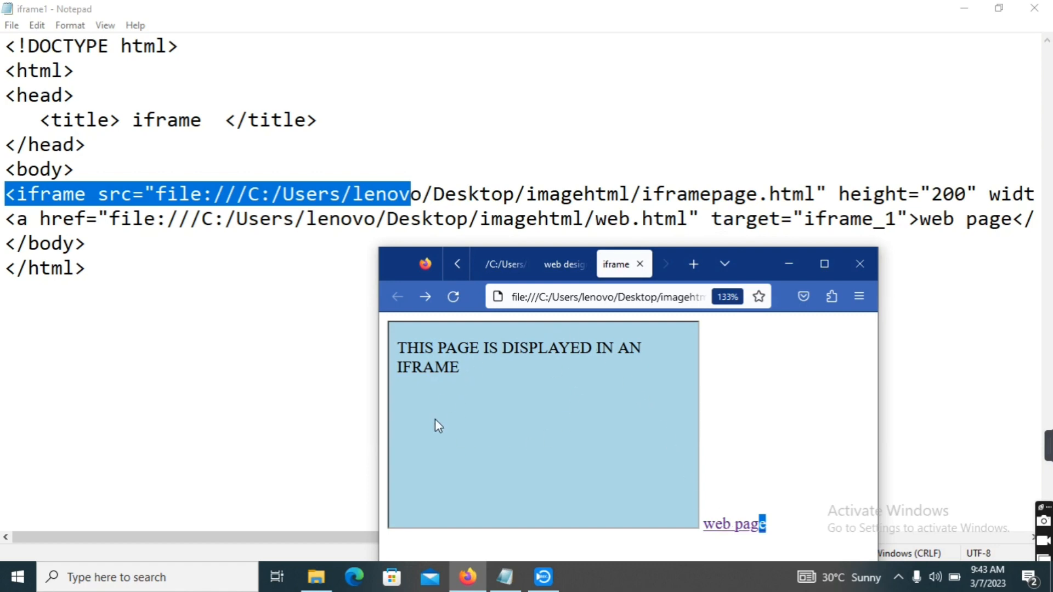
mouse_move(491, 394)
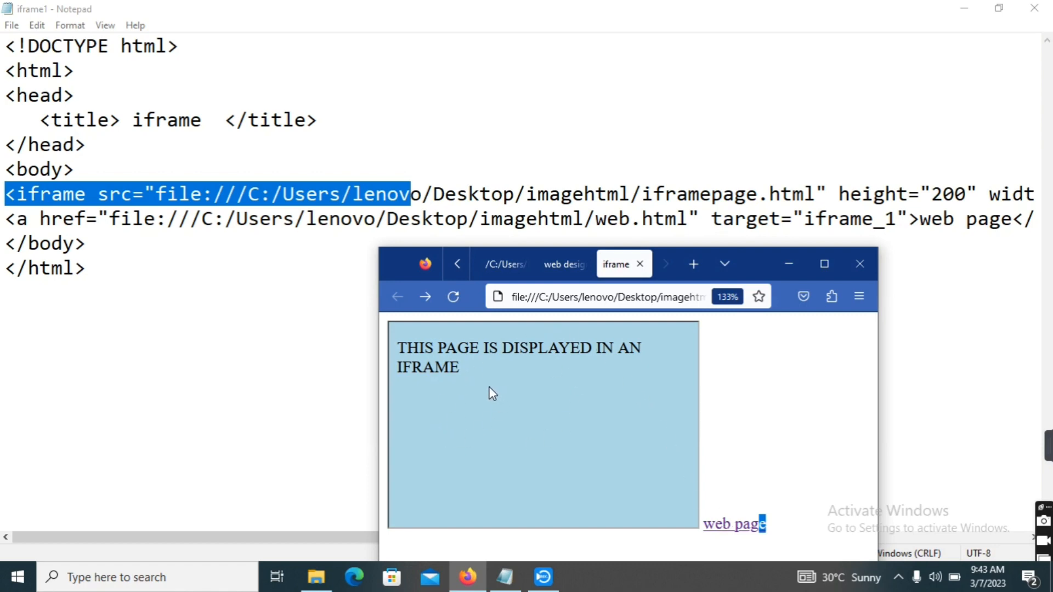
mouse_move(727, 505)
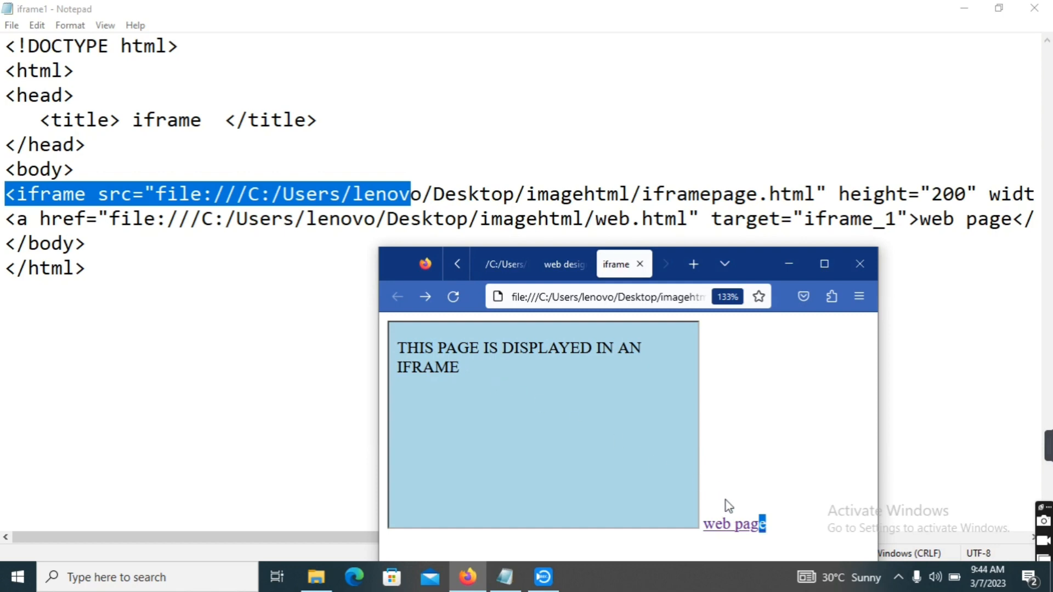
mouse_move(591, 488)
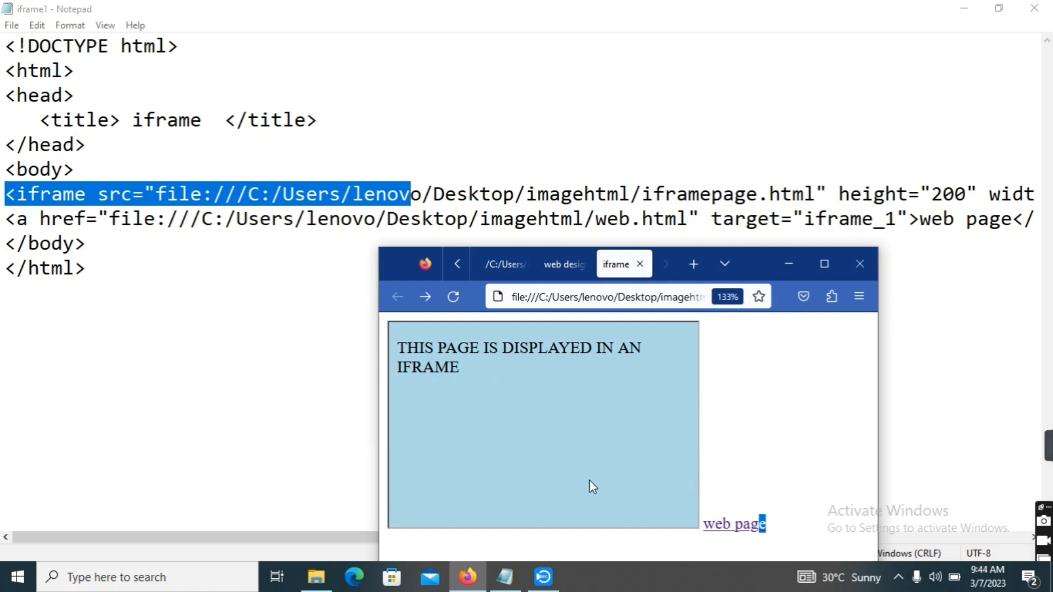
mouse_move(595, 483)
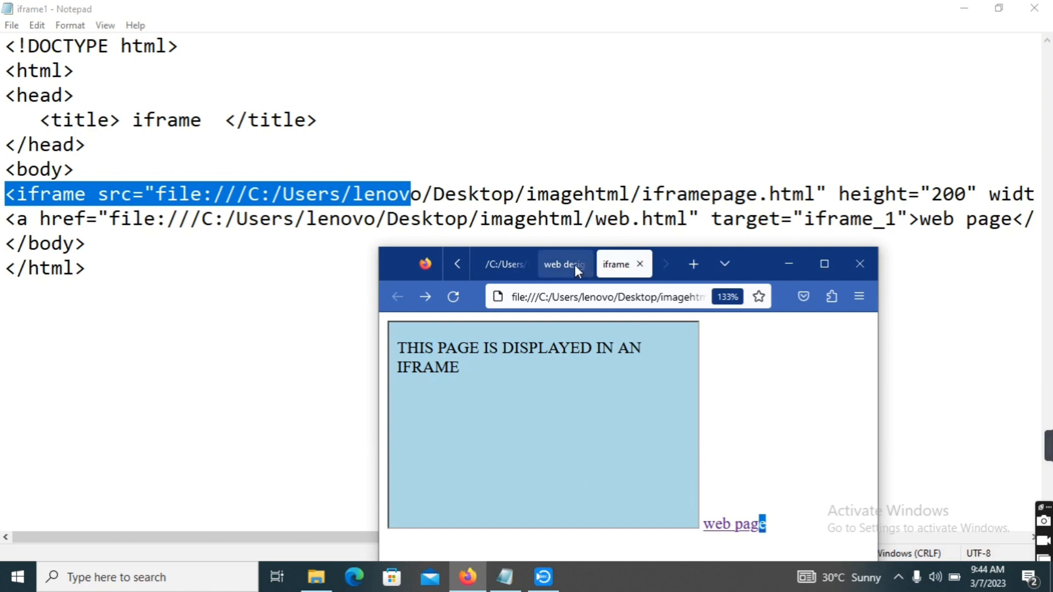
mouse_move(552, 384)
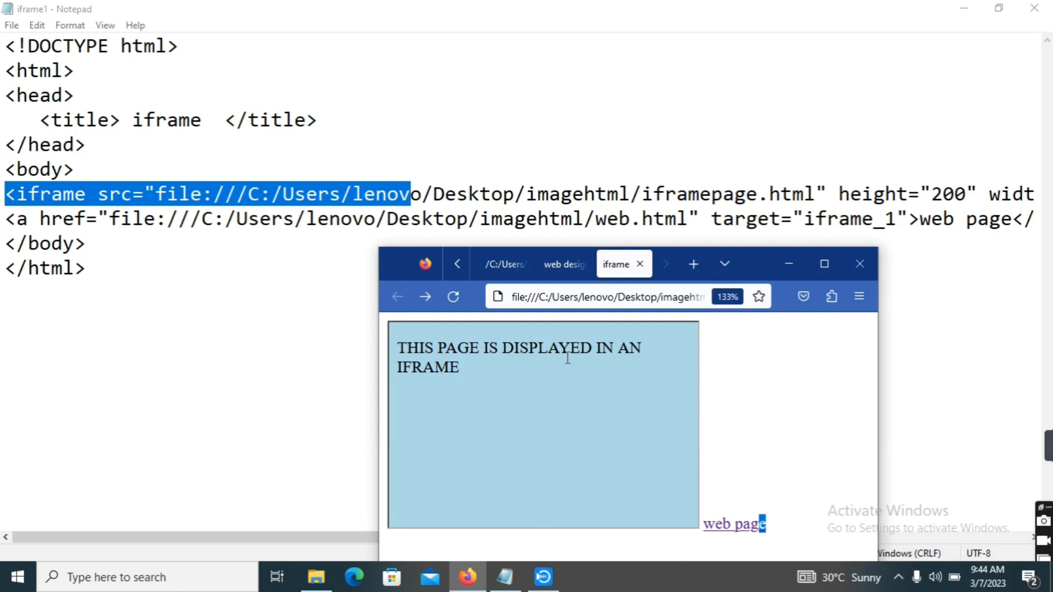
mouse_move(599, 376)
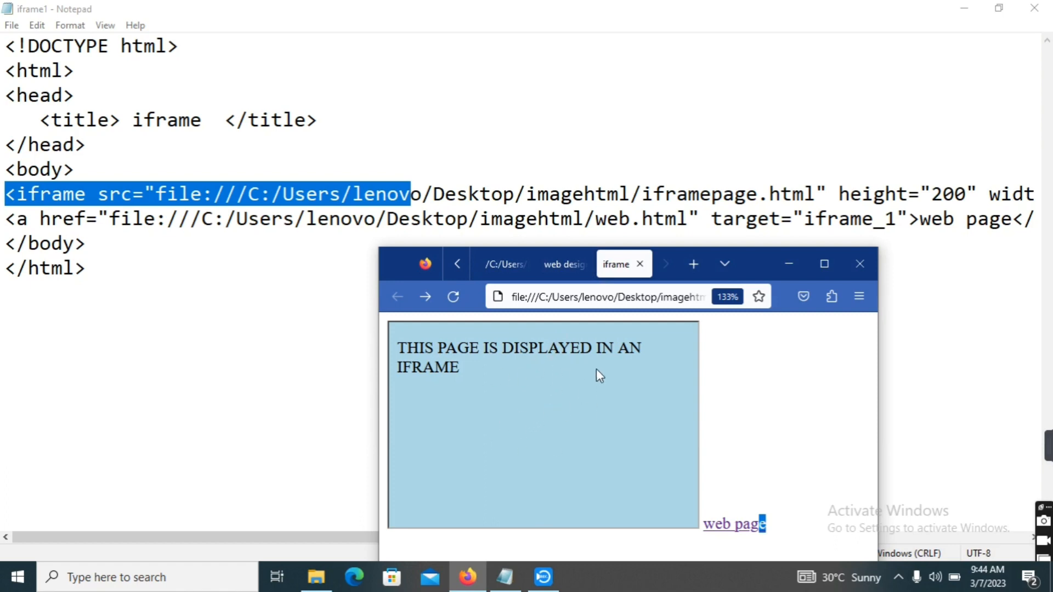
mouse_move(732, 464)
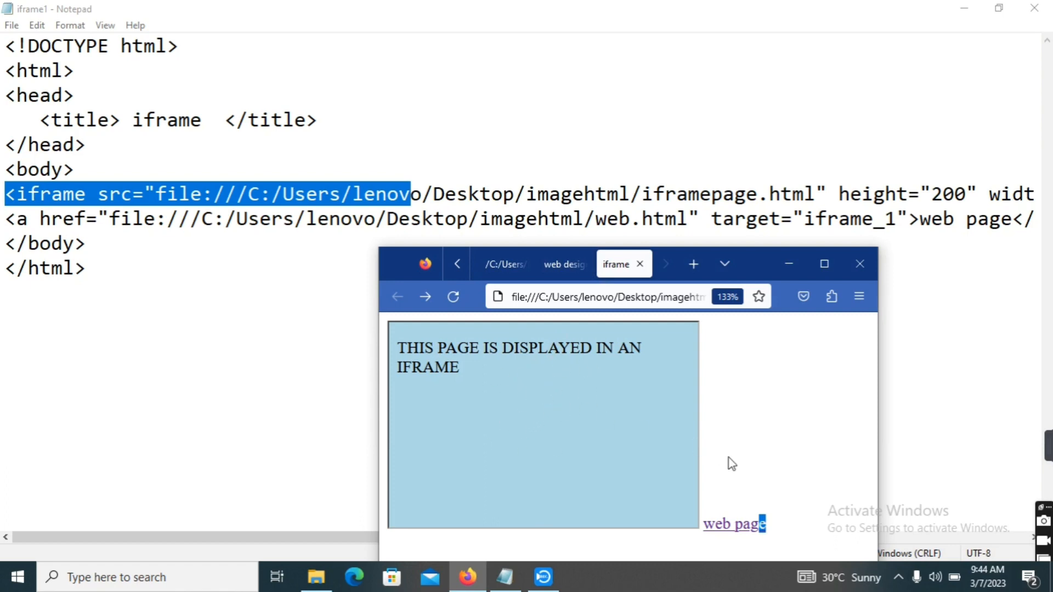
mouse_move(690, 428)
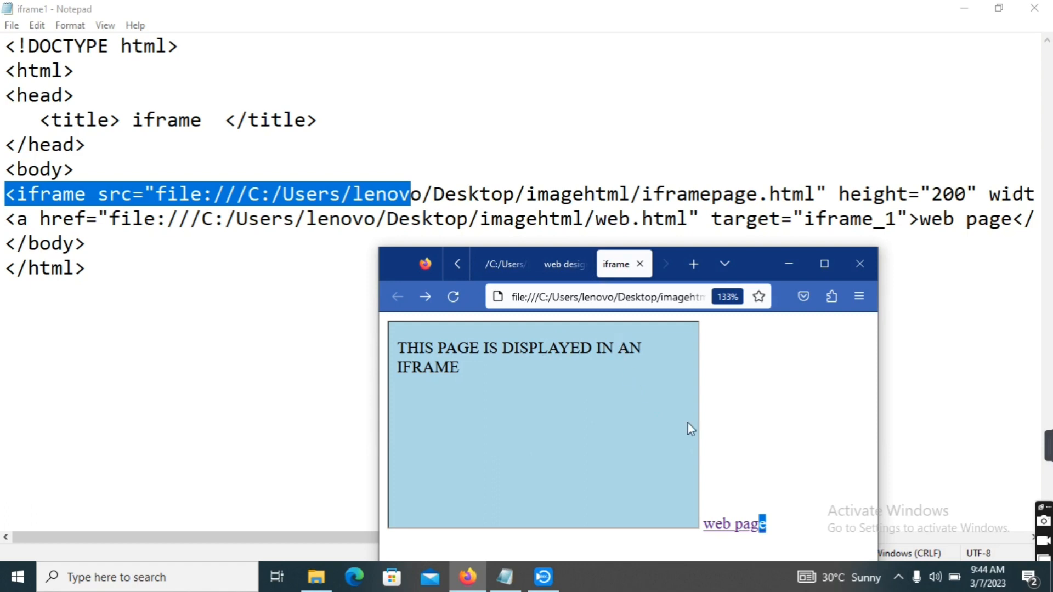
mouse_move(729, 495)
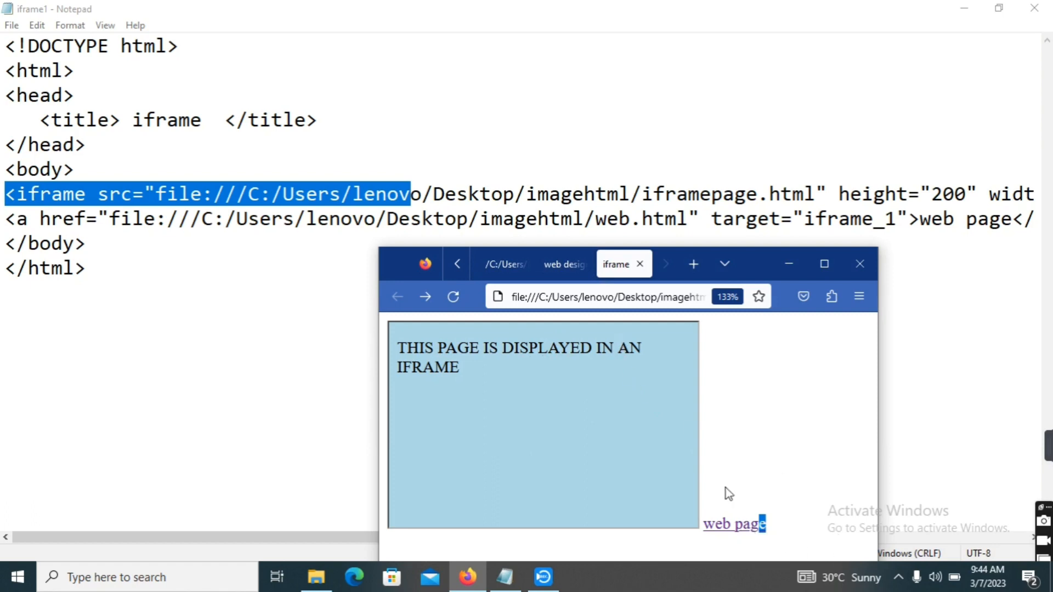
mouse_move(414, 450)
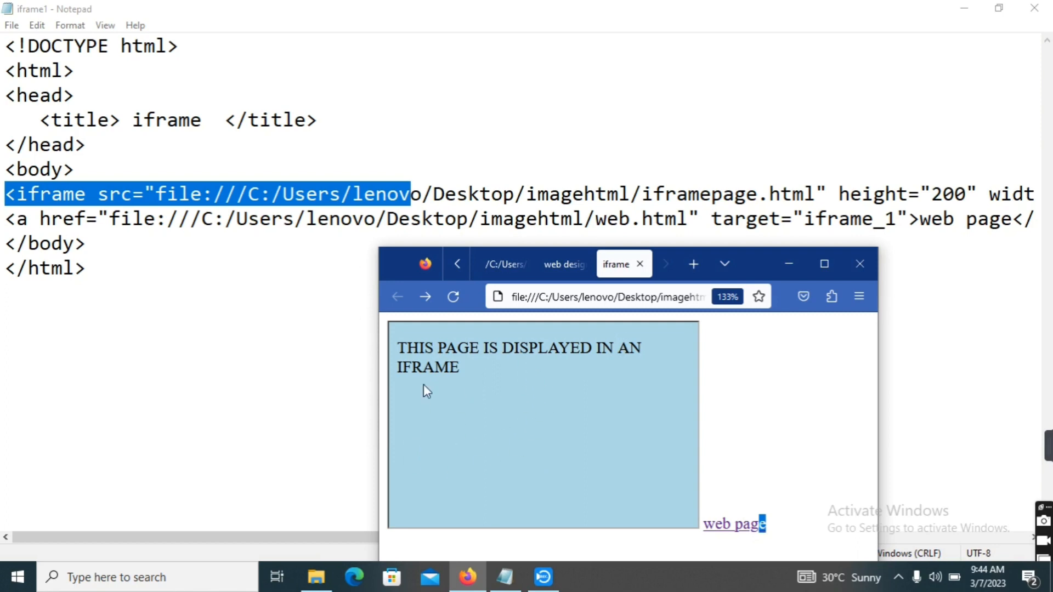
mouse_move(537, 427)
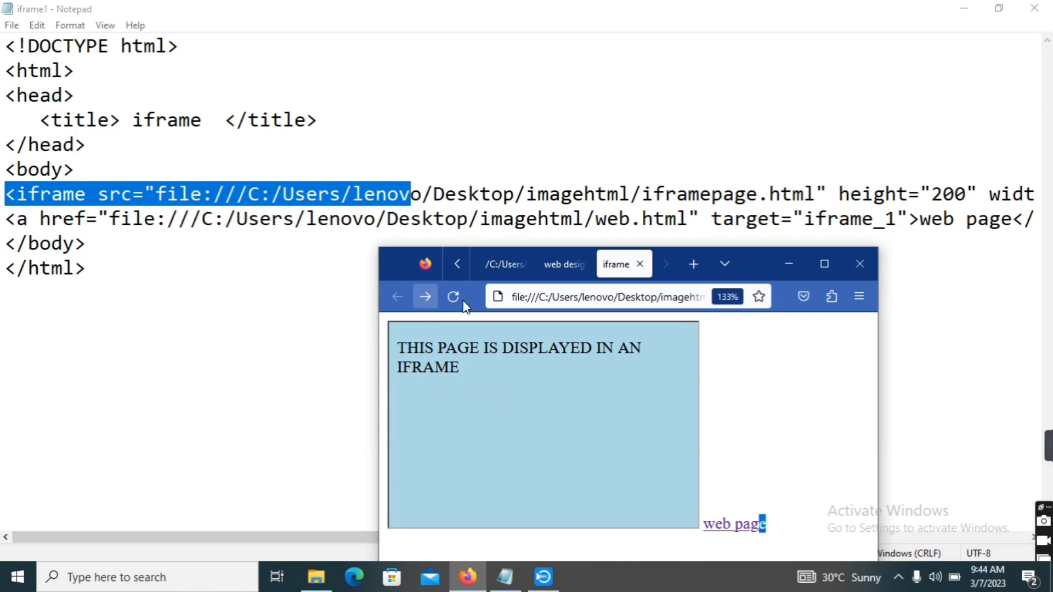
mouse_move(577, 433)
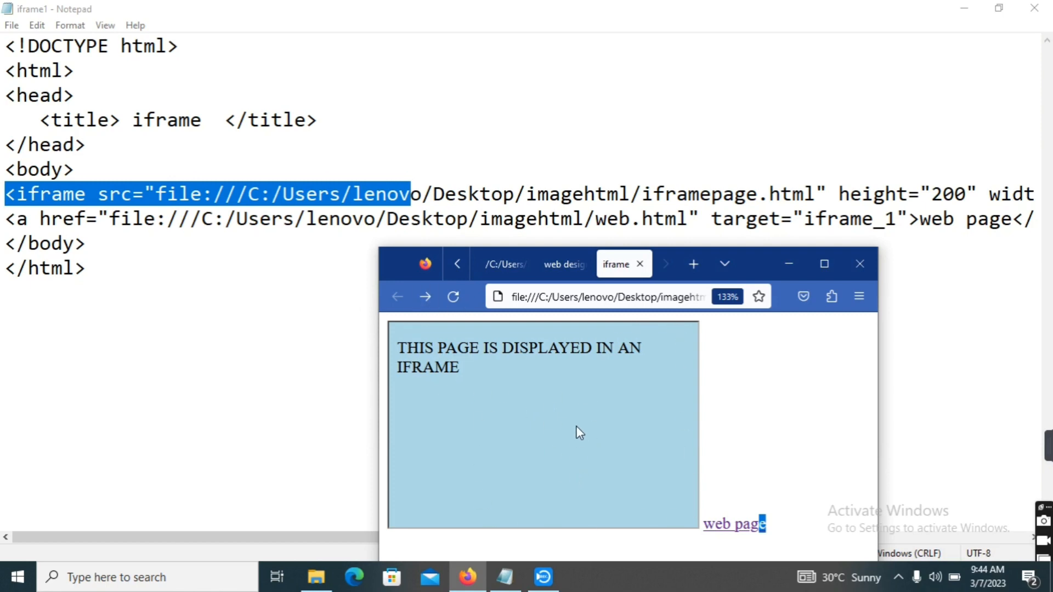
mouse_move(567, 386)
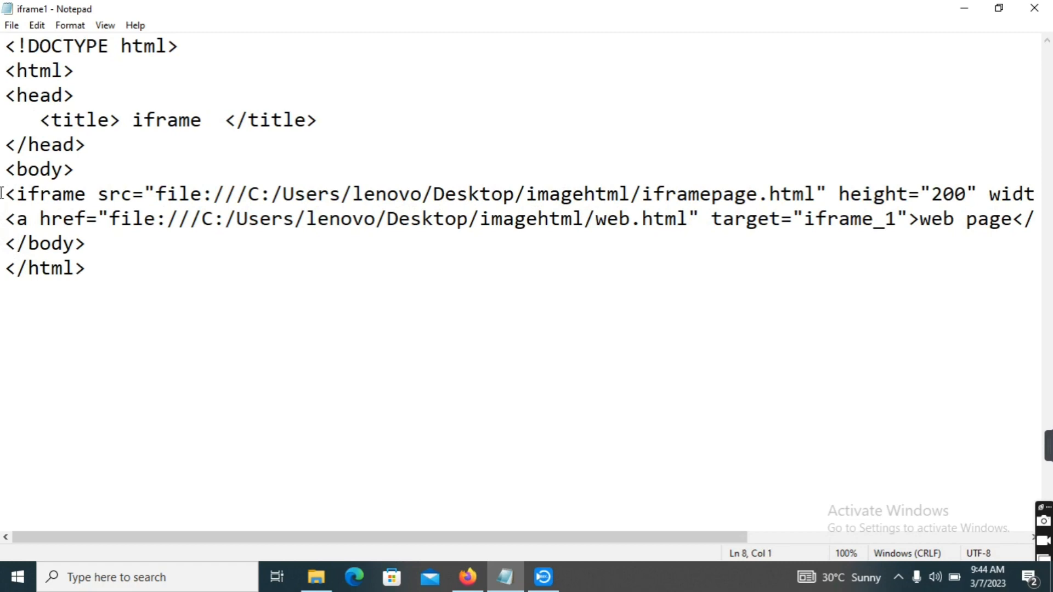
- Wrap the web page link in <p> and </p> paragraph tags
type("<p>")
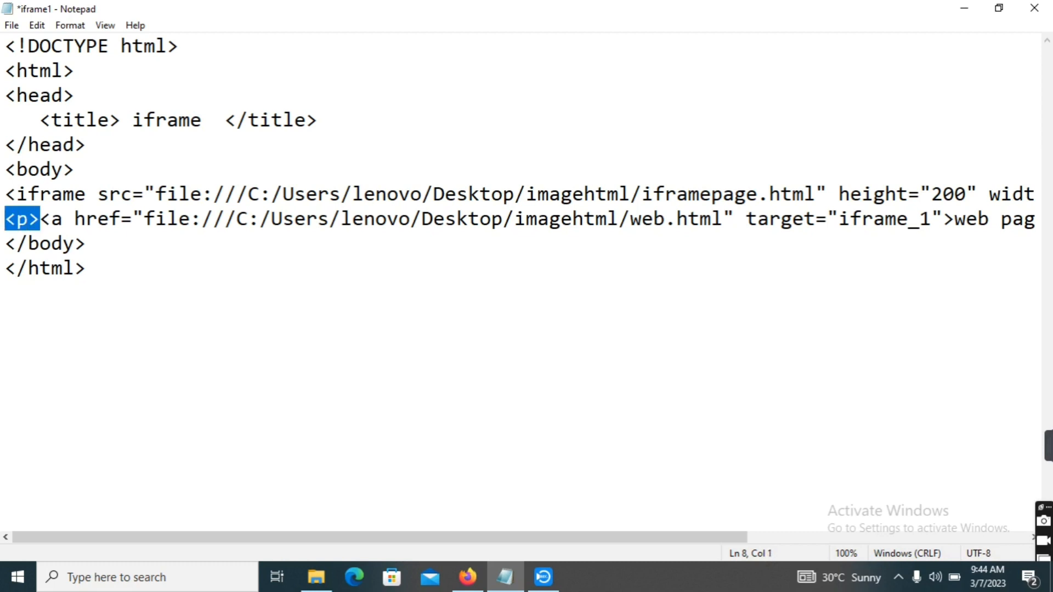
mouse_move(189, 8)
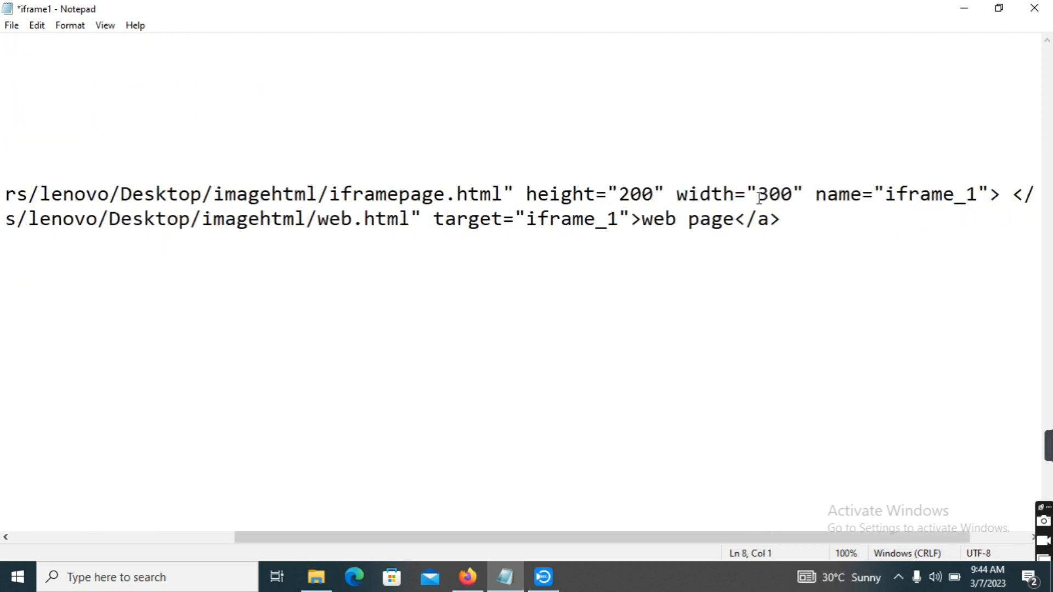
type("<p>")
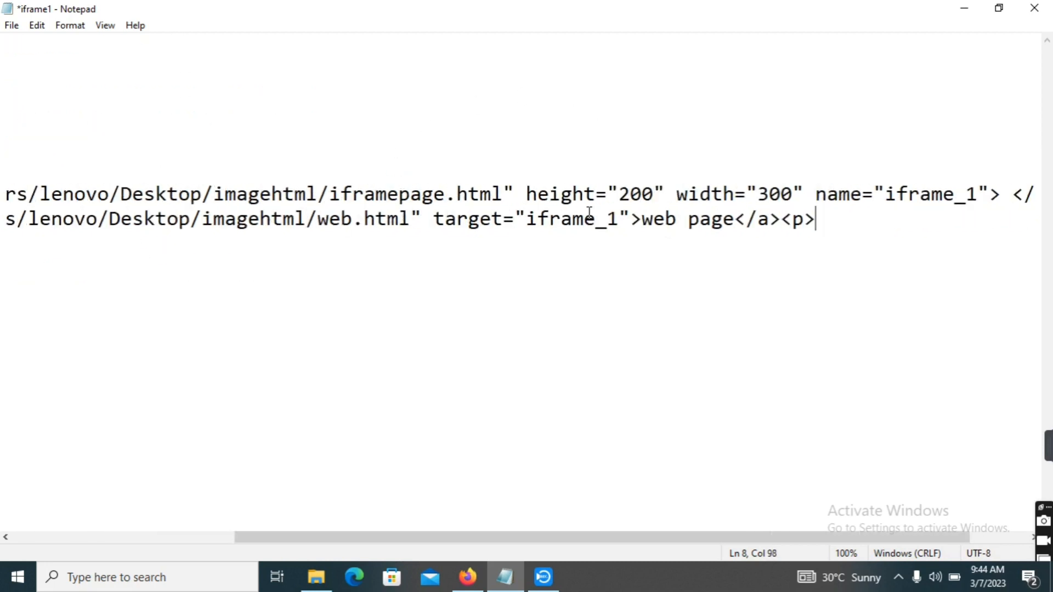
type("/")
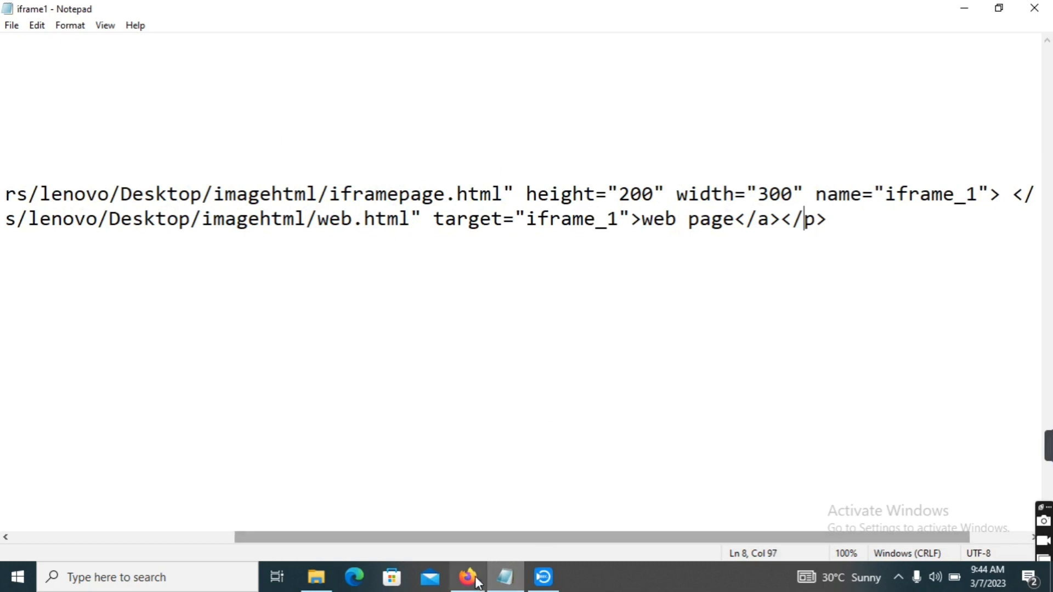
left_click(464, 577)
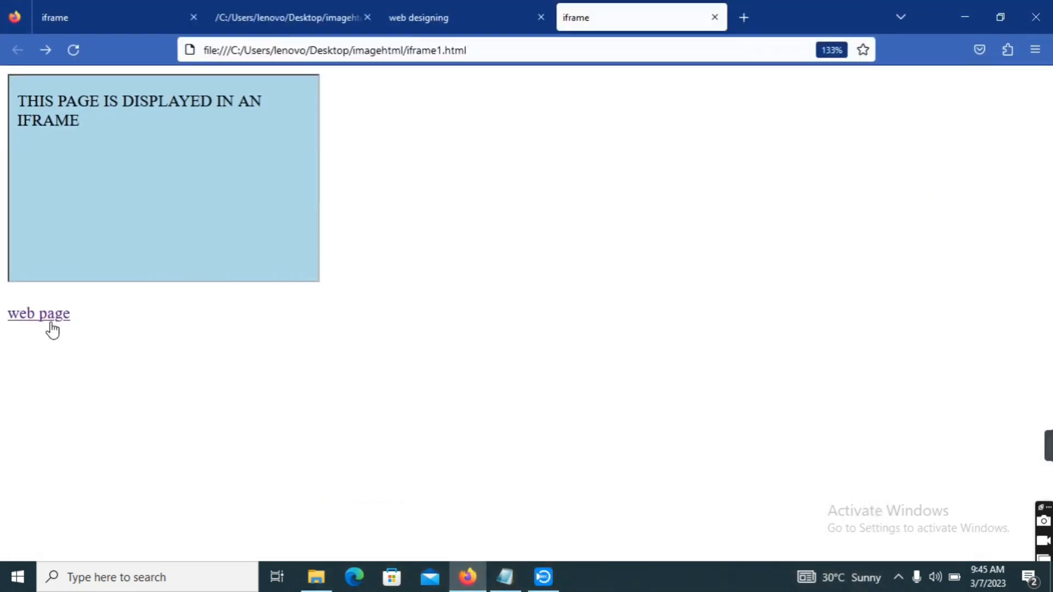
mouse_move(51, 328)
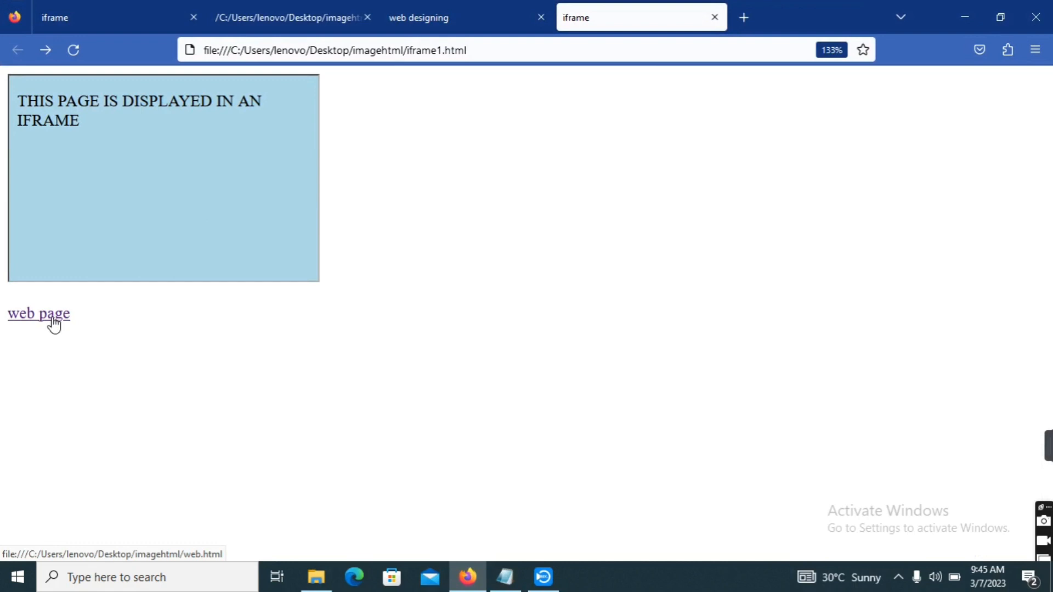
- Load web.html inside the 300×200 iframe via the 'web page' link below it
left_click(42, 315)
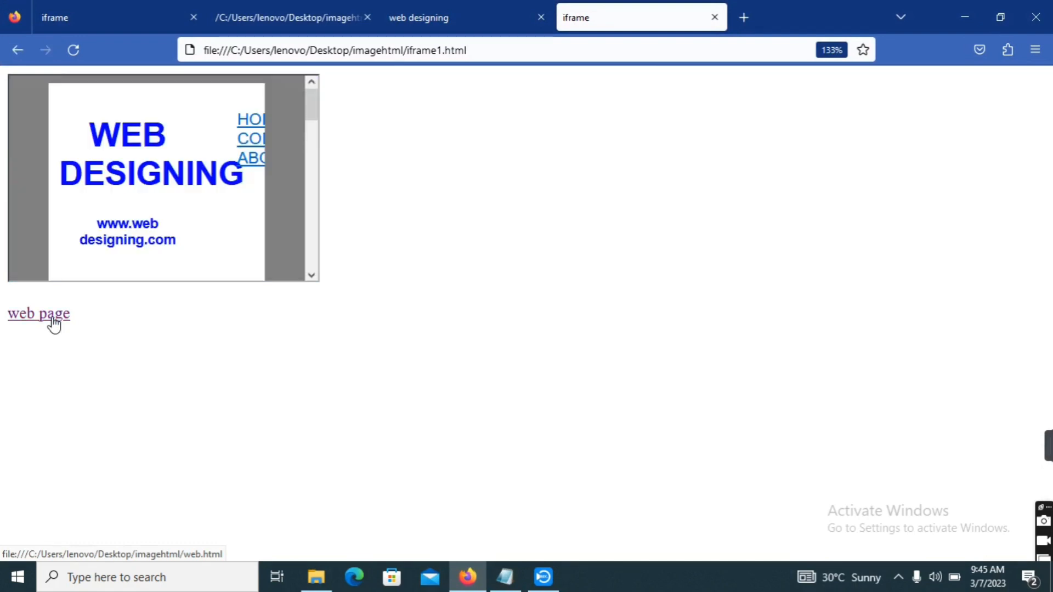
mouse_move(49, 314)
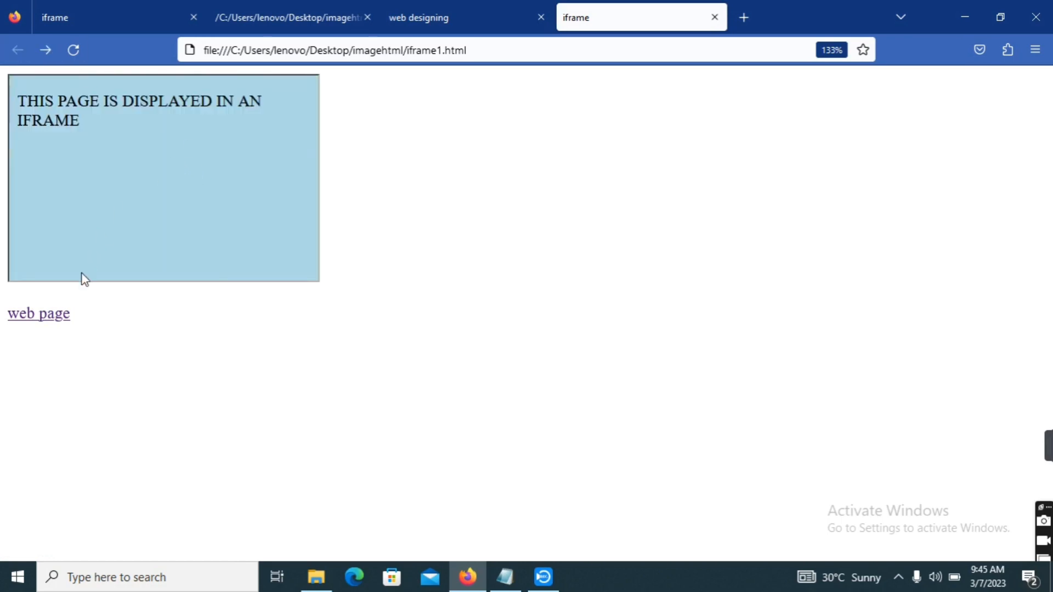
scroll("down", 3)
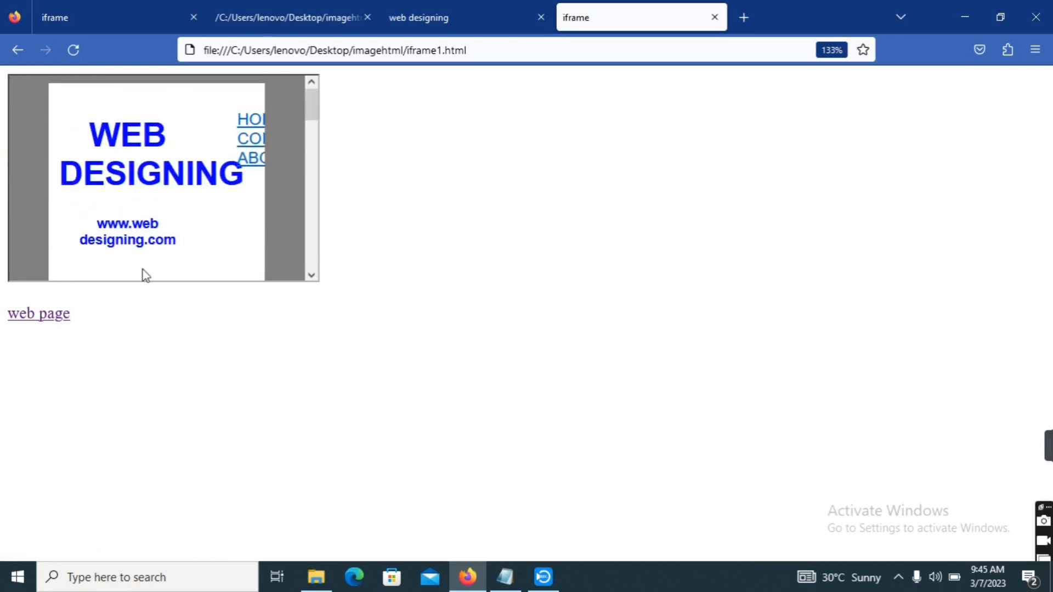
mouse_move(140, 275)
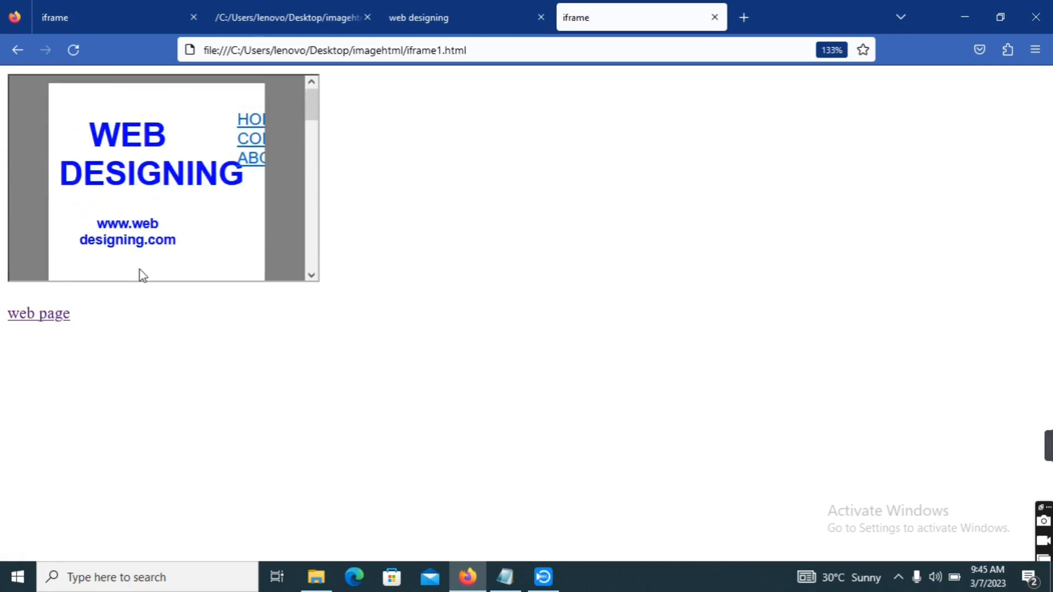